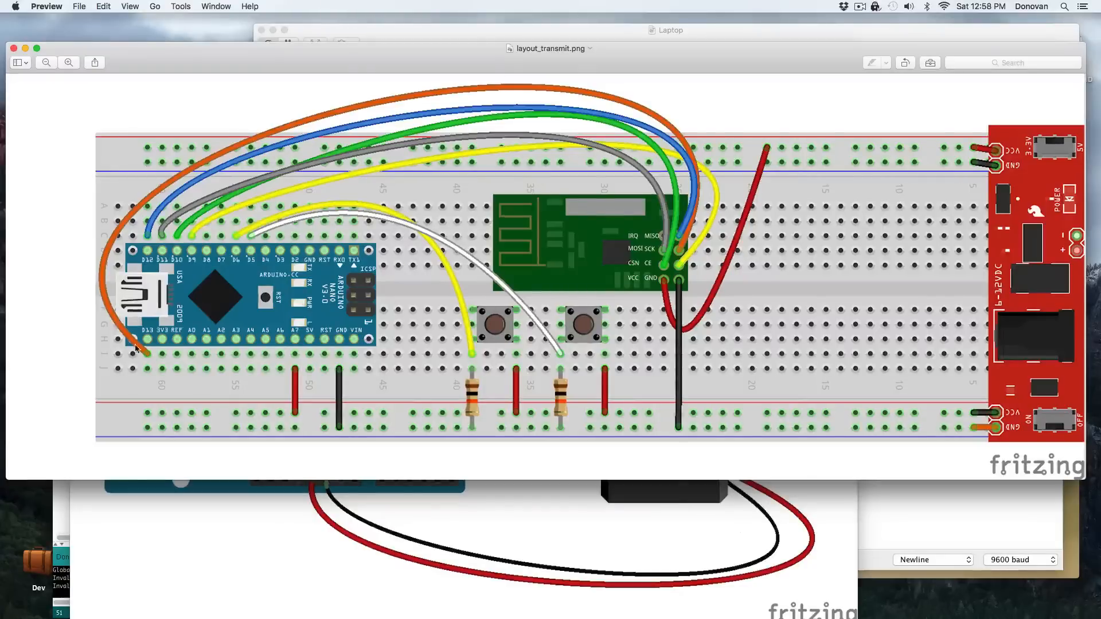
{"action": "mouse_move", "coordinate": [771, 151]}
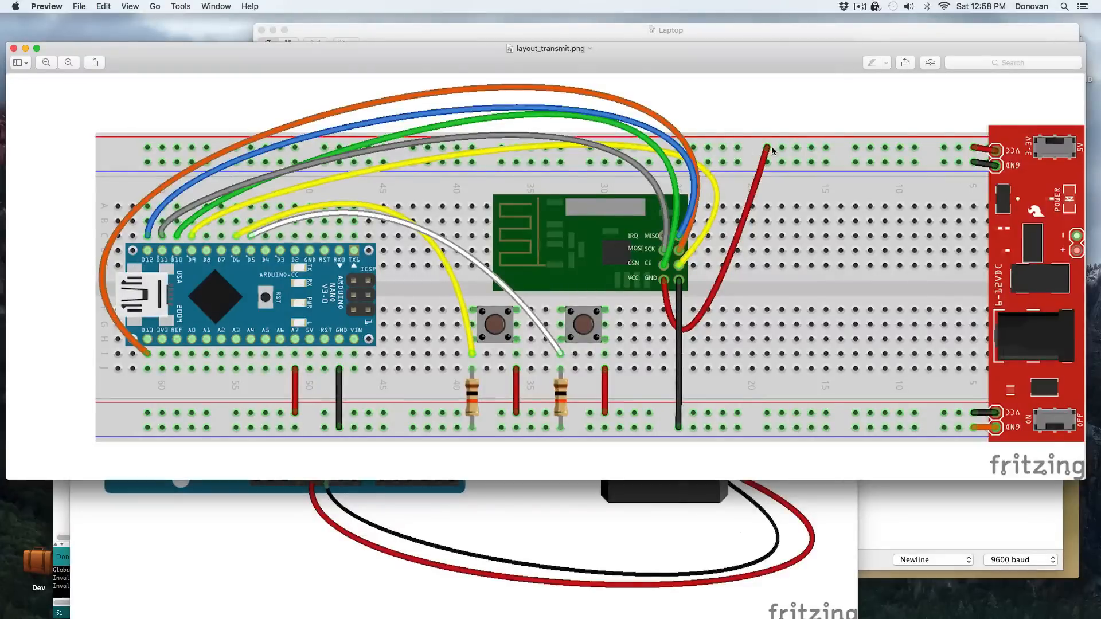
{"action": "mouse_move", "coordinate": [956, 179]}
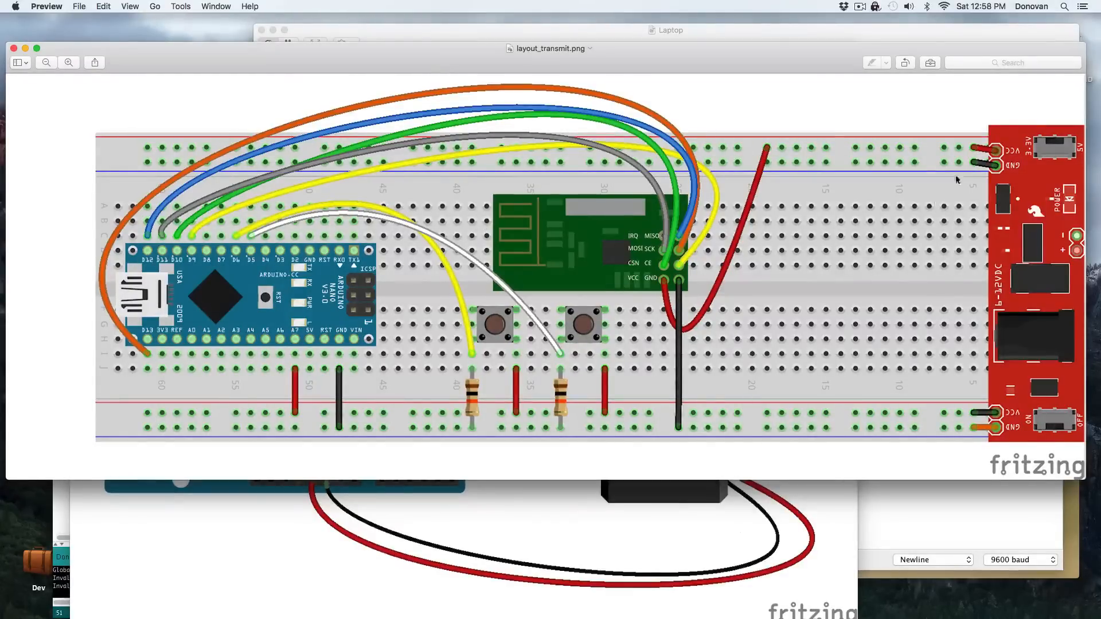
{"action": "mouse_move", "coordinate": [537, 413]}
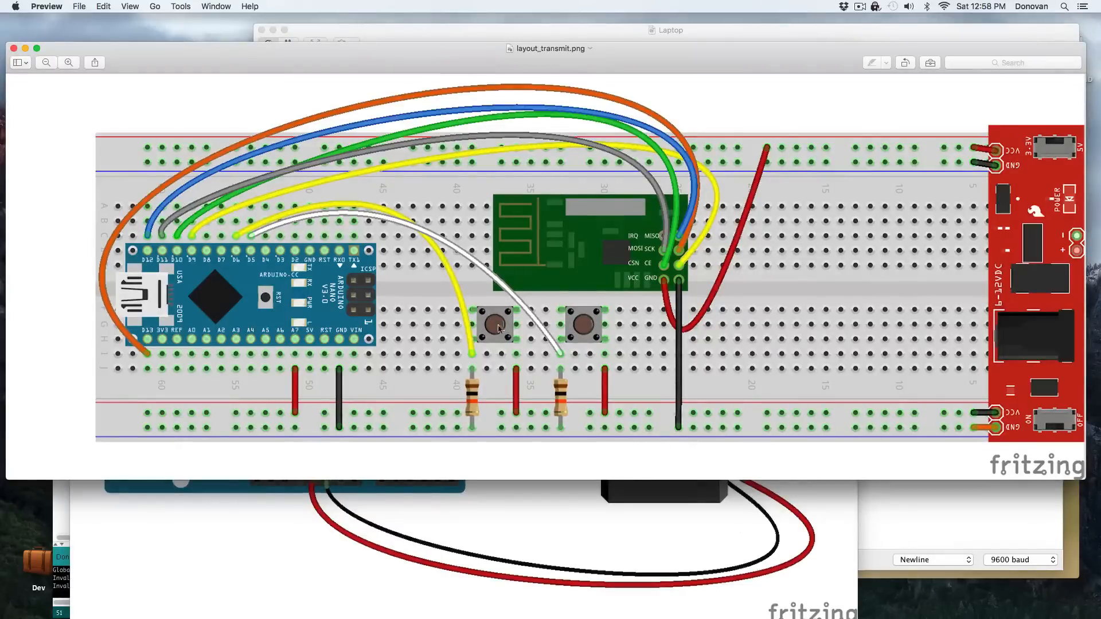
{"action": "mouse_move", "coordinate": [646, 356]}
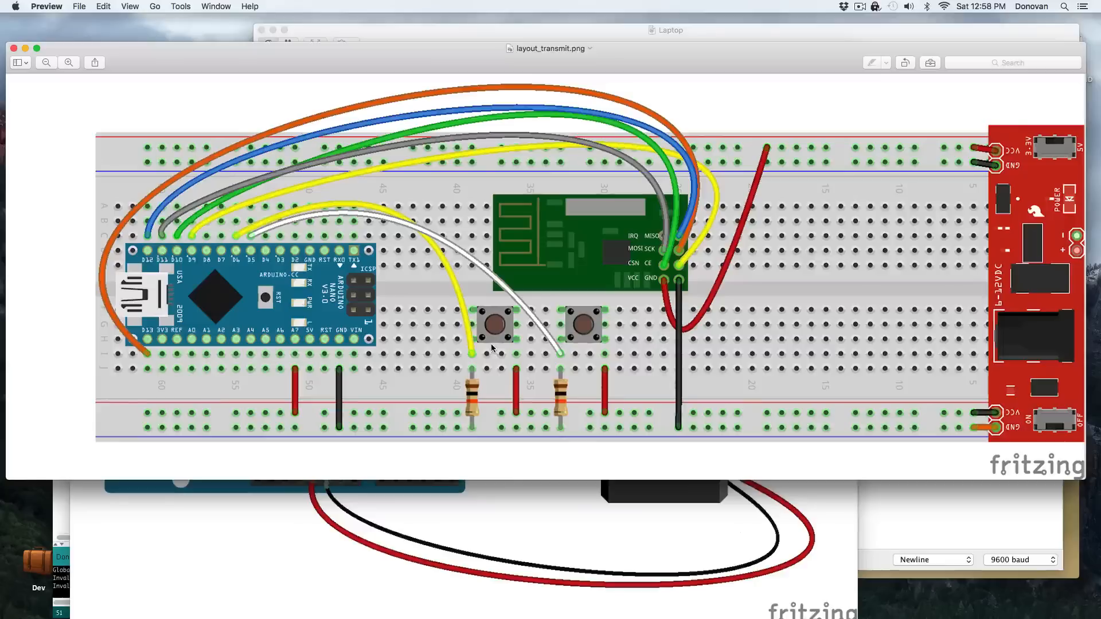
{"action": "mouse_move", "coordinate": [473, 356]}
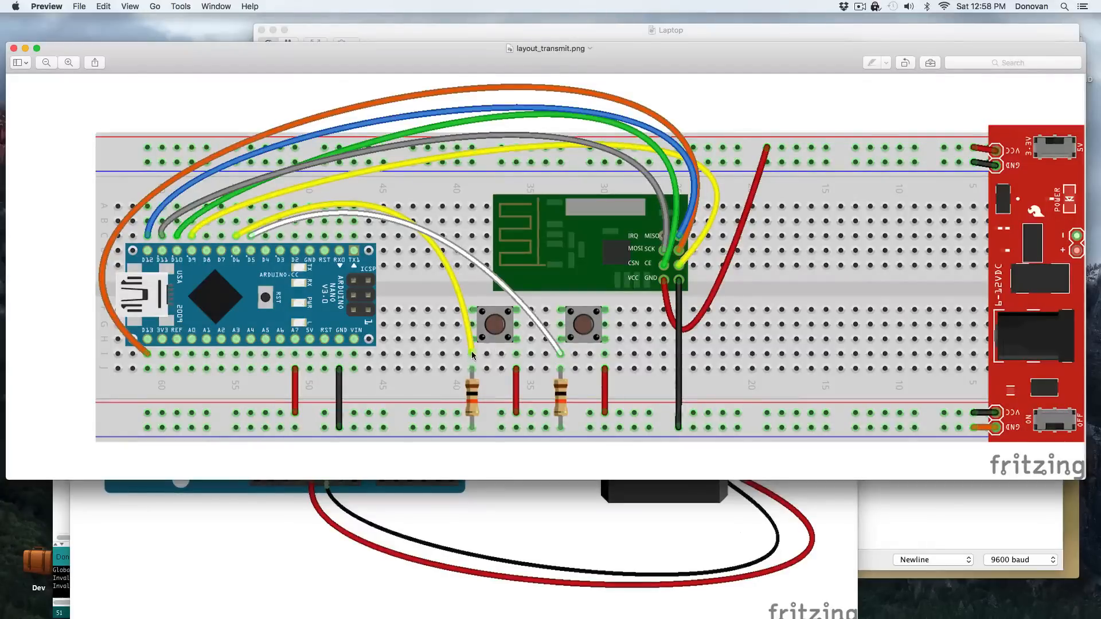
{"action": "mouse_move", "coordinate": [478, 340]}
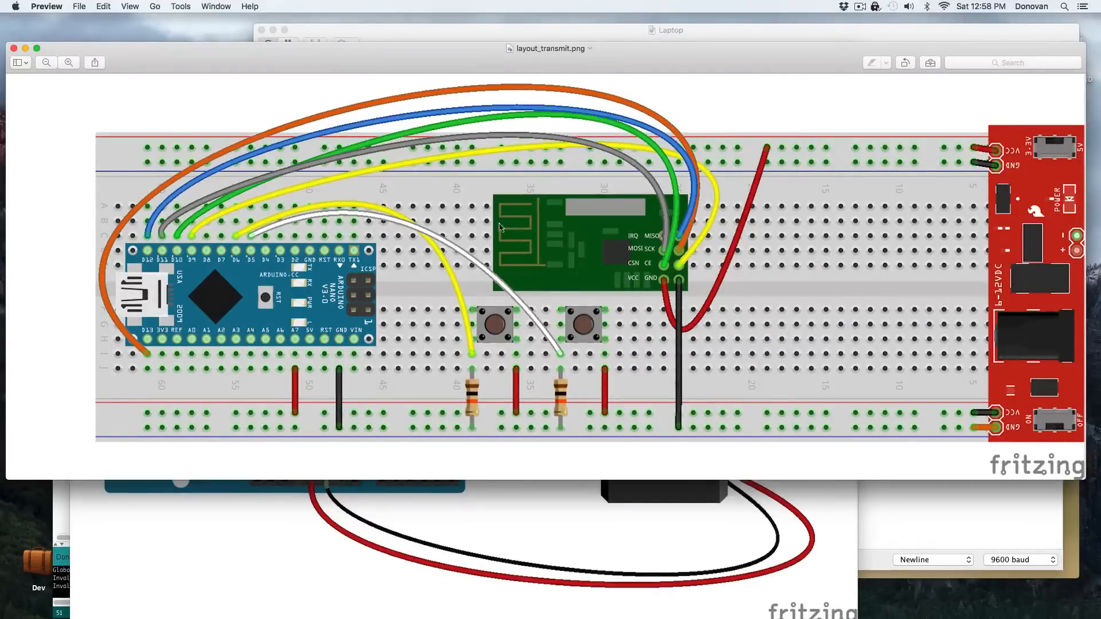
{"action": "mouse_move", "coordinate": [262, 227]}
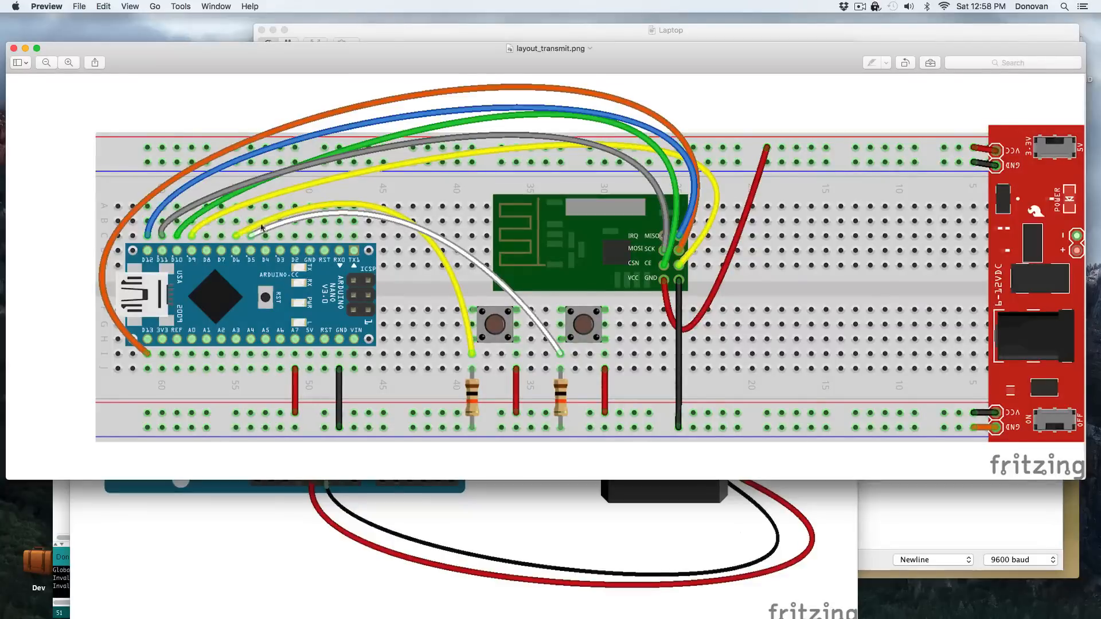
{"action": "mouse_move", "coordinate": [254, 317]}
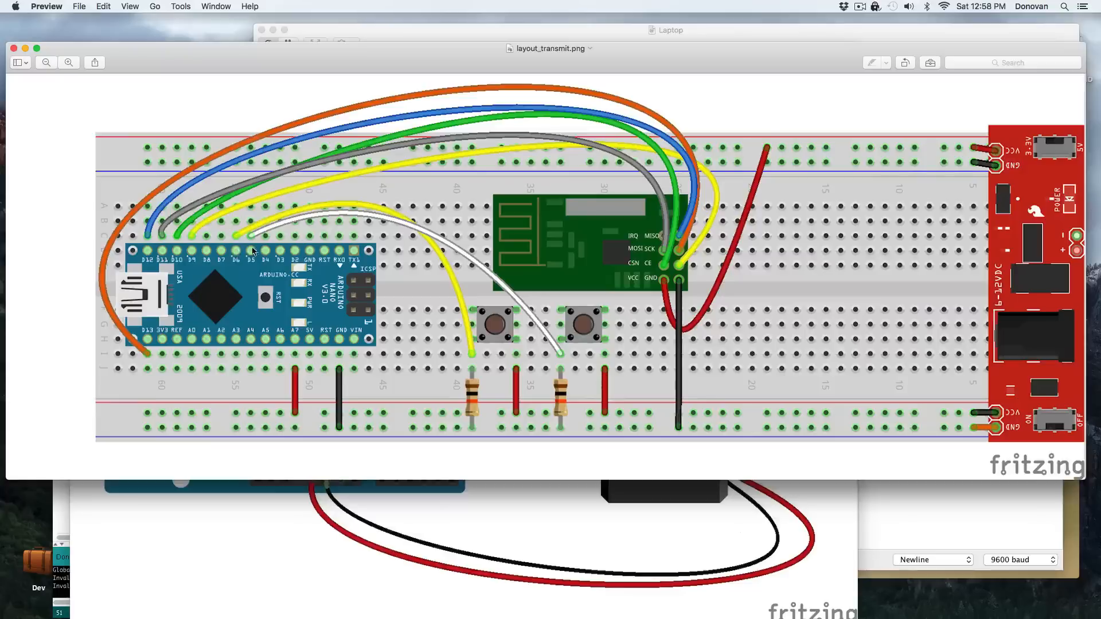
{"action": "mouse_move", "coordinate": [238, 251]}
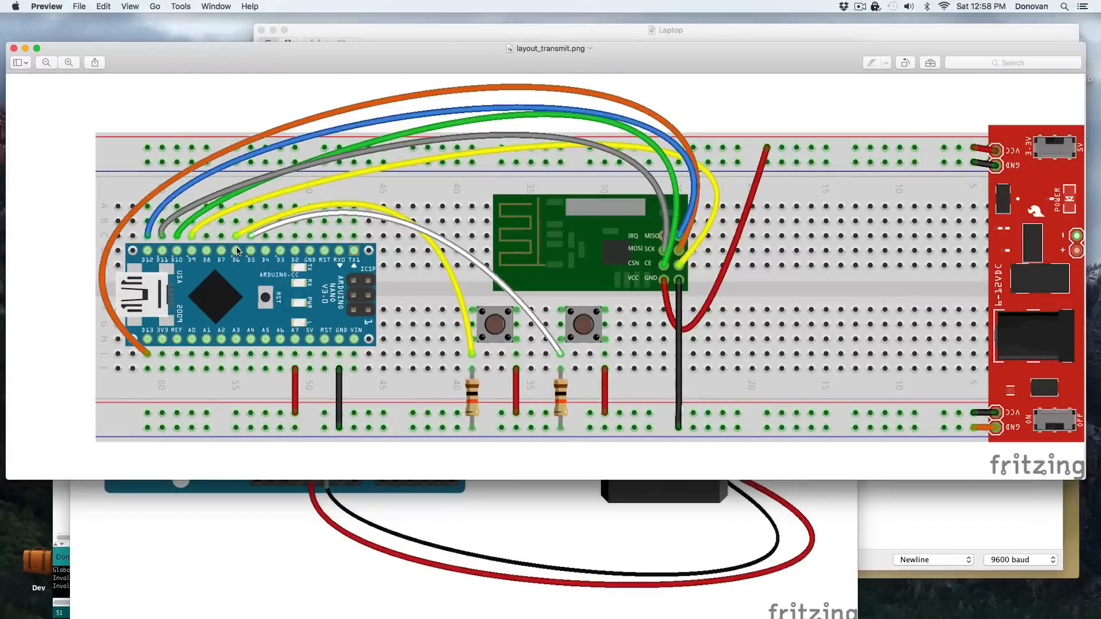
{"action": "mouse_move", "coordinate": [413, 353]}
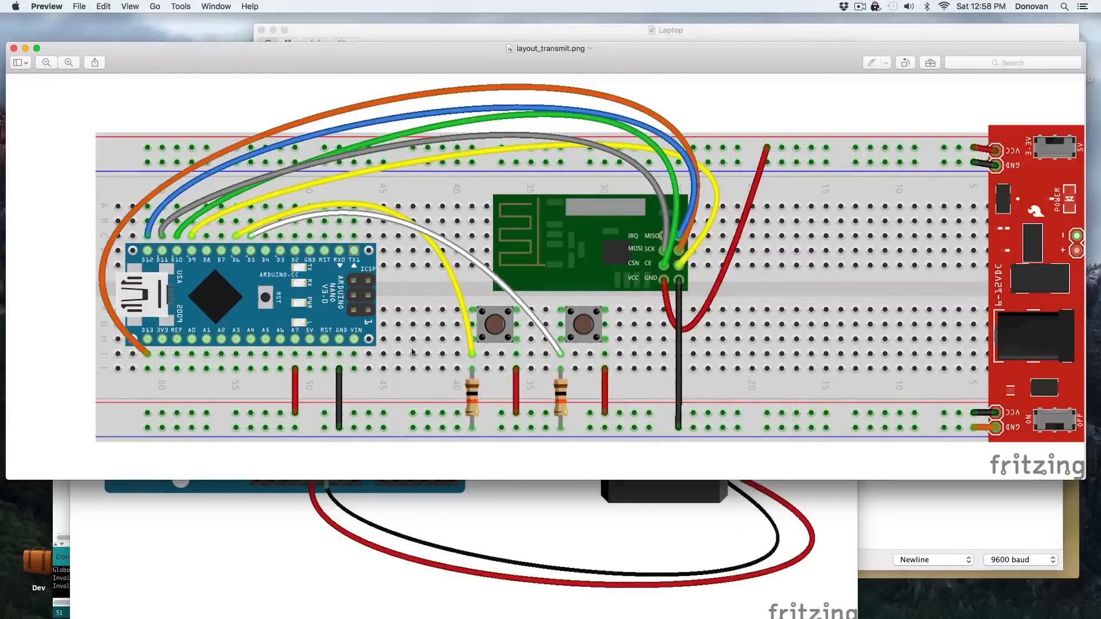
{"action": "mouse_move", "coordinate": [244, 254]}
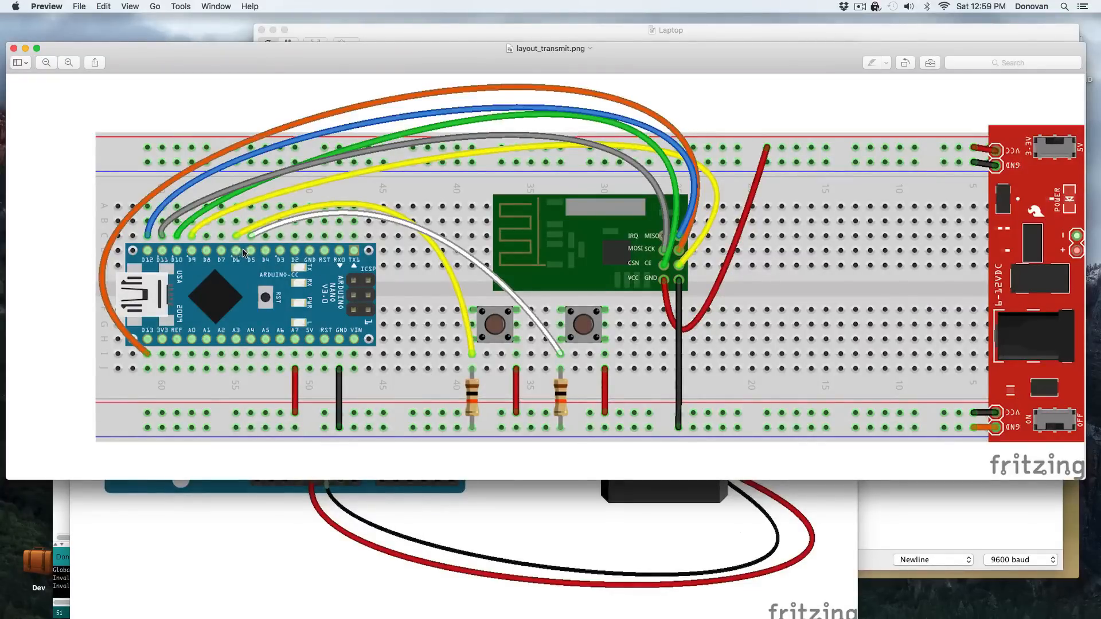
{"action": "mouse_move", "coordinate": [252, 249]}
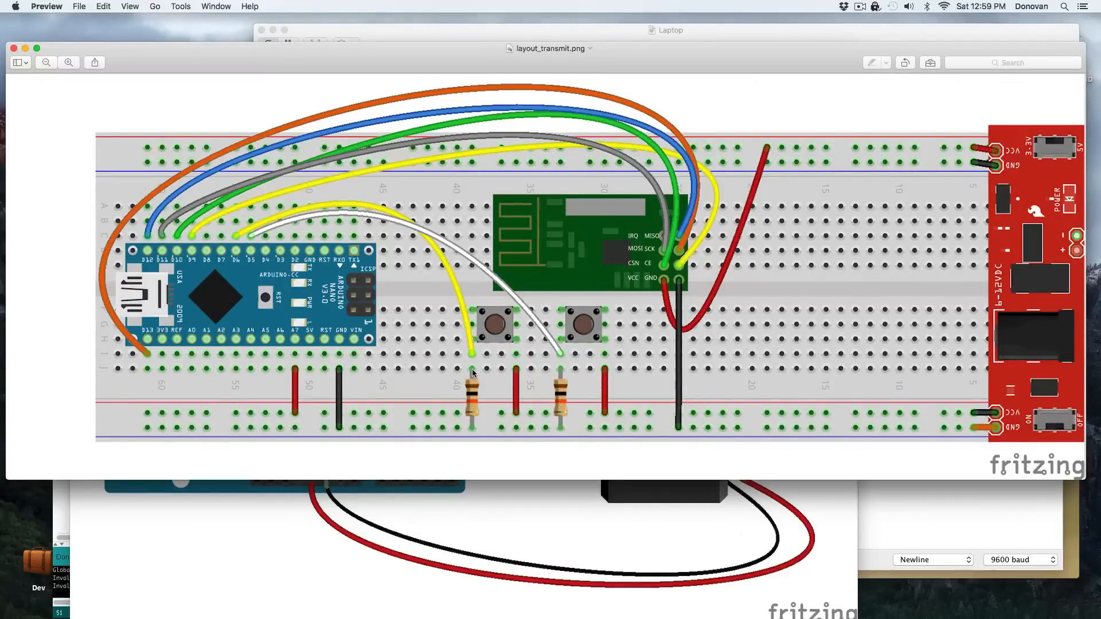
{"action": "mouse_move", "coordinate": [475, 396]}
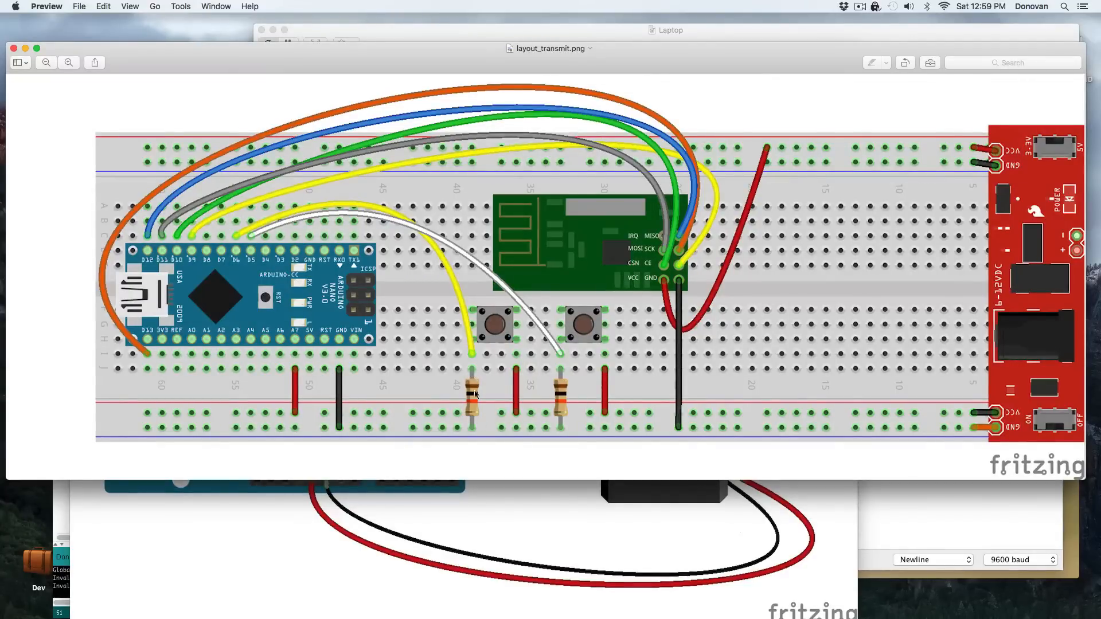
{"action": "mouse_move", "coordinate": [528, 386]}
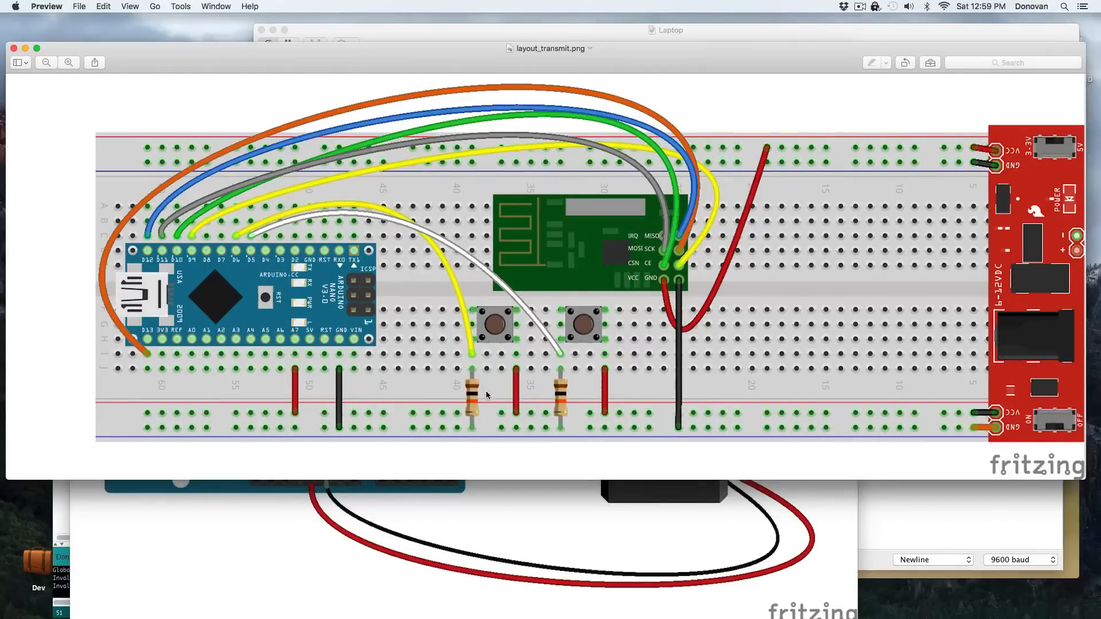
{"action": "mouse_move", "coordinate": [493, 354]}
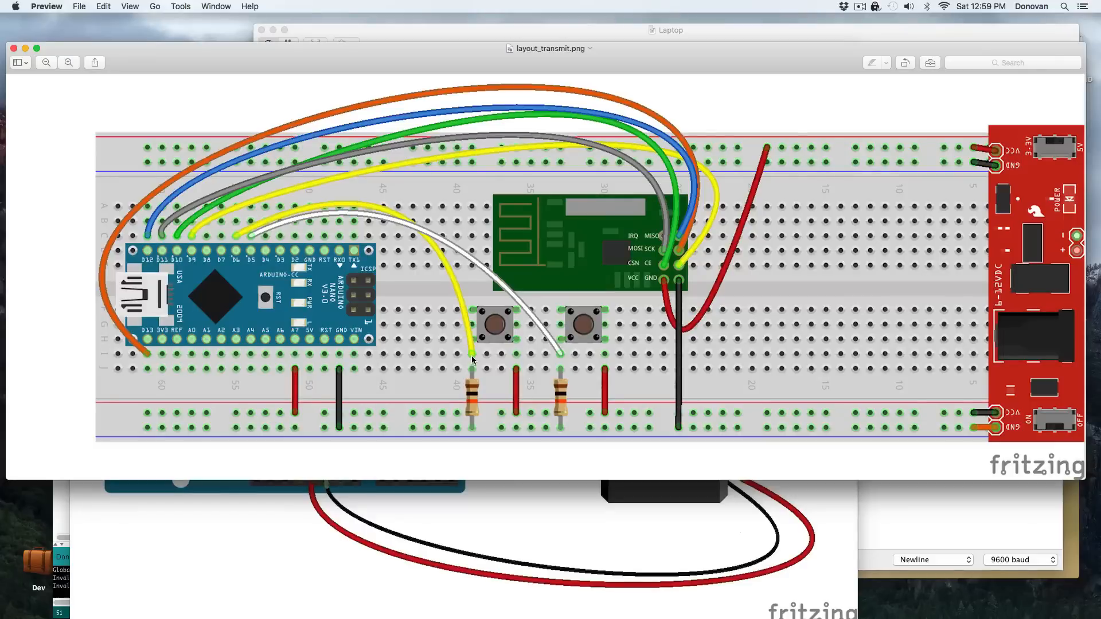
{"action": "mouse_move", "coordinate": [236, 254]}
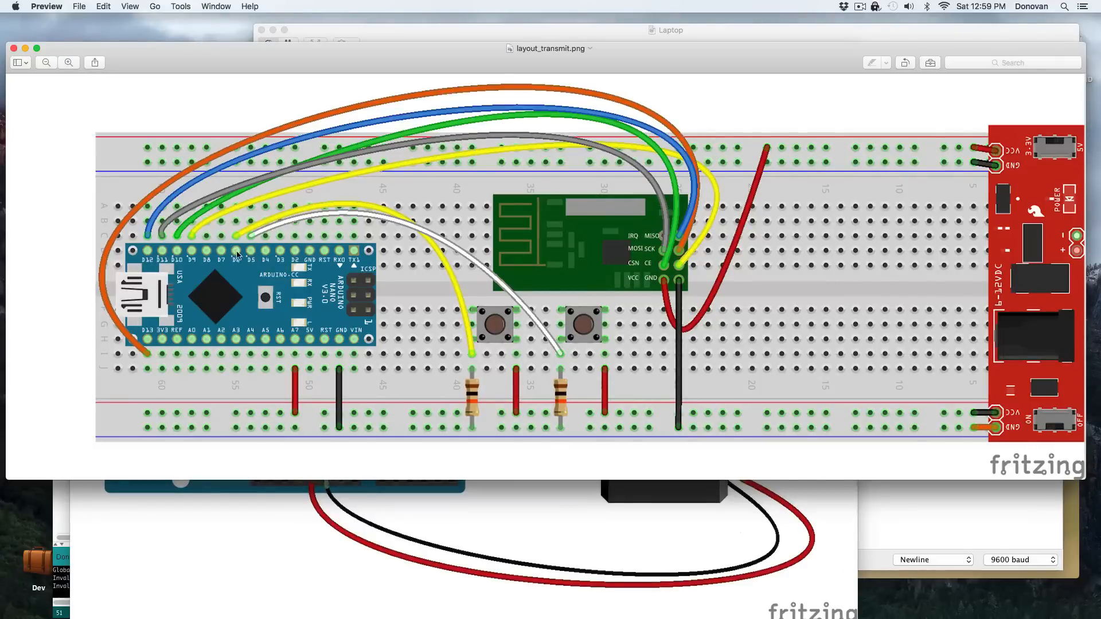
{"action": "mouse_move", "coordinate": [245, 250]}
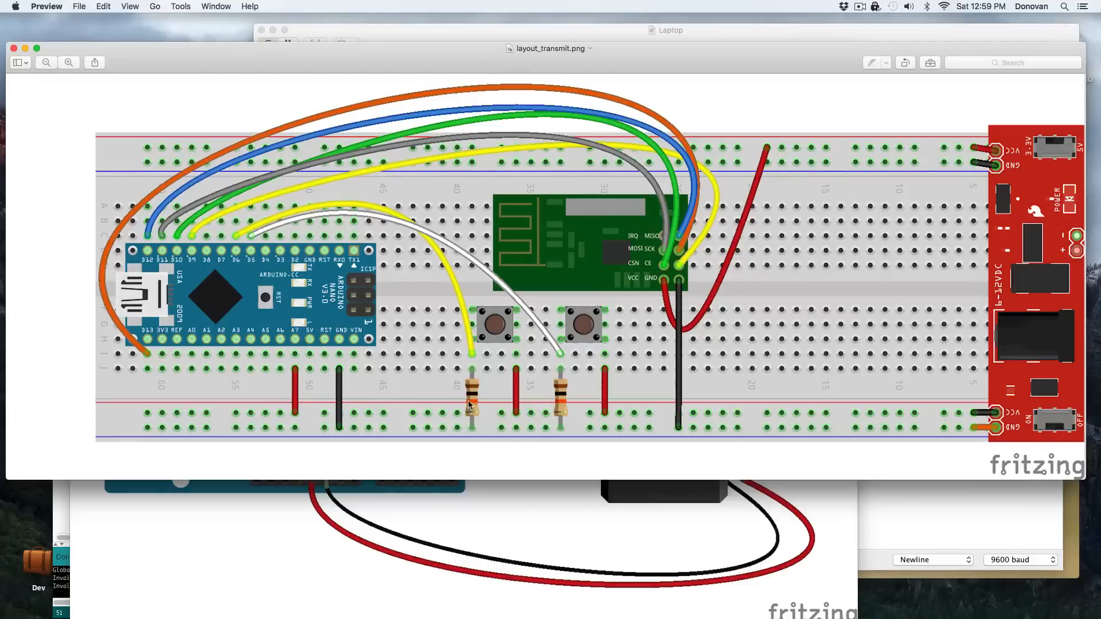
{"action": "mouse_move", "coordinate": [470, 382]}
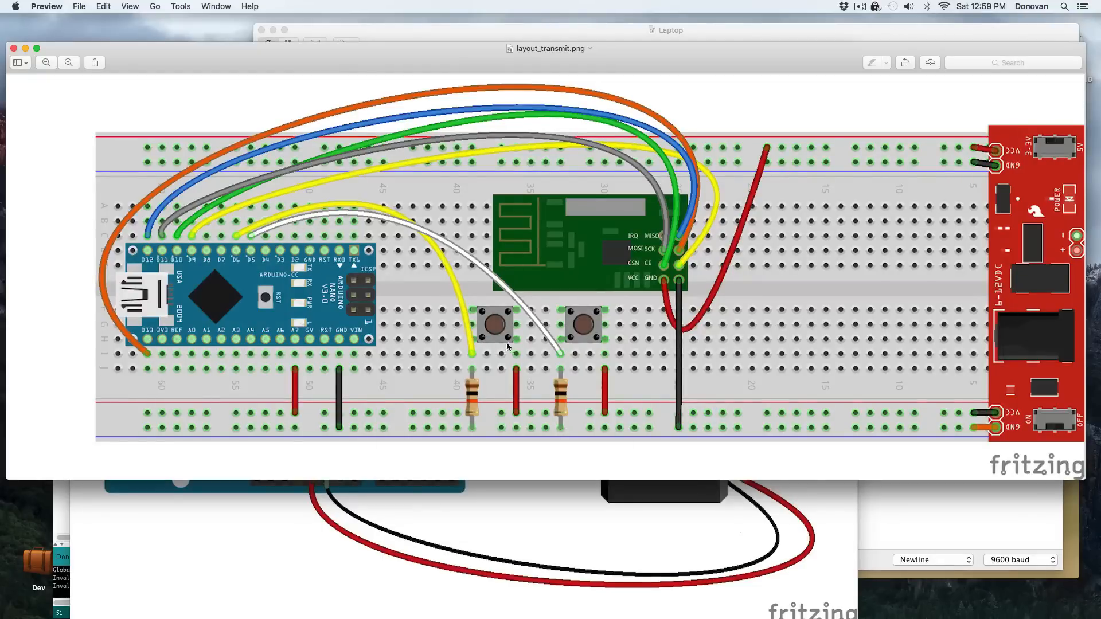
{"action": "mouse_move", "coordinate": [470, 377]}
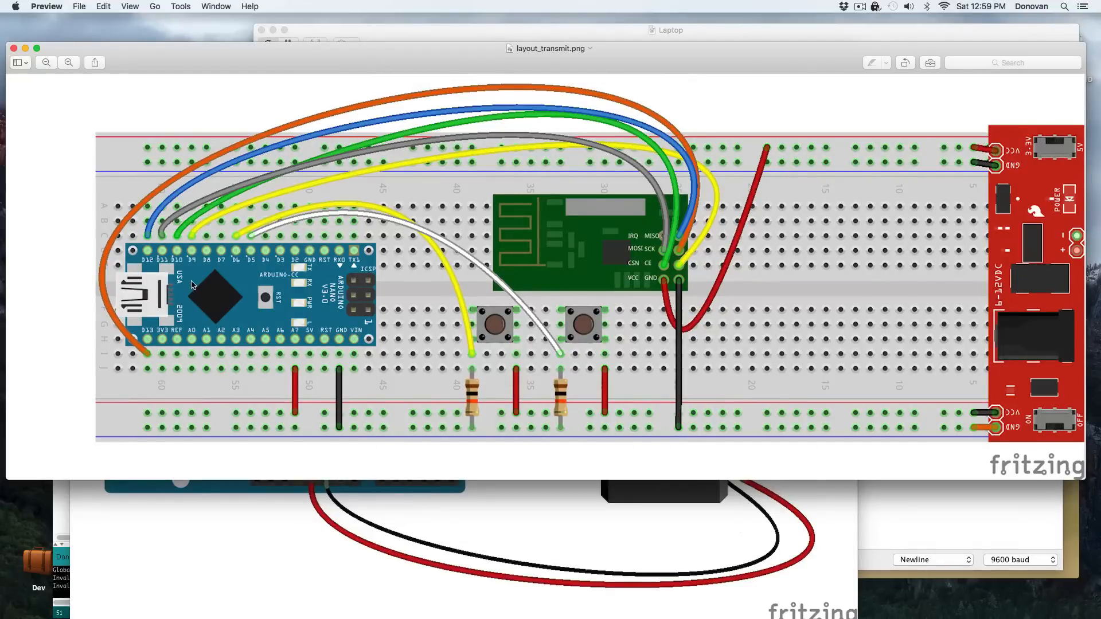
{"action": "mouse_move", "coordinate": [206, 303]}
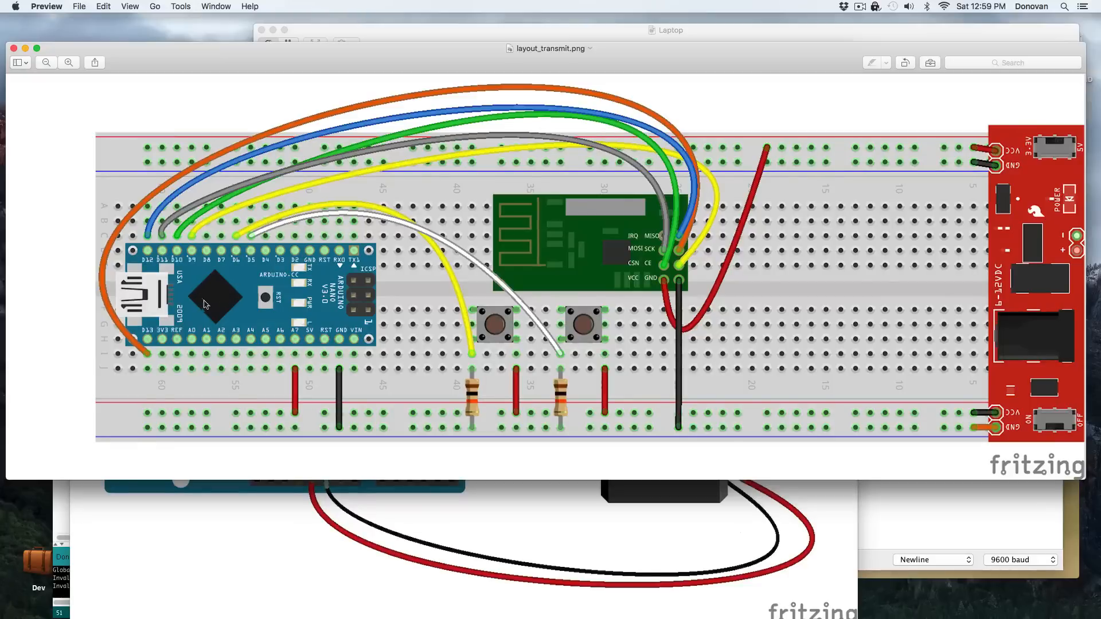
{"action": "mouse_move", "coordinate": [512, 274]}
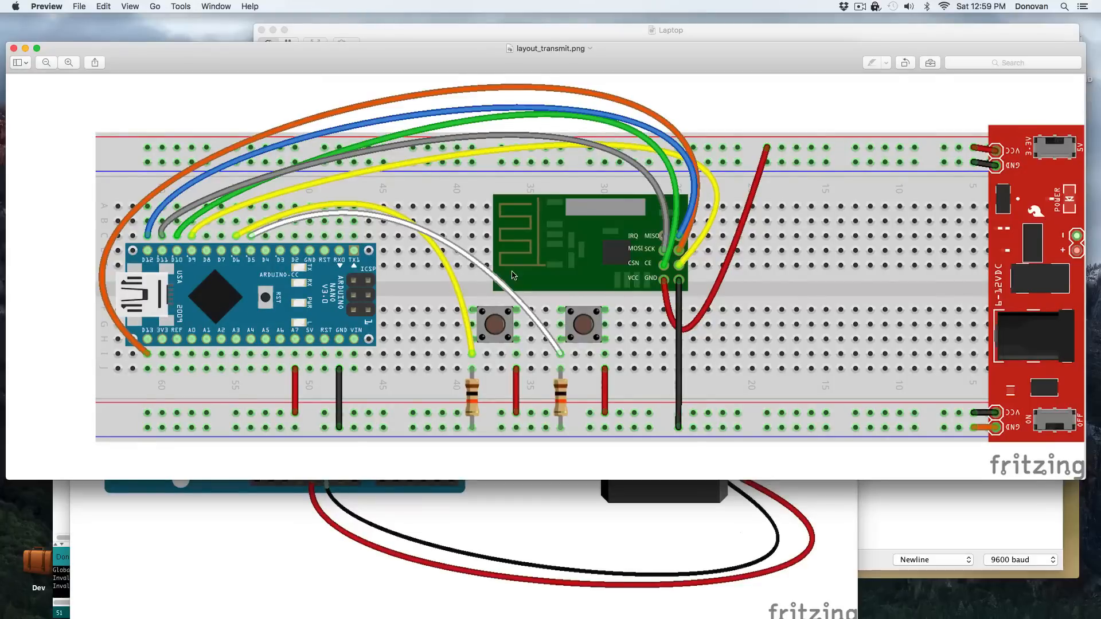
{"action": "mouse_move", "coordinate": [788, 262]}
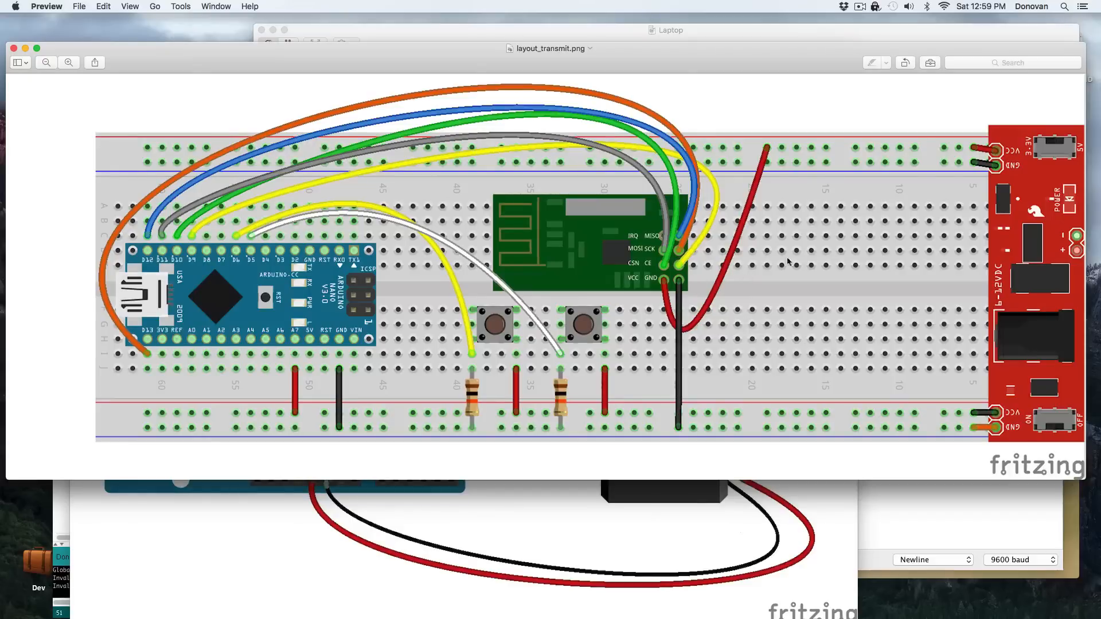
{"action": "mouse_move", "coordinate": [517, 285]}
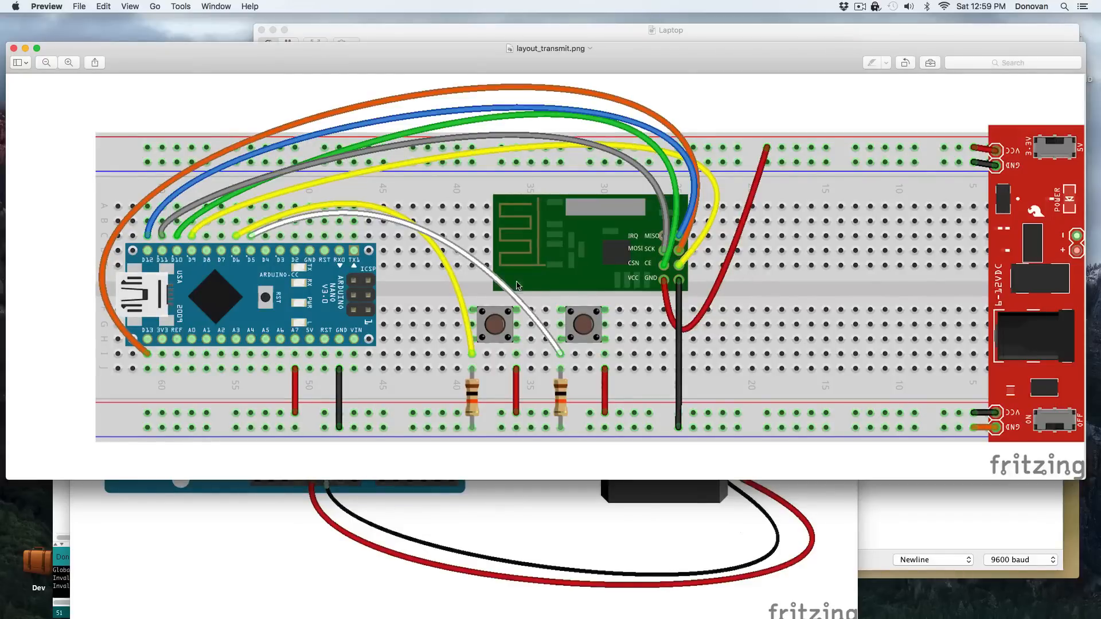
{"action": "mouse_move", "coordinate": [590, 235]}
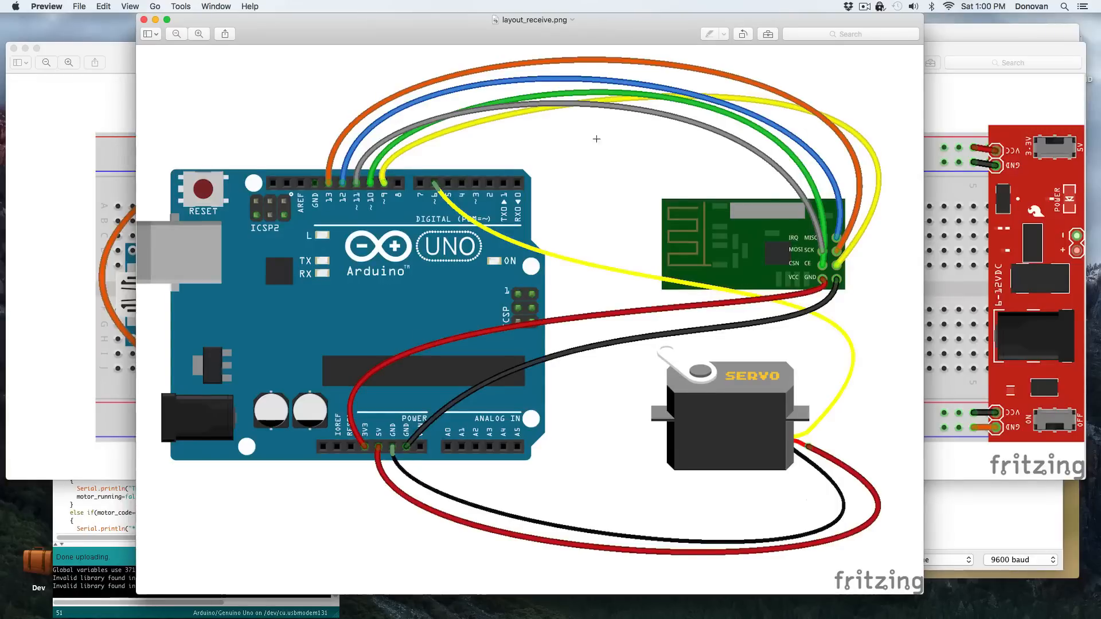
{"action": "mouse_move", "coordinate": [109, 350]}
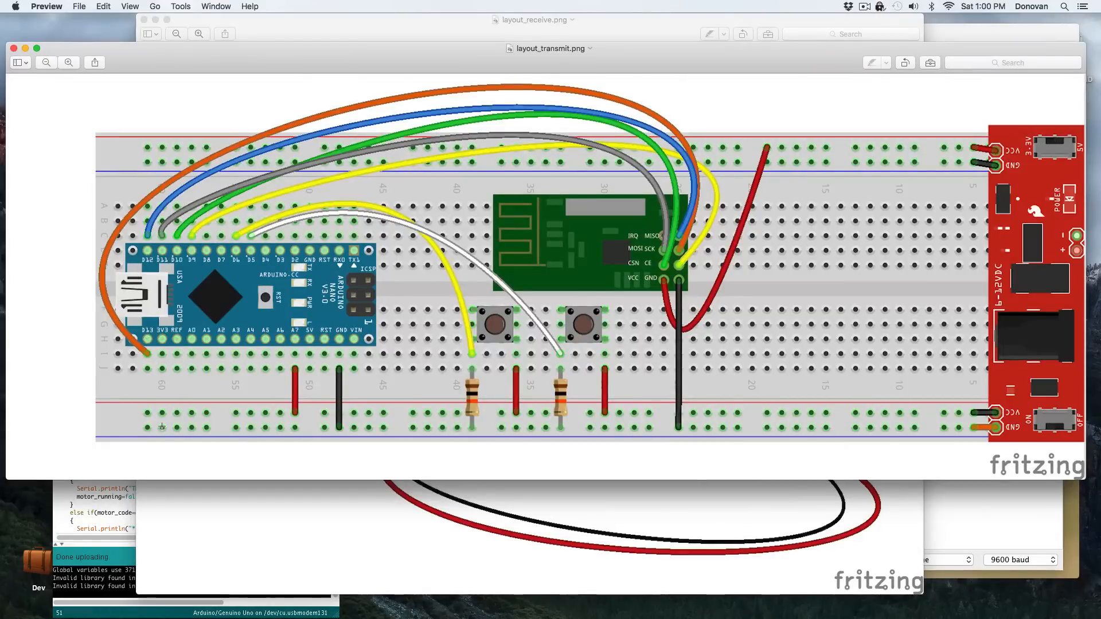
Step: Bring the layout_receive.png receiver wiring diagram in front of the transmitter layout in Preview
{"action": "left_click", "coordinate": [534, 20]}
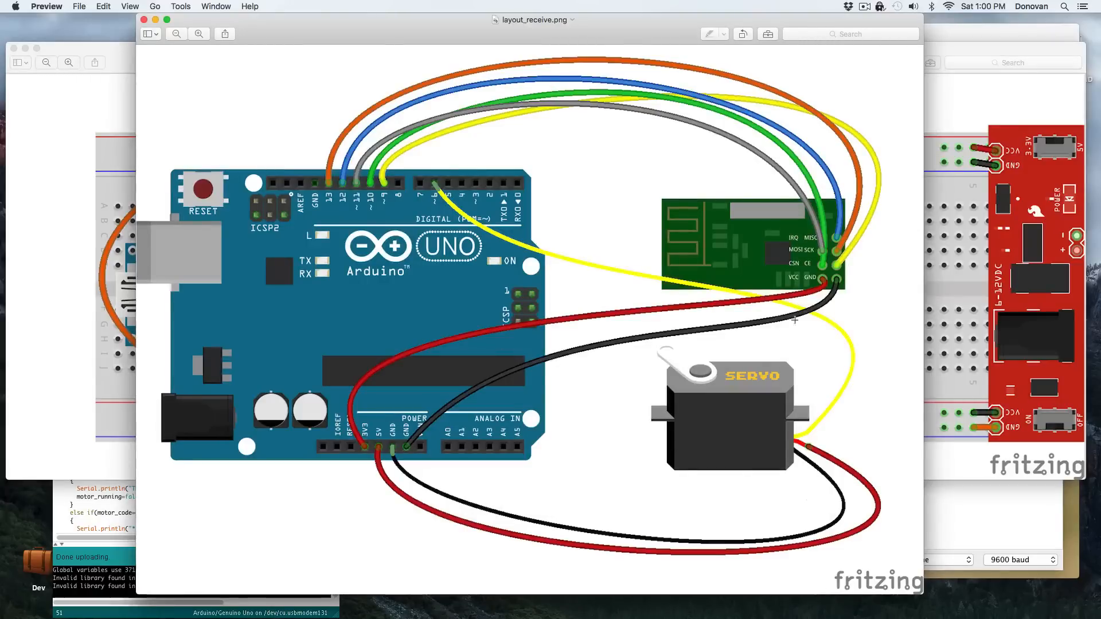
{"action": "mouse_move", "coordinate": [787, 384]}
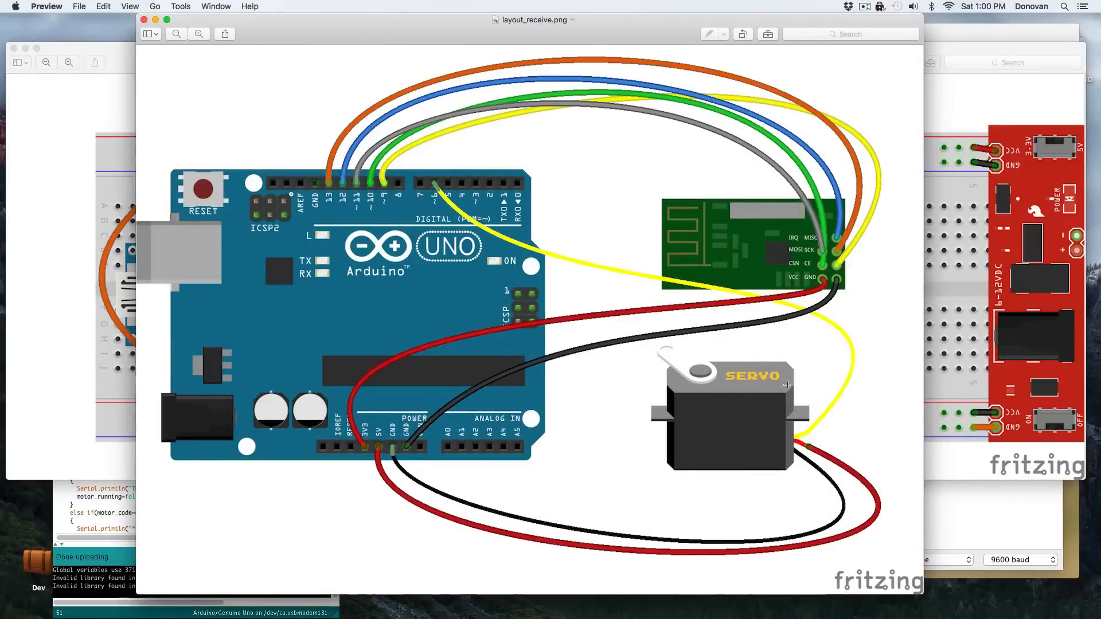
{"action": "mouse_move", "coordinate": [395, 469]}
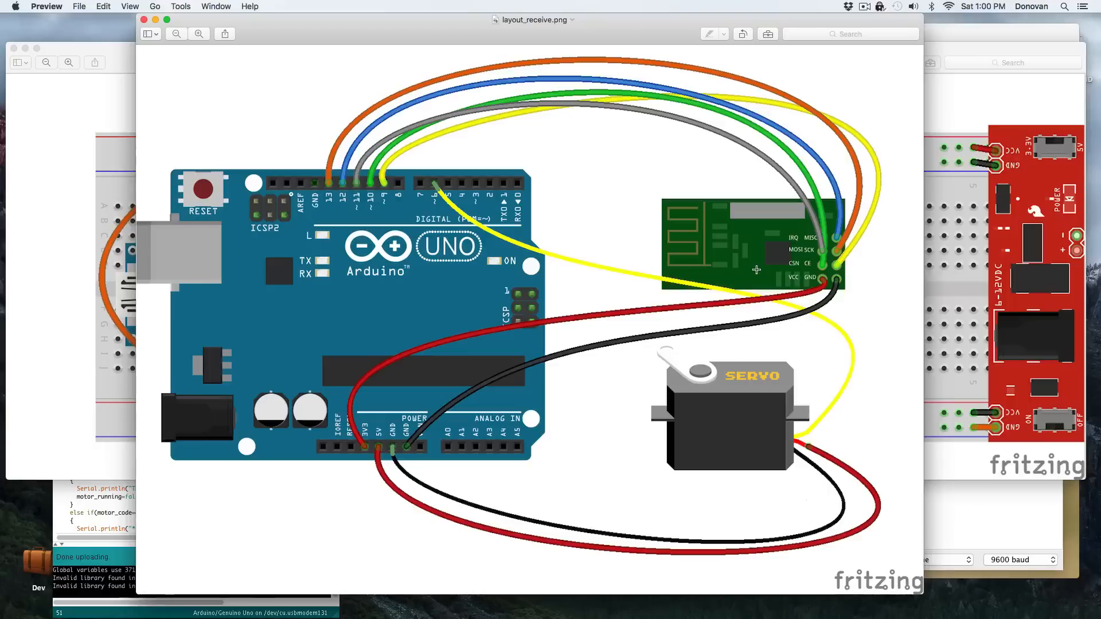
{"action": "mouse_move", "coordinate": [750, 261]}
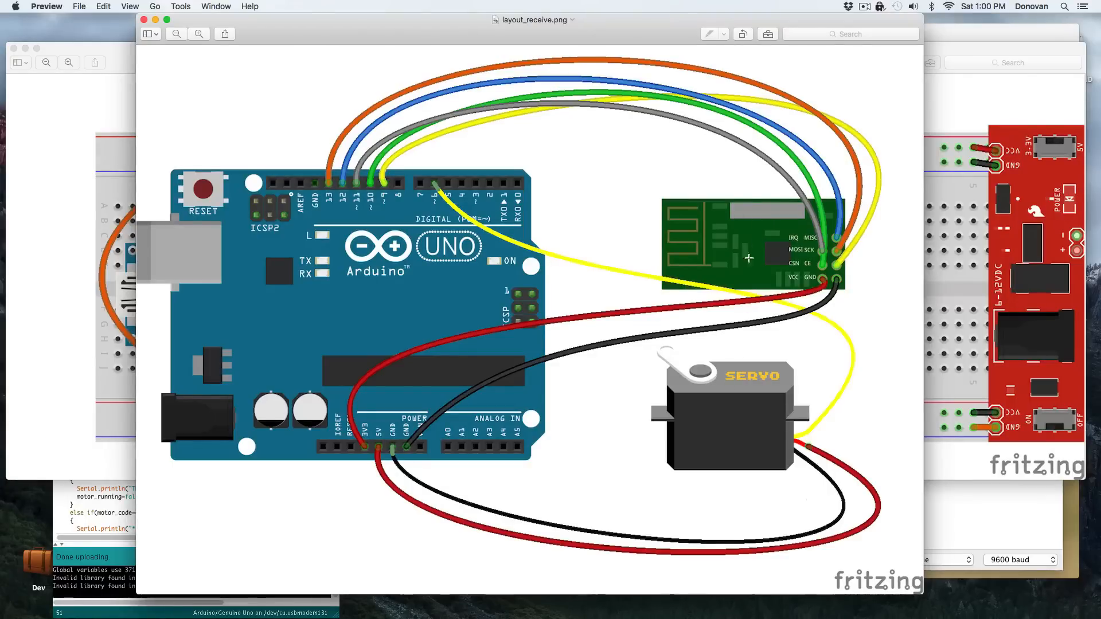
{"action": "mouse_move", "coordinate": [354, 474]}
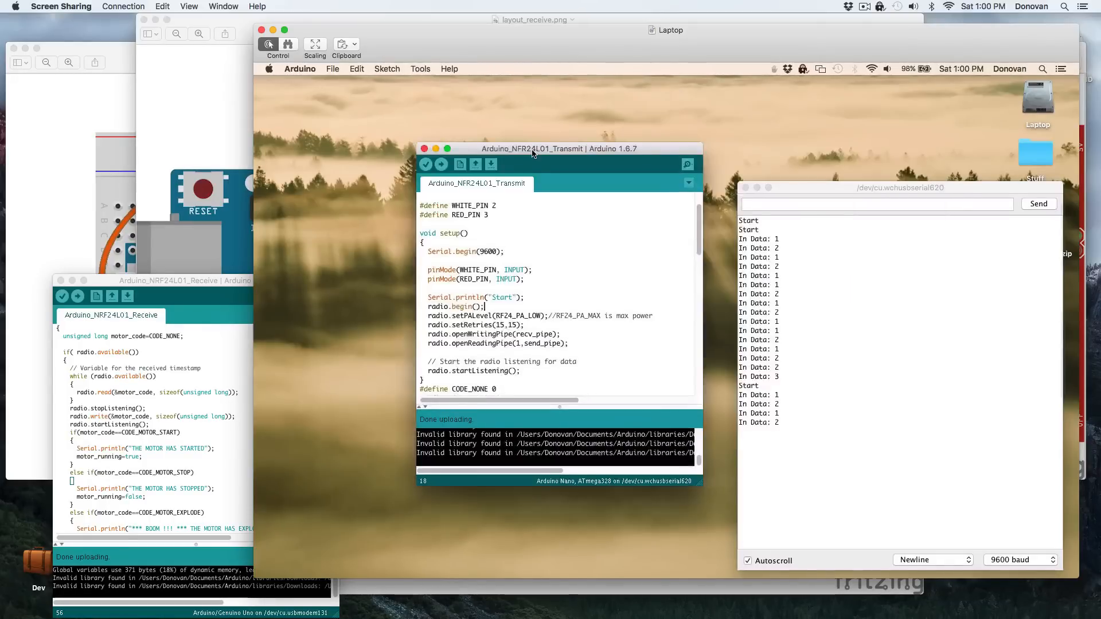
Step: Nudge the transmit sketch window slightly left beside the receive sketch
{"action": "left_click_drag", "start_coordinate": [533, 148], "coordinate": [523, 150]}
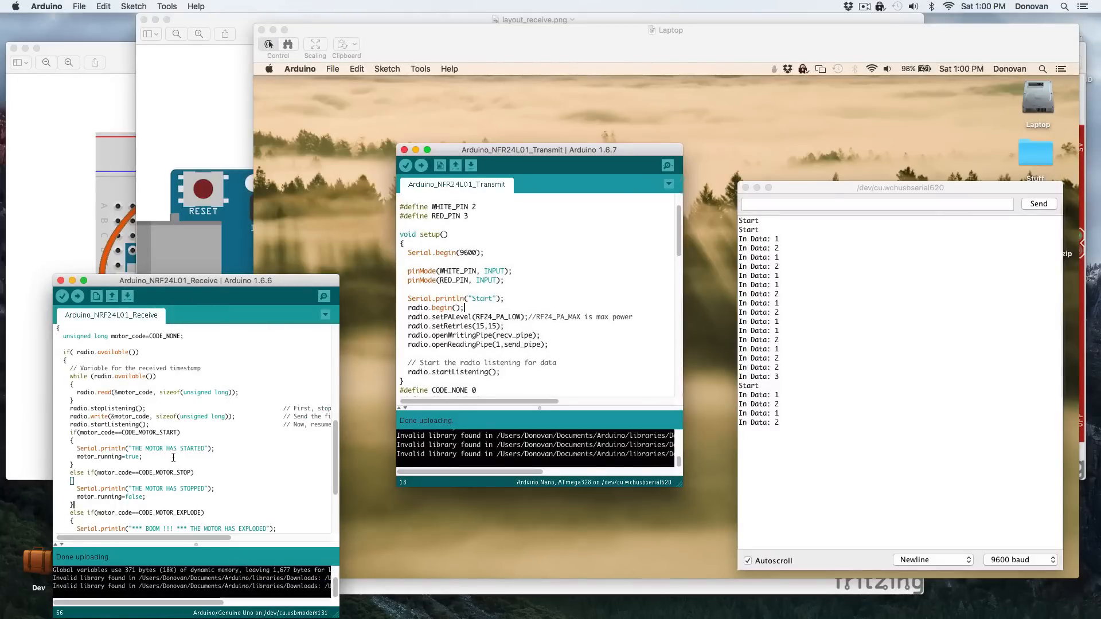
{"action": "mouse_move", "coordinate": [562, 159]}
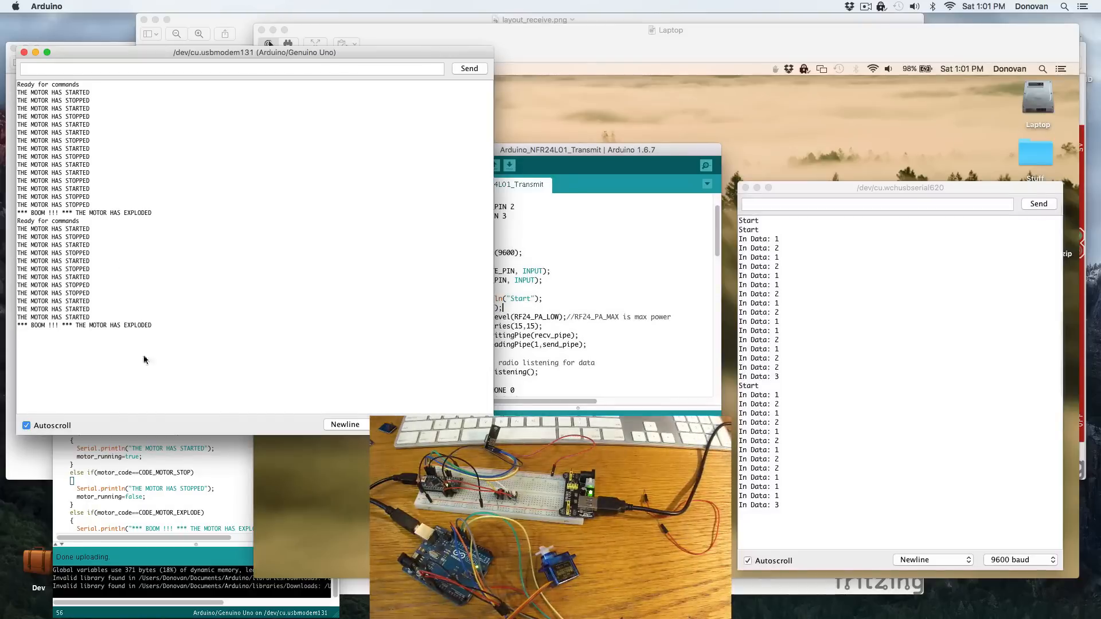
{"action": "mouse_move", "coordinate": [829, 491]}
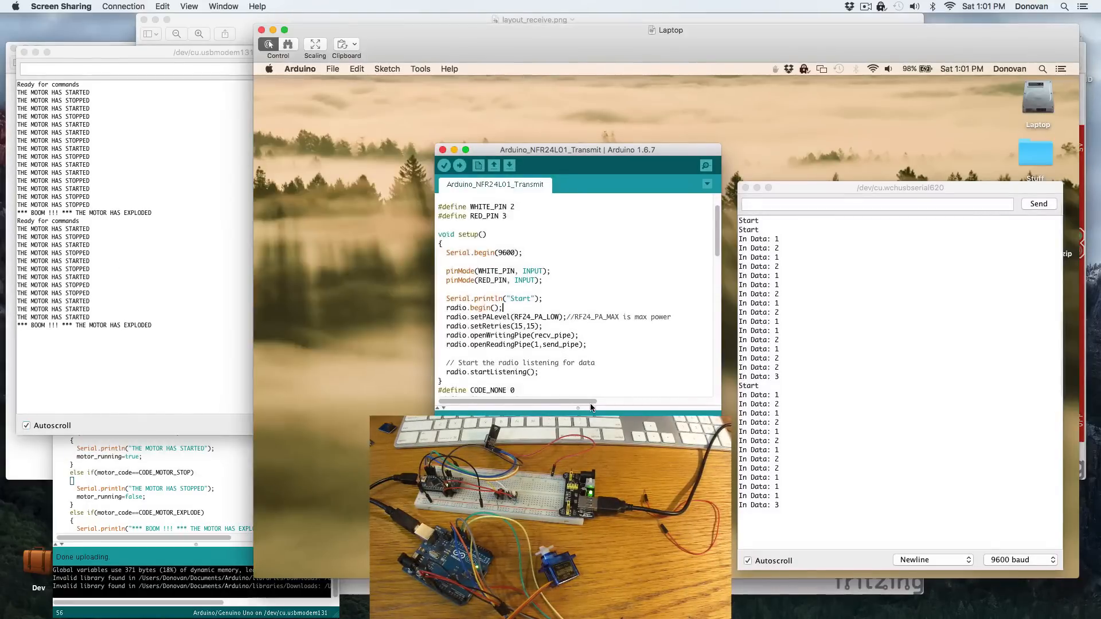
Step: Highlight the SPI.h include at the top of the transmit sketch, then open the Sketch menu
{"action": "scroll", "scroll_direction": "up", "scroll_amount": 3}
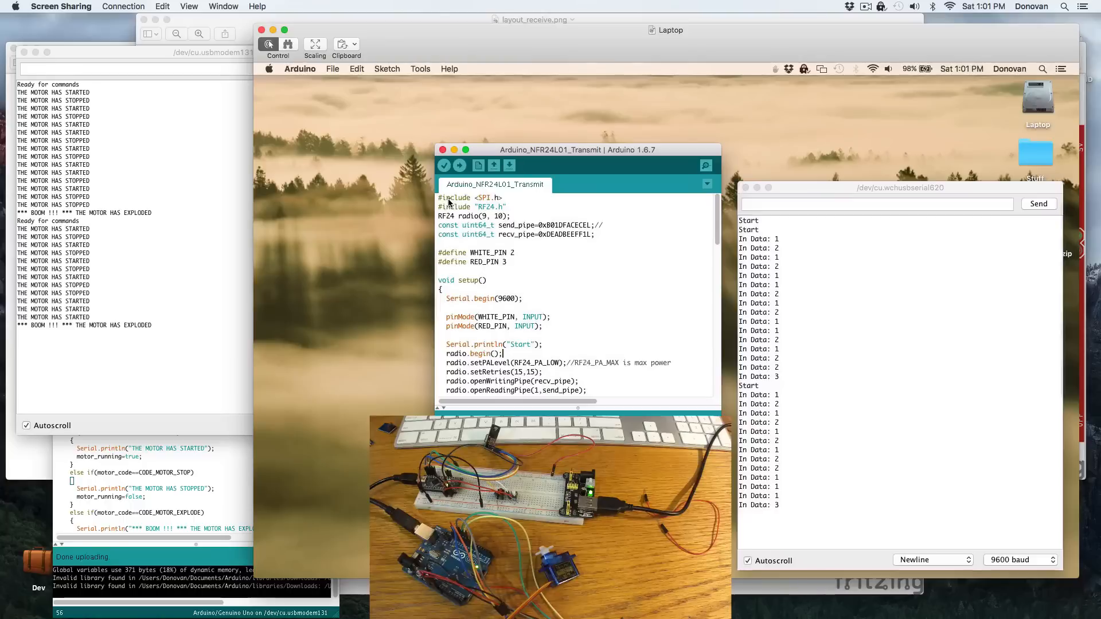
{"action": "mouse_move", "coordinate": [497, 200]}
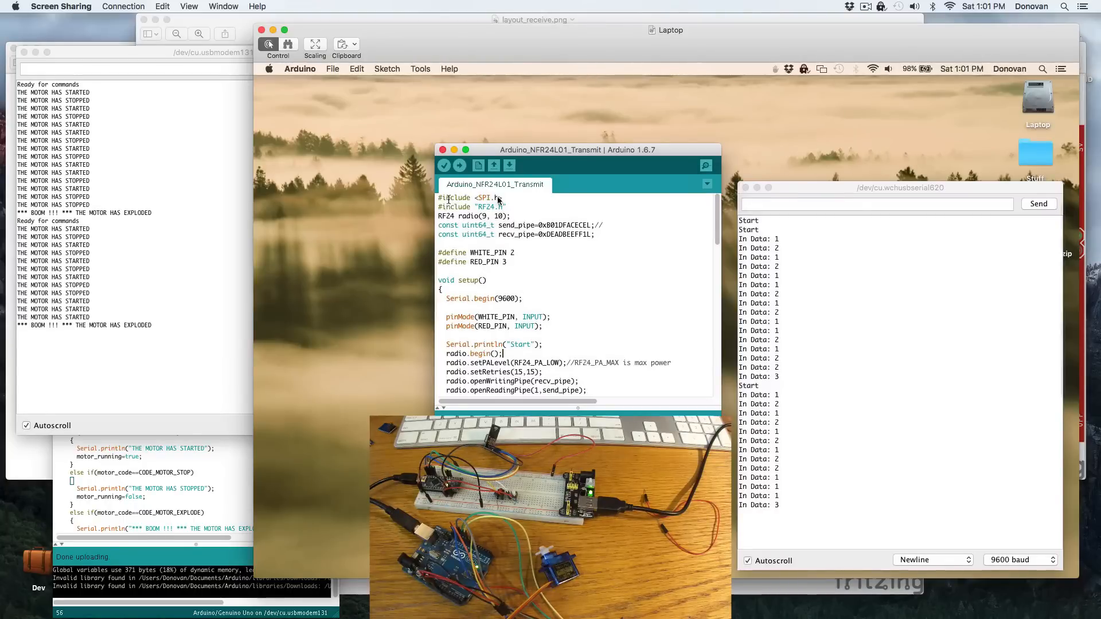
{"action": "double_click", "coordinate": [457, 197]}
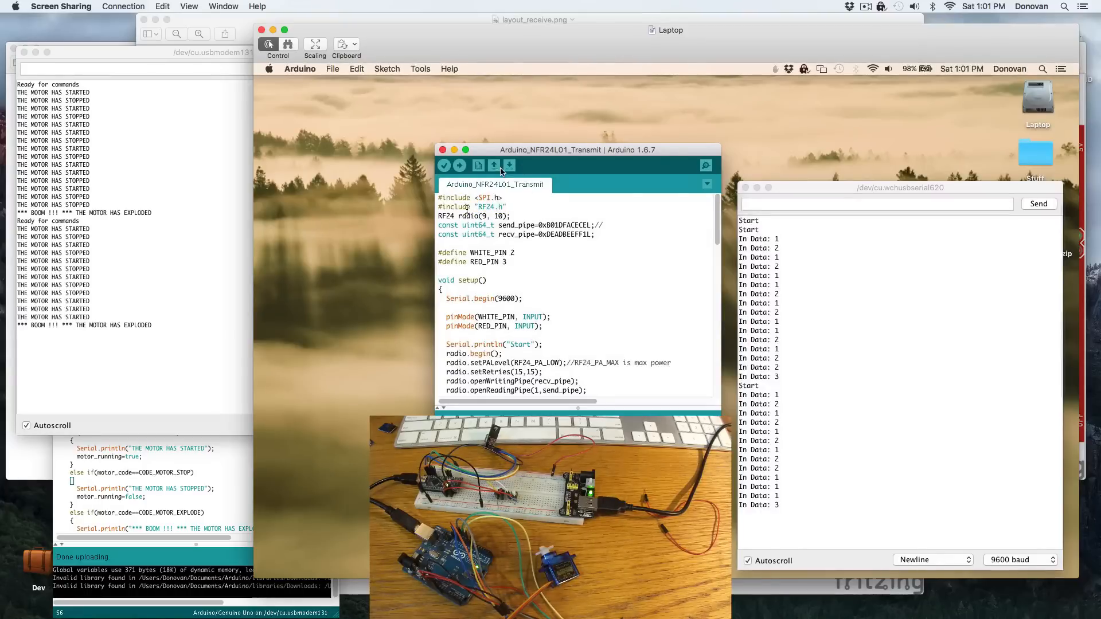
{"action": "left_click", "coordinate": [386, 68]}
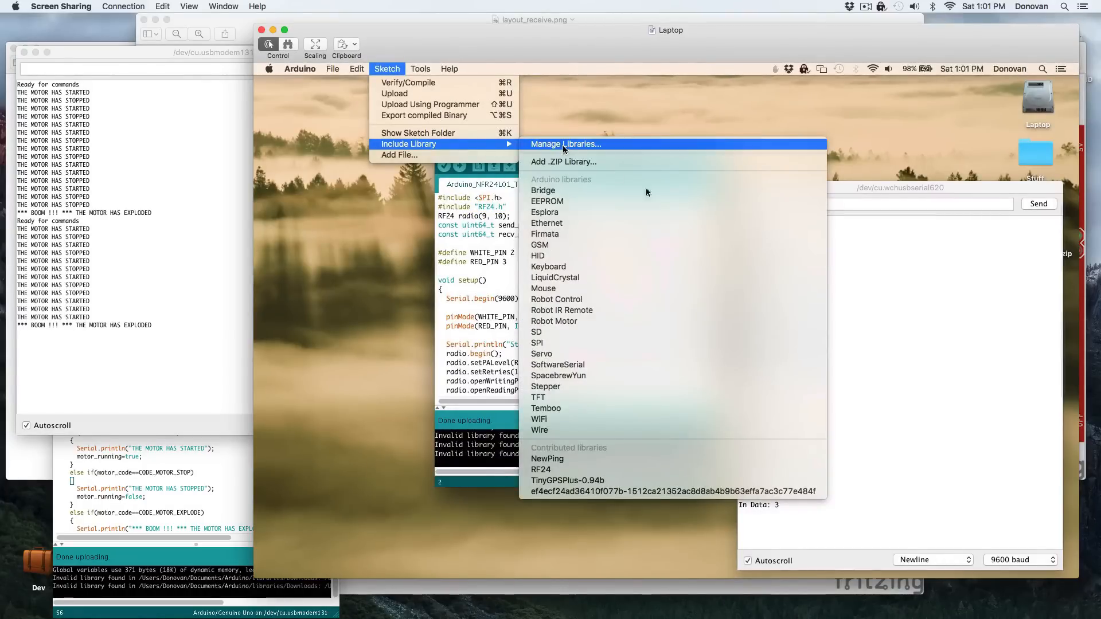
Step: Open Manage Libraries and cancel the Library Manager without installing anything
{"action": "left_click", "coordinate": [566, 143]}
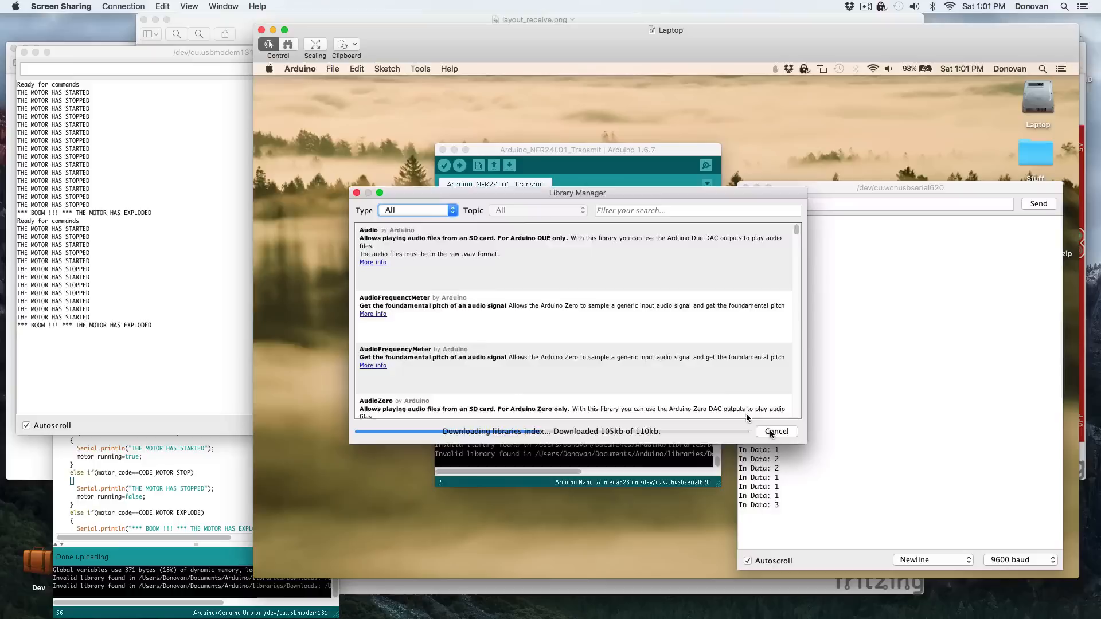
{"action": "left_click", "coordinate": [776, 431]}
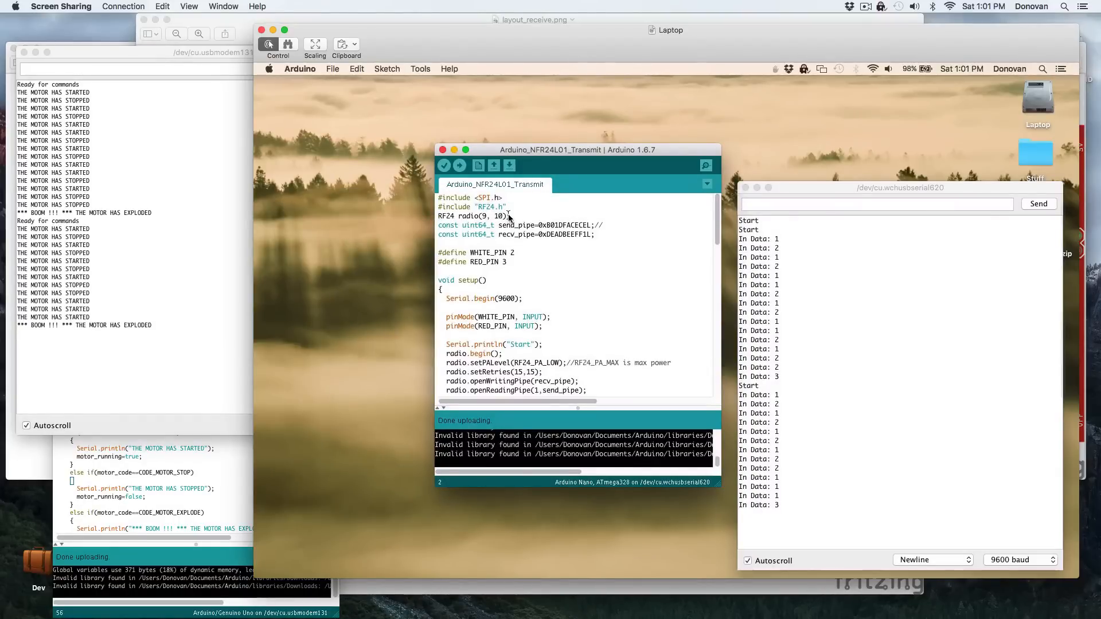
Step: Highlight radio(9, 10), the RF24 class name and the send pipe address in the transmit sketch
{"action": "double_click", "coordinate": [481, 216]}
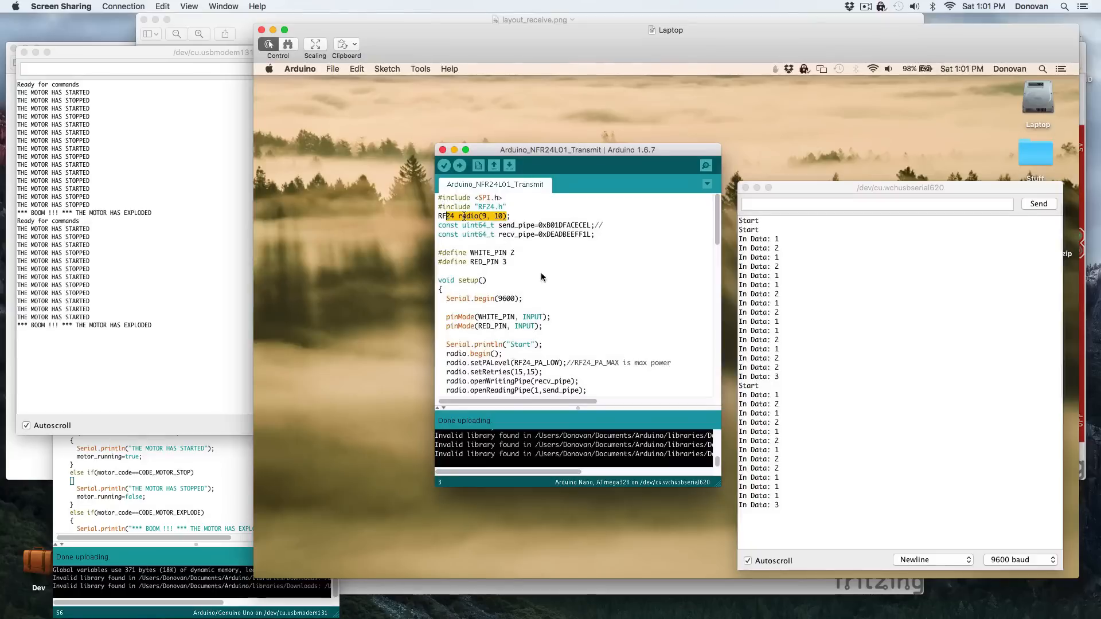
{"action": "mouse_move", "coordinate": [490, 228]}
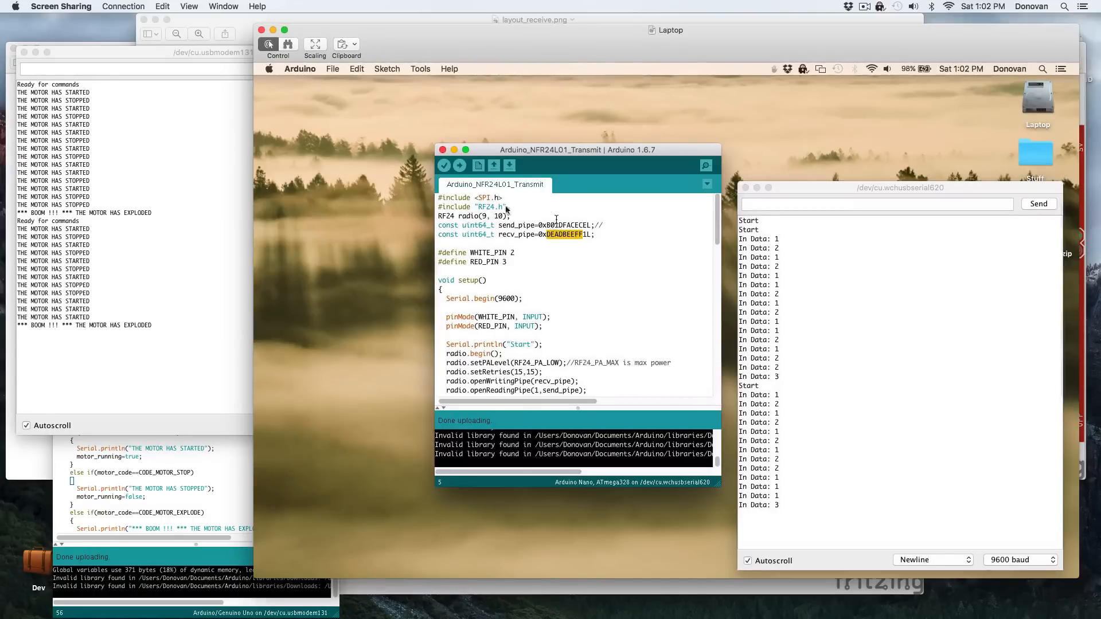
{"action": "left_click", "coordinate": [440, 216]}
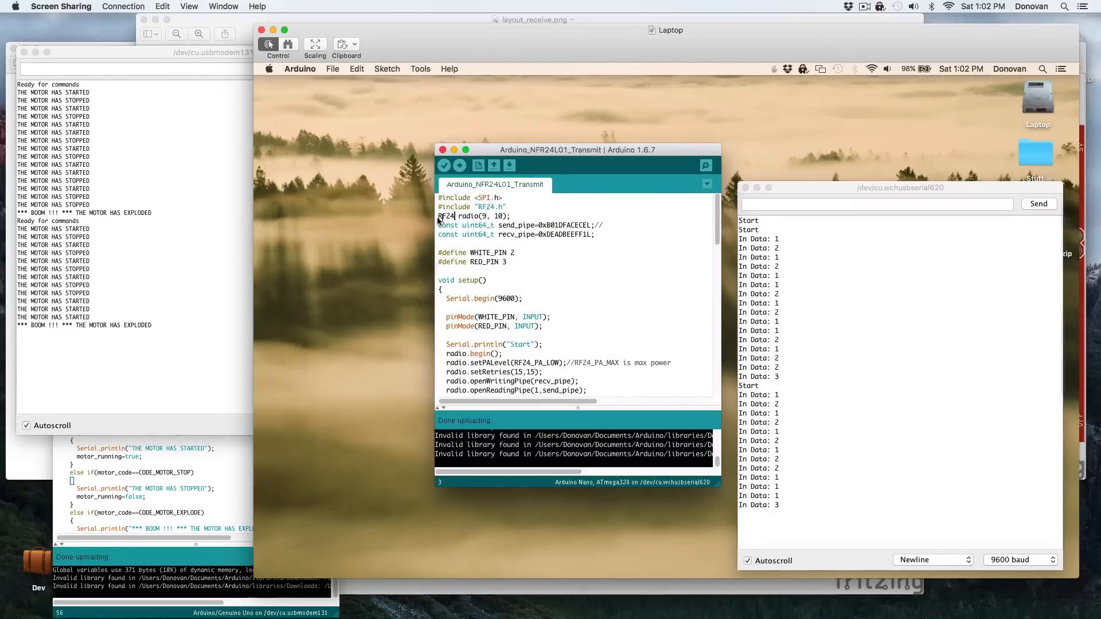
{"action": "double_click", "coordinate": [446, 216]}
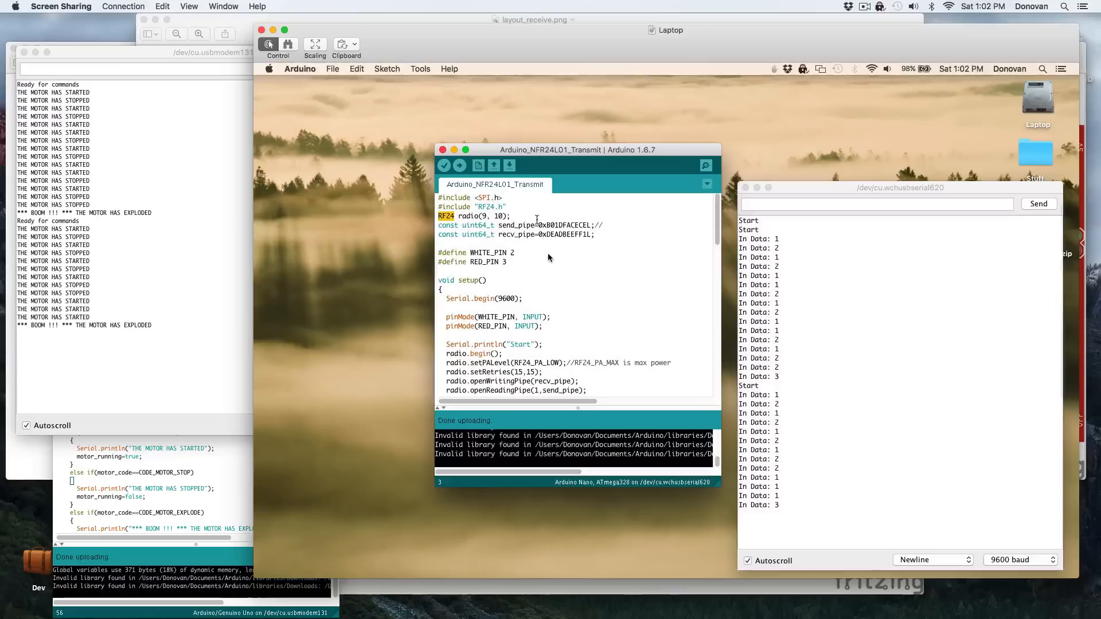
{"action": "mouse_move", "coordinate": [594, 248]}
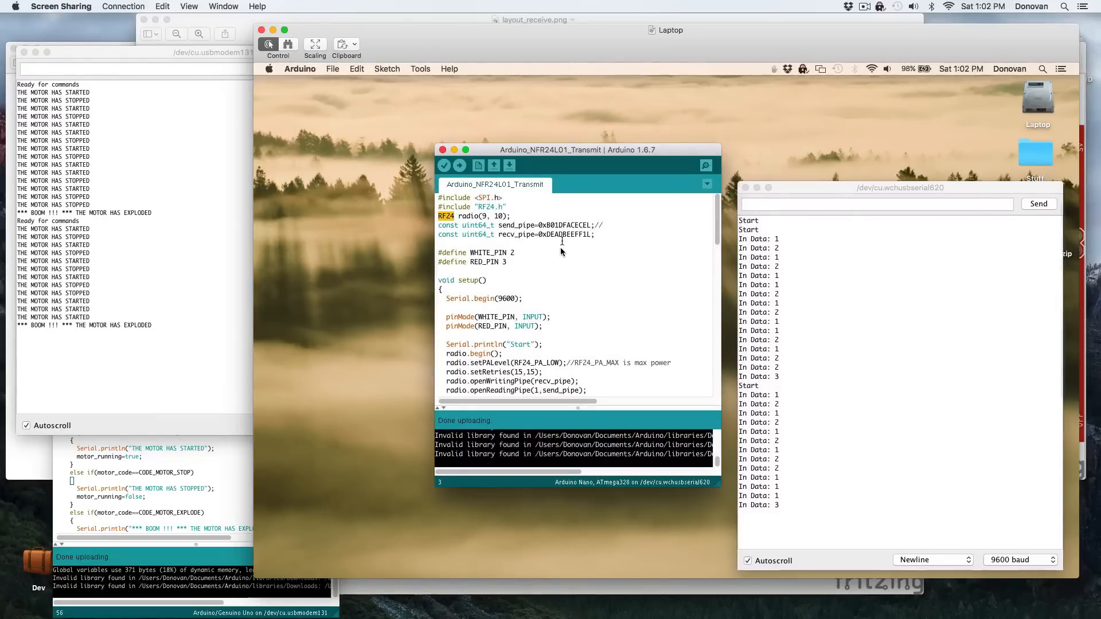
{"action": "mouse_move", "coordinate": [509, 249]}
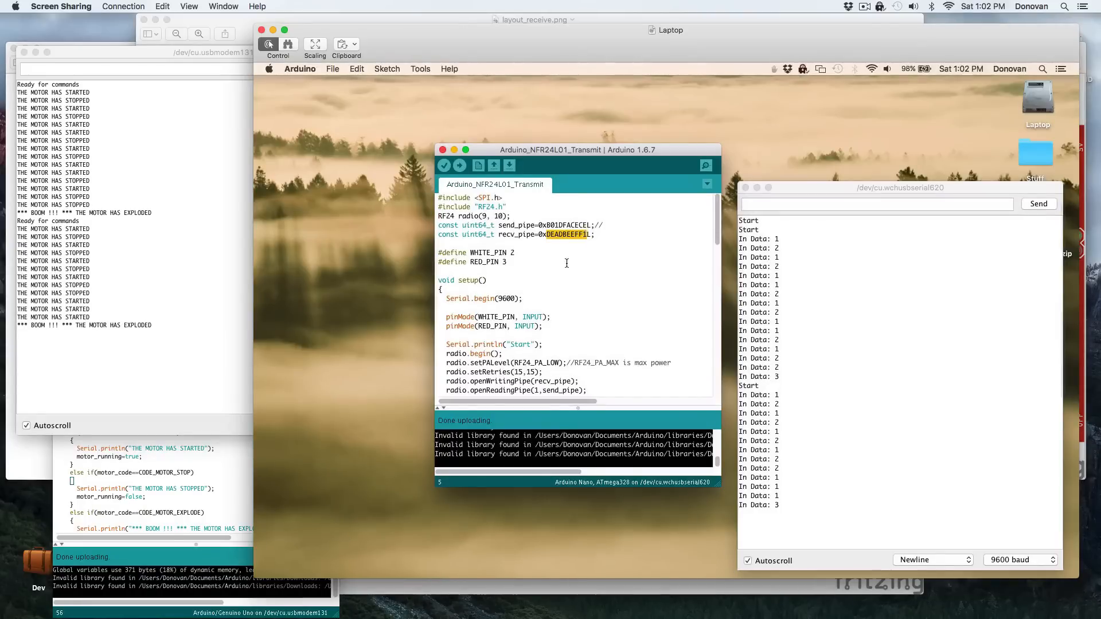
{"action": "mouse_move", "coordinate": [559, 214]}
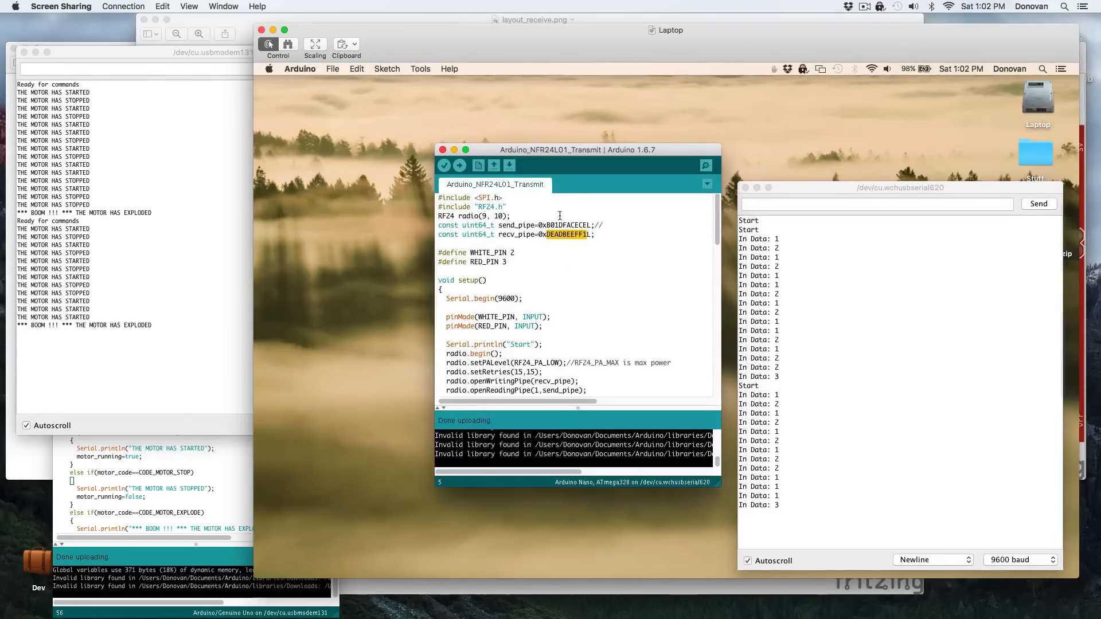
{"action": "double_click", "coordinate": [510, 225]}
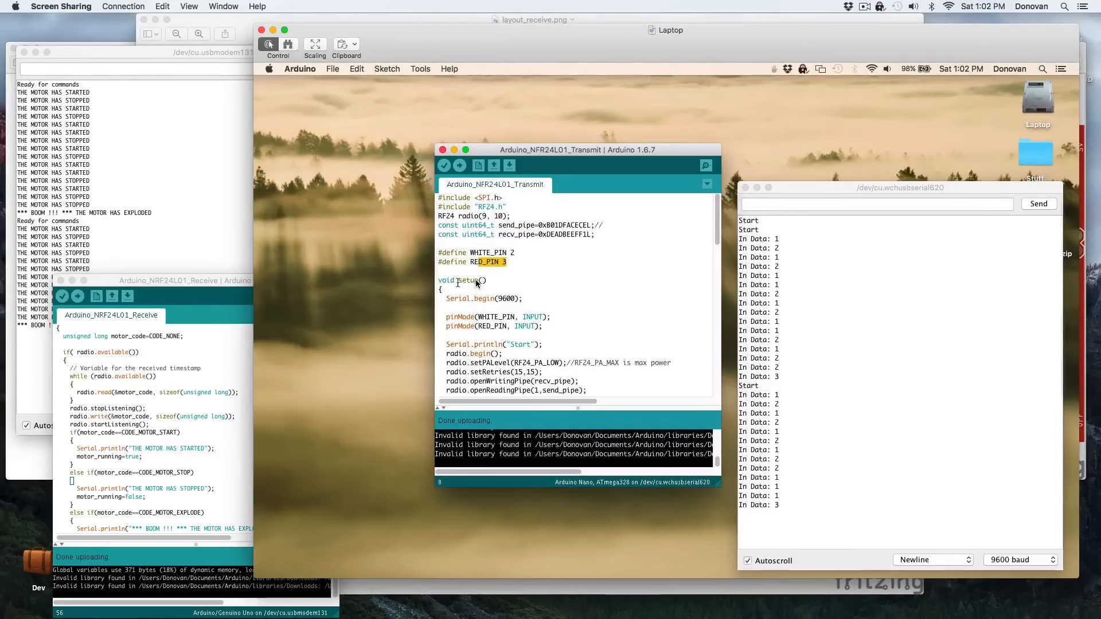
{"action": "scroll", "scroll_direction": "down", "scroll_amount": 3}
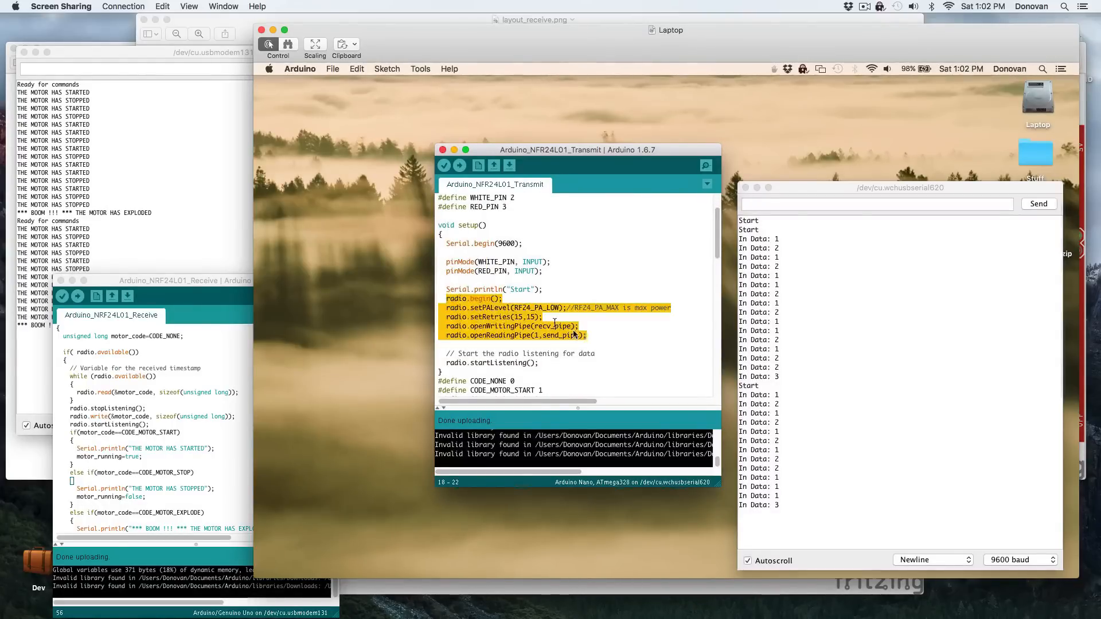
{"action": "left_click", "coordinate": [560, 309]}
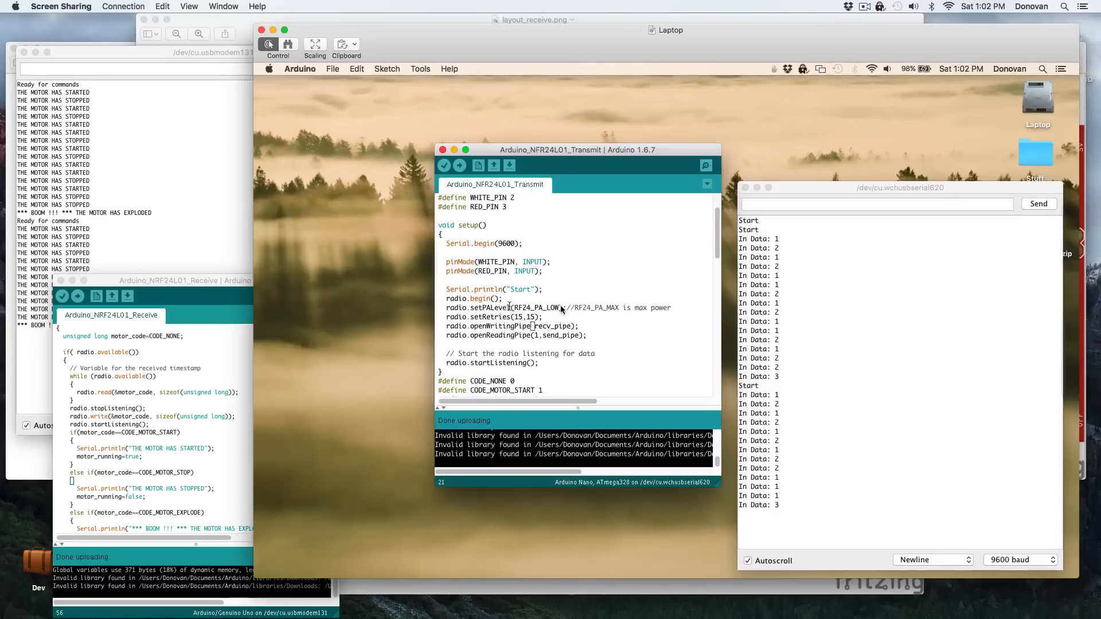
{"action": "double_click", "coordinate": [596, 307]}
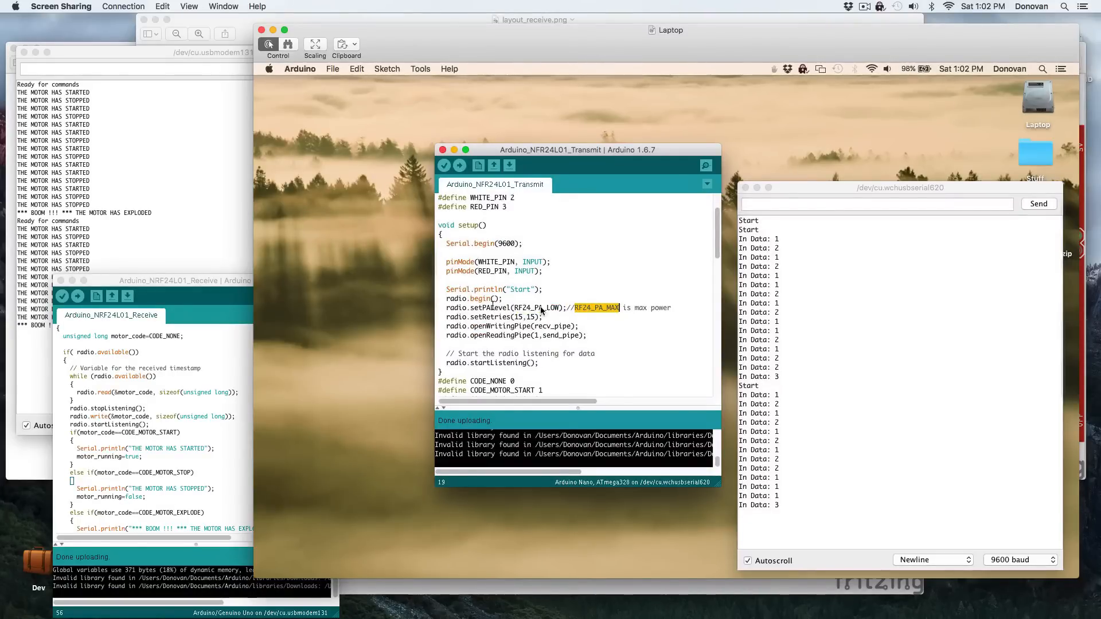
{"action": "mouse_move", "coordinate": [535, 319]}
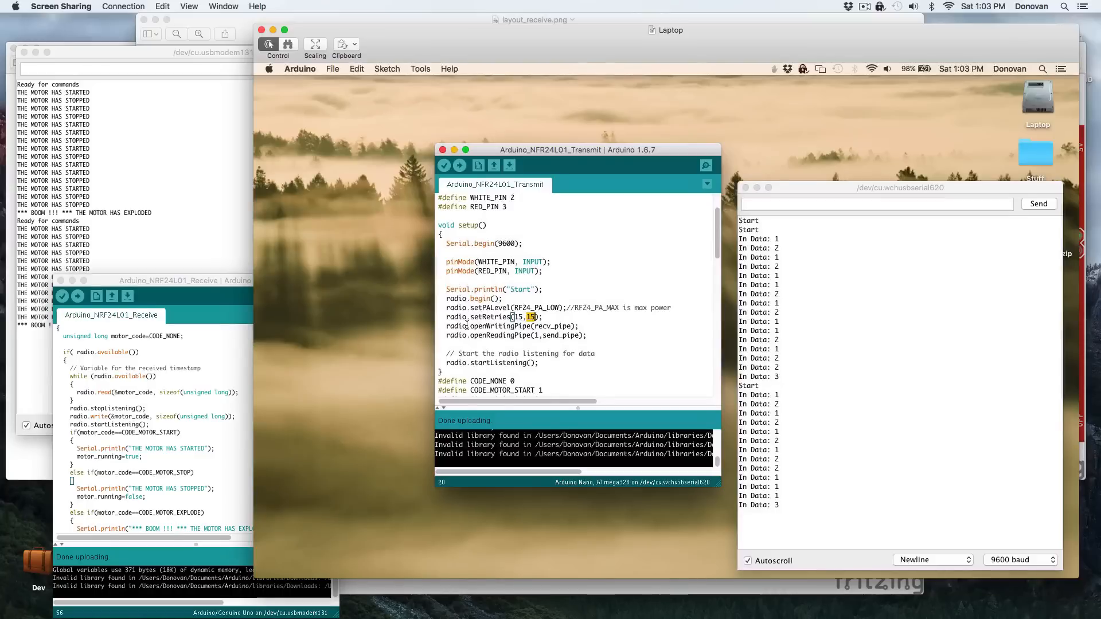
{"action": "mouse_move", "coordinate": [513, 357]}
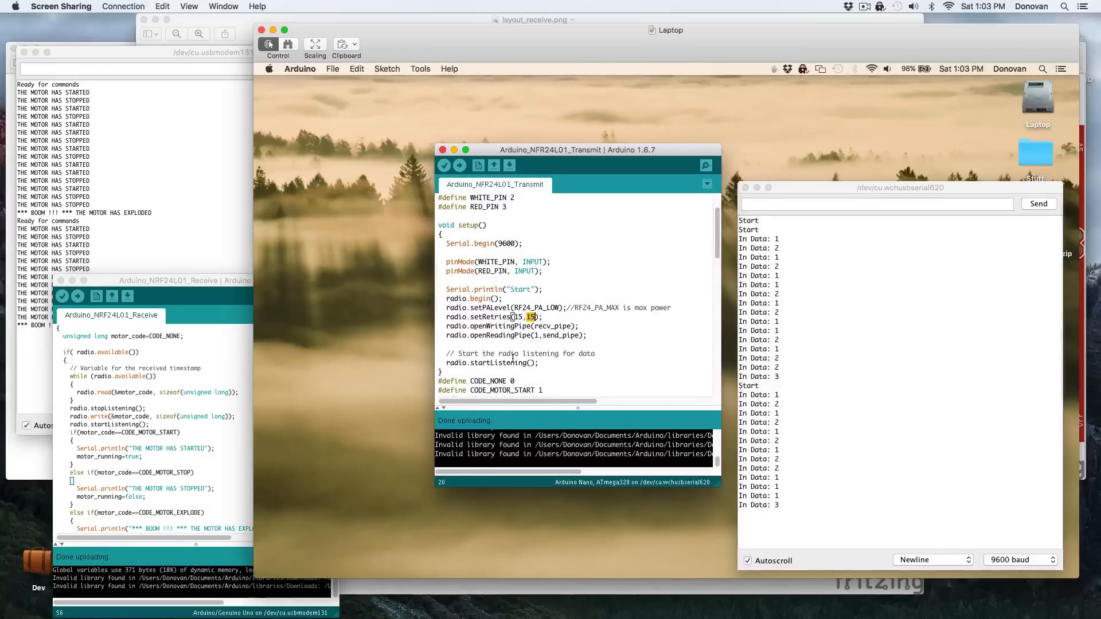
{"action": "mouse_move", "coordinate": [442, 330]}
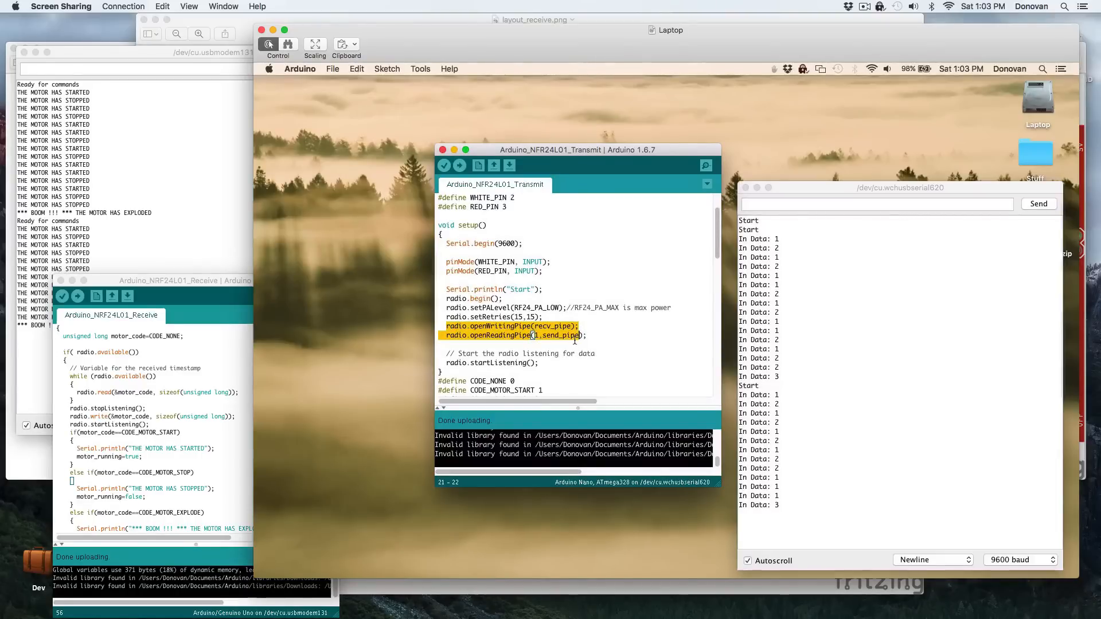
{"action": "scroll", "scroll_direction": "down", "scroll_amount": 3}
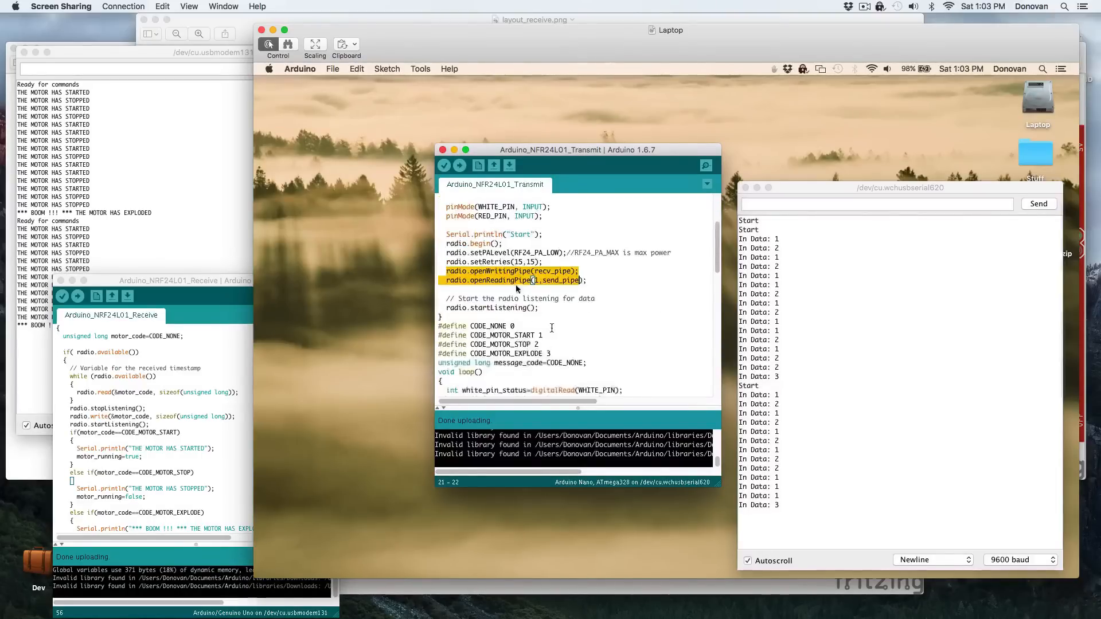
{"action": "scroll", "scroll_direction": "up", "scroll_amount": 3}
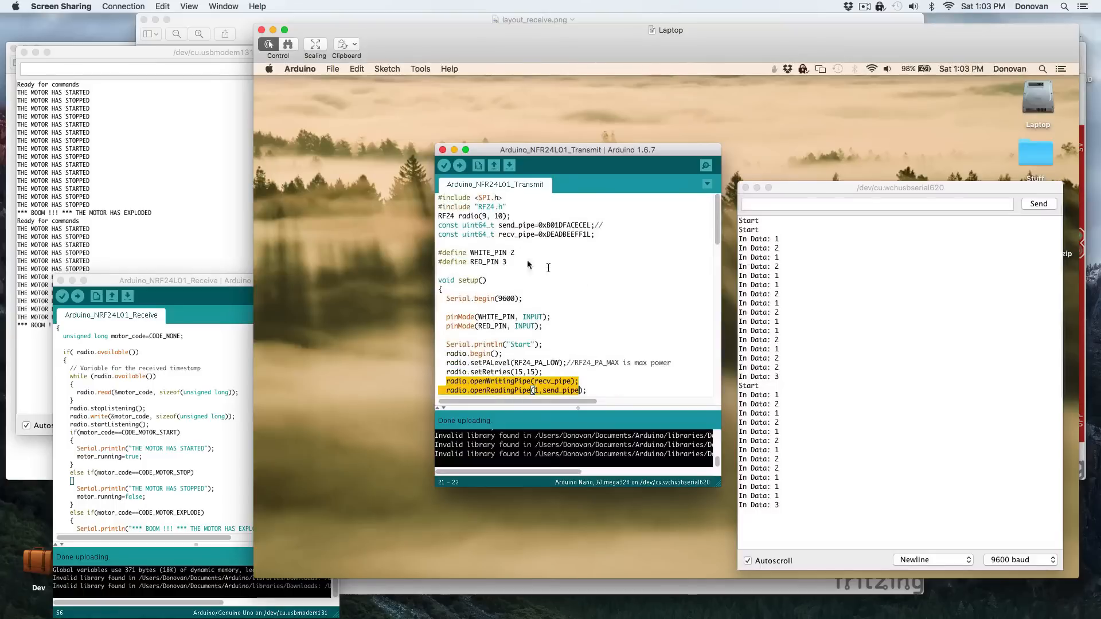
{"action": "scroll", "scroll_direction": "down", "scroll_amount": 3}
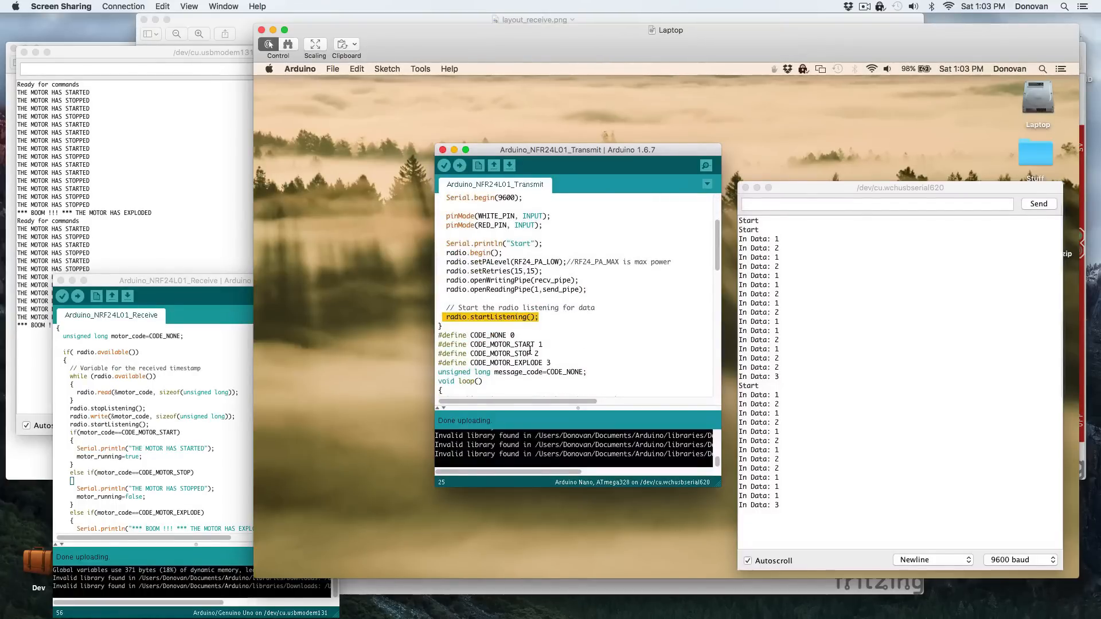
{"action": "mouse_move", "coordinate": [503, 354]}
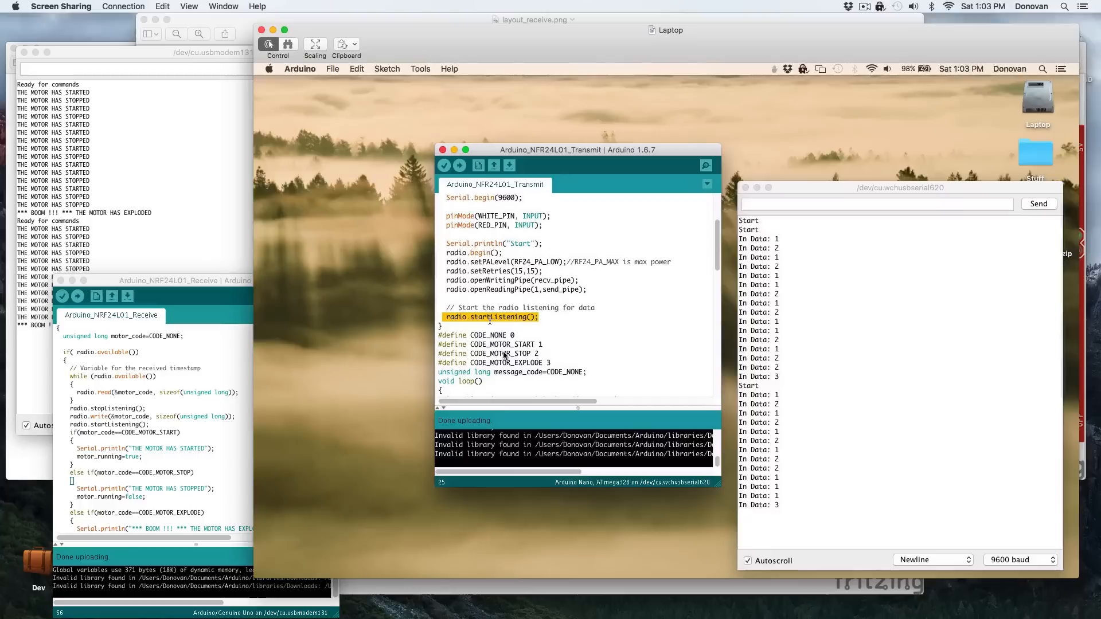
{"action": "scroll", "scroll_direction": "down", "scroll_amount": 3}
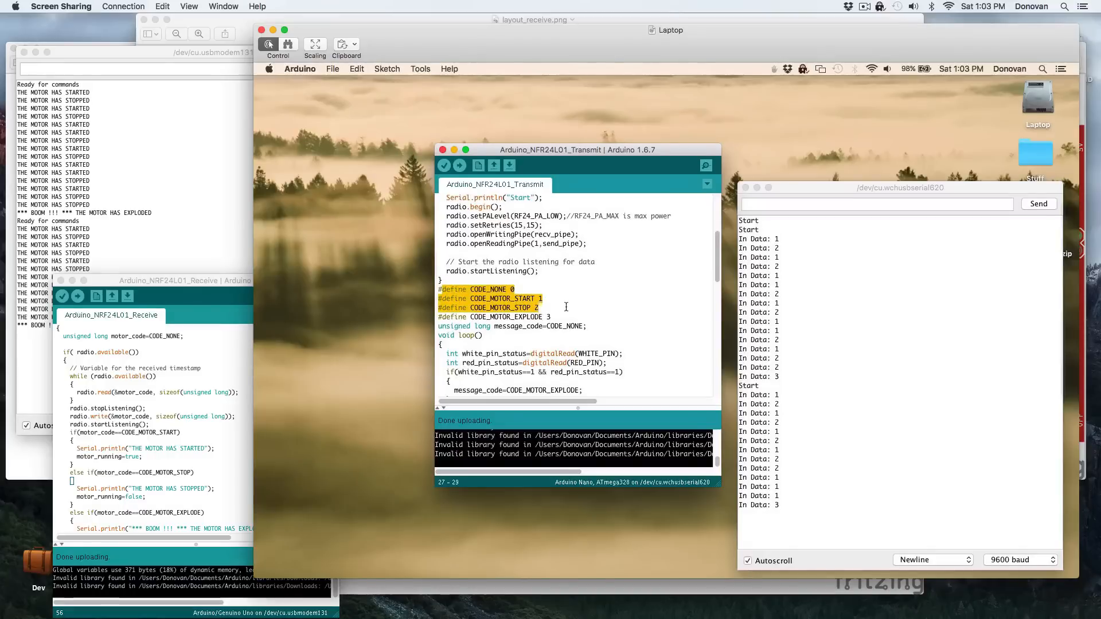
{"action": "left_click", "coordinate": [516, 289]}
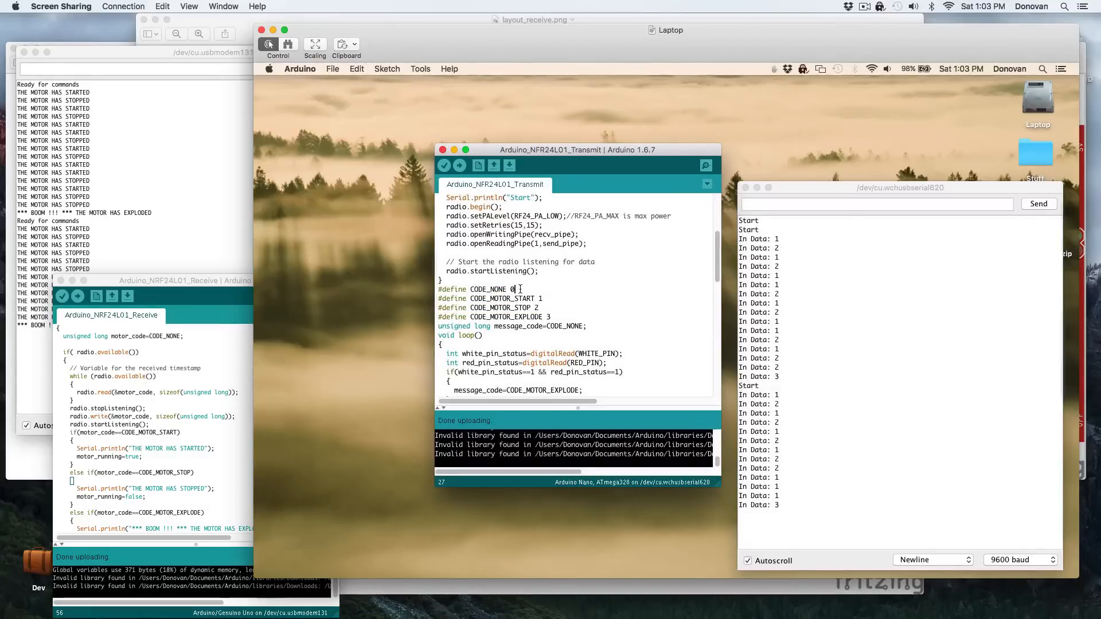
{"action": "double_click", "coordinate": [503, 298]}
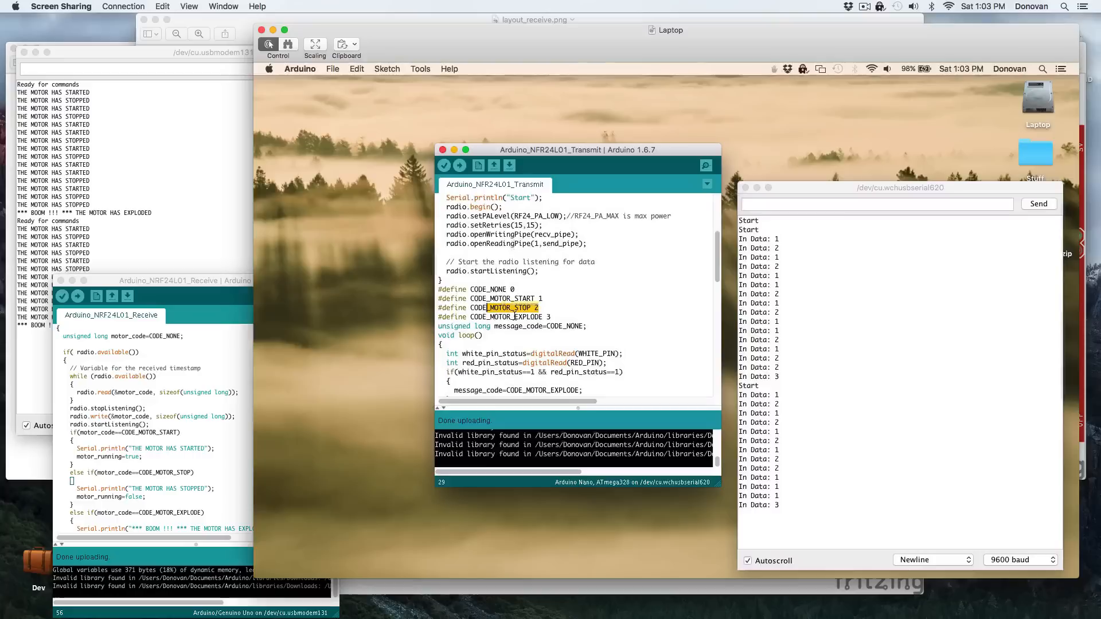
{"action": "scroll", "scroll_direction": "down", "scroll_amount": 3}
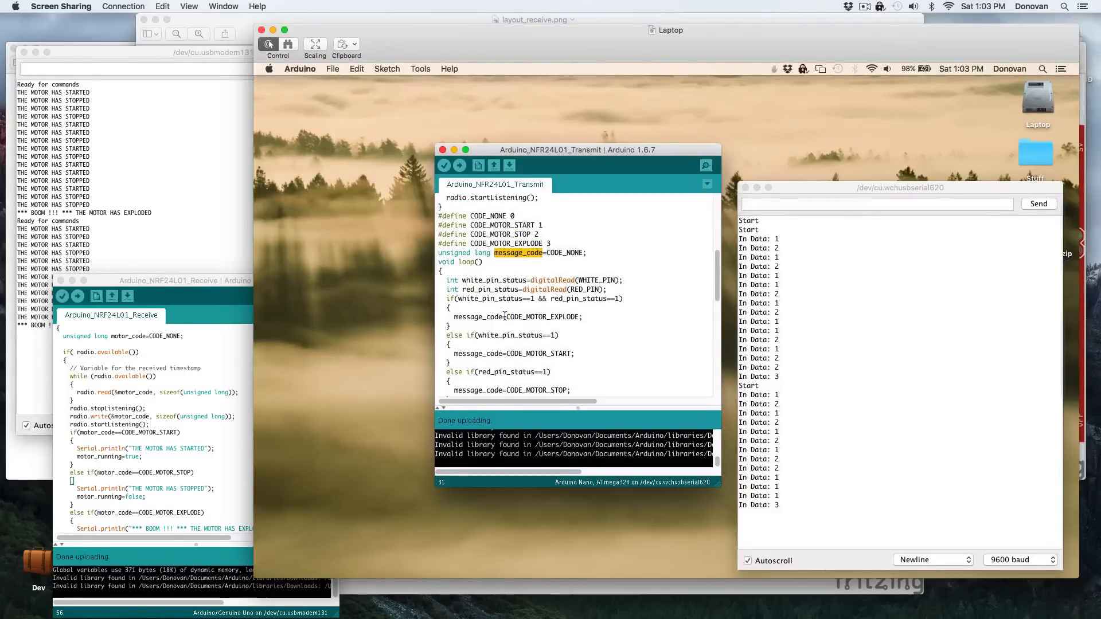
{"action": "mouse_move", "coordinate": [530, 273]}
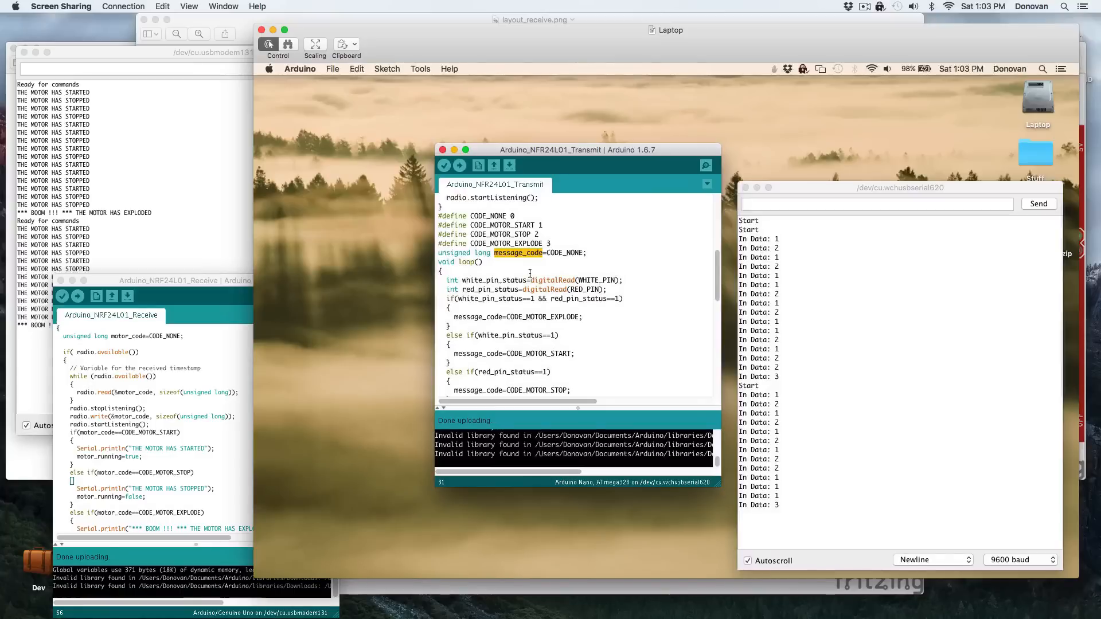
{"action": "mouse_move", "coordinate": [590, 272]}
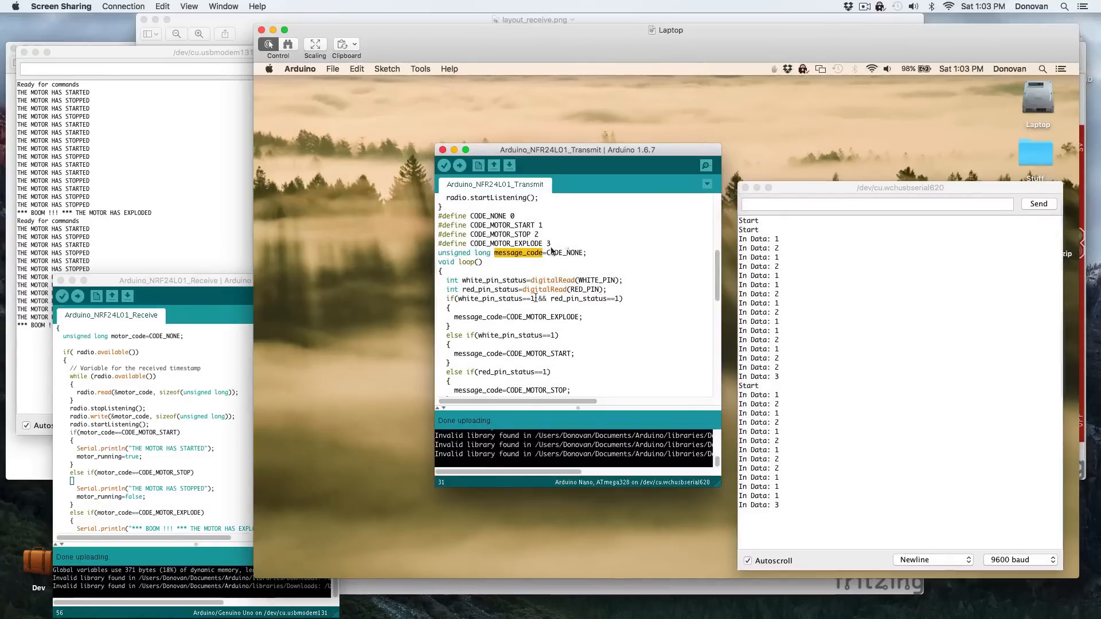
{"action": "scroll", "scroll_direction": "up", "scroll_amount": 3}
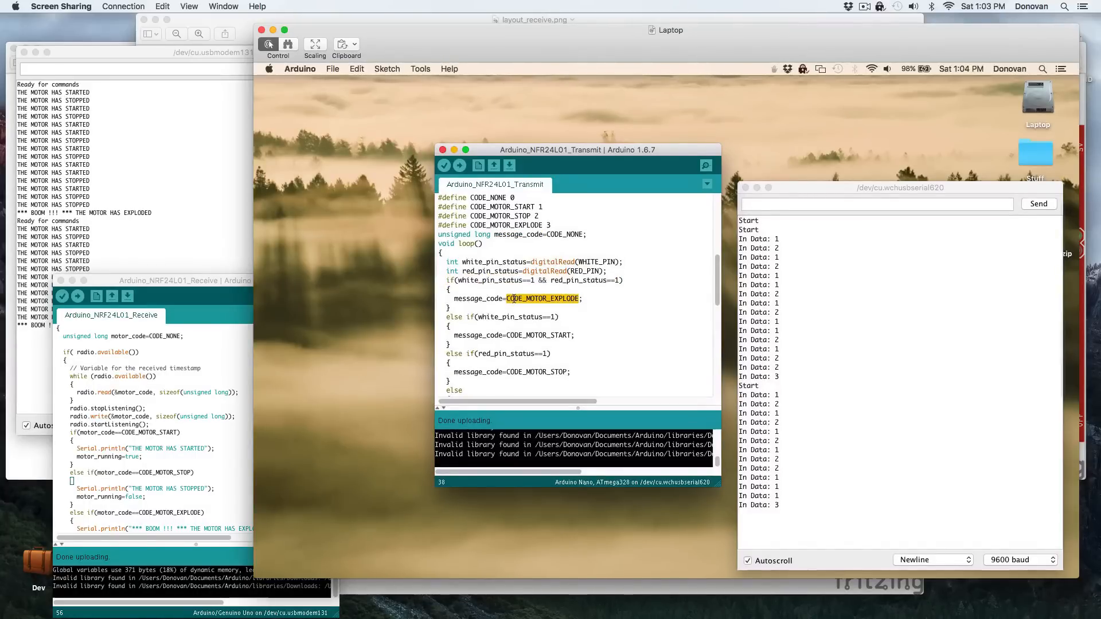
{"action": "scroll", "scroll_direction": "down", "scroll_amount": 3}
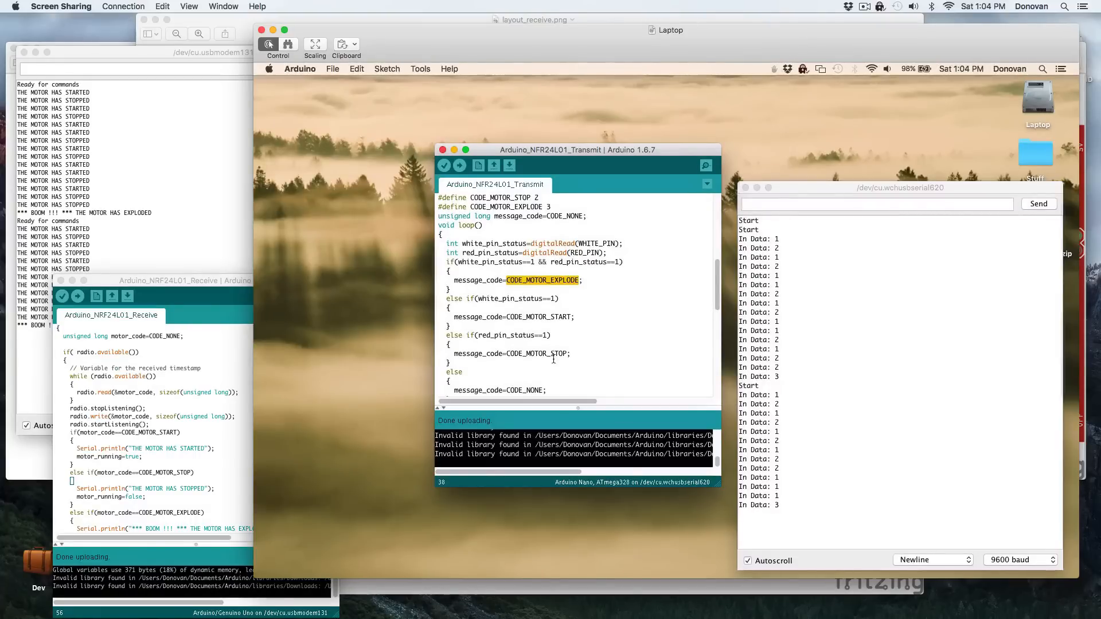
{"action": "scroll", "scroll_direction": "down", "scroll_amount": 3}
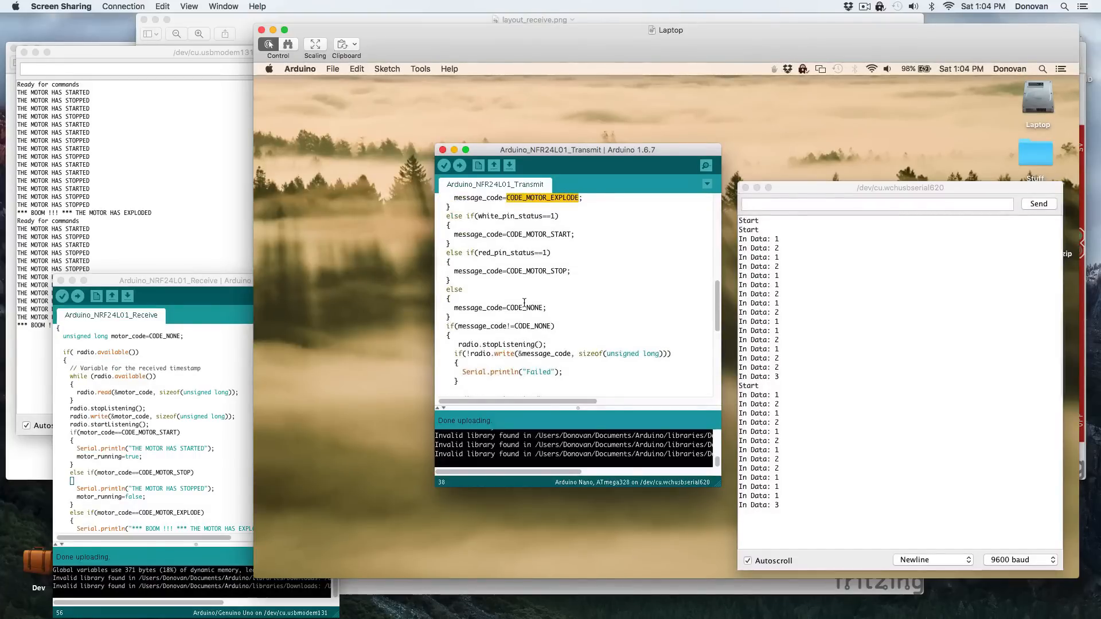
{"action": "mouse_move", "coordinate": [545, 319]}
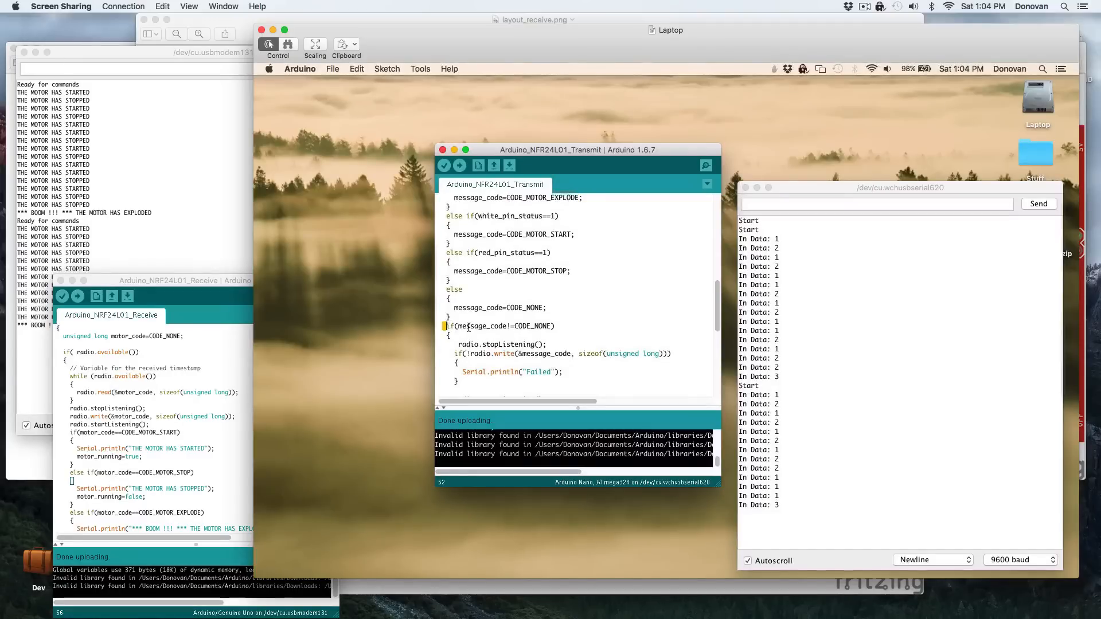
{"action": "double_click", "coordinate": [498, 326]}
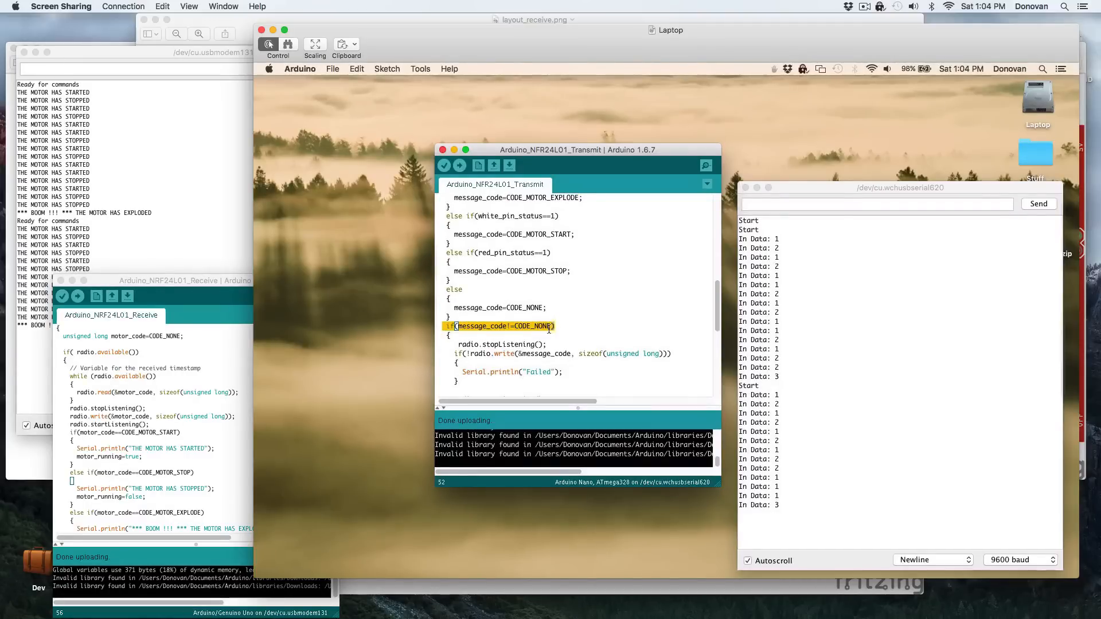
{"action": "scroll", "scroll_direction": "down", "scroll_amount": 3}
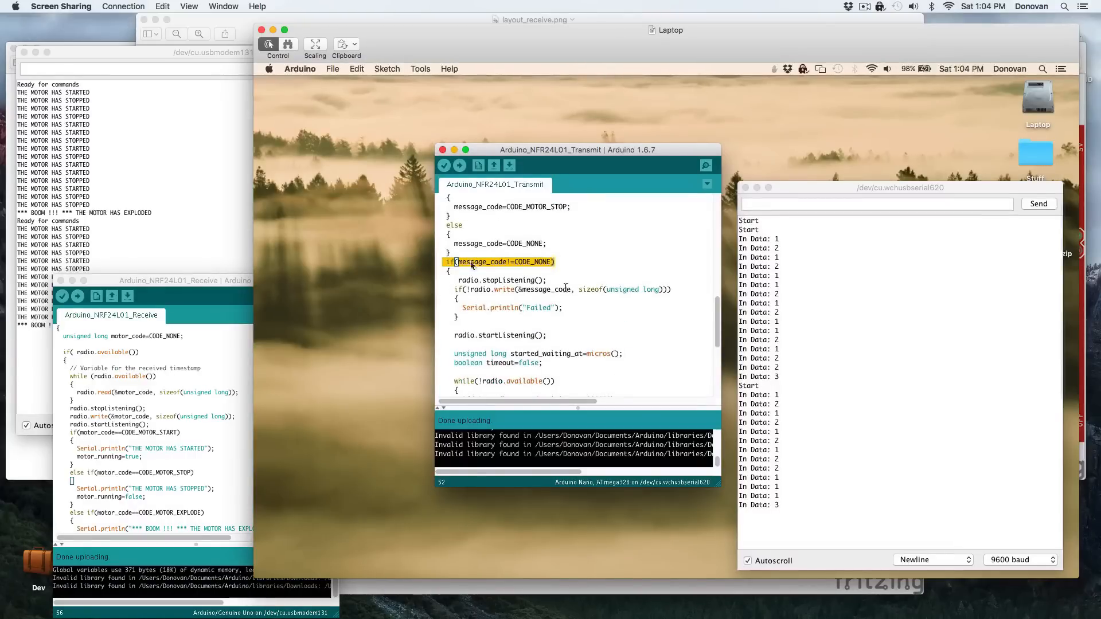
{"action": "scroll", "scroll_direction": "up", "scroll_amount": 3}
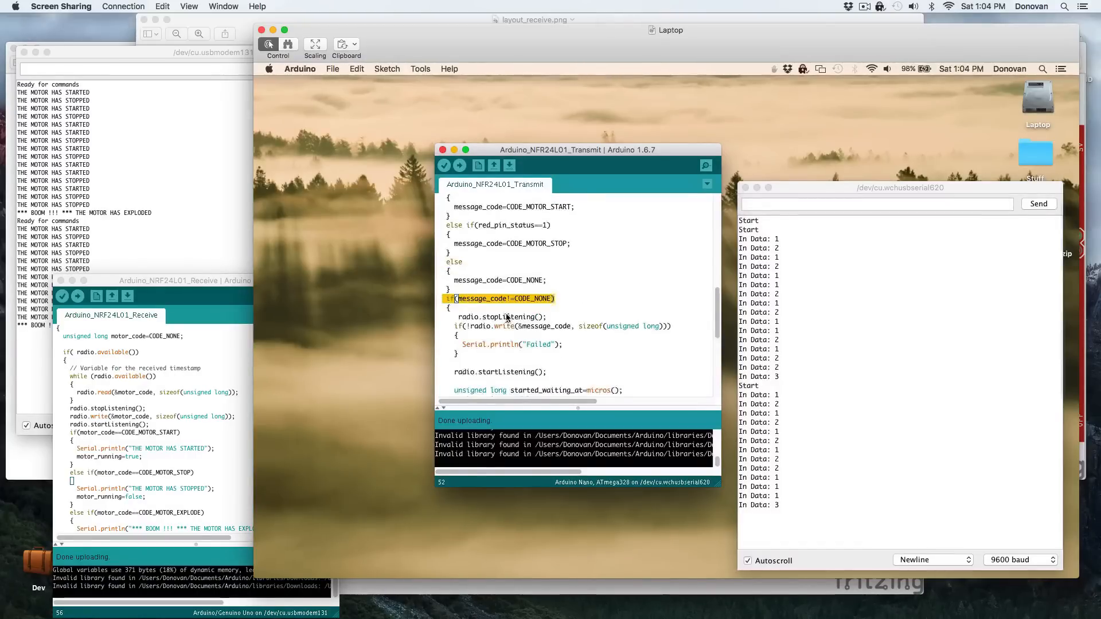
{"action": "scroll", "scroll_direction": "down", "scroll_amount": 3}
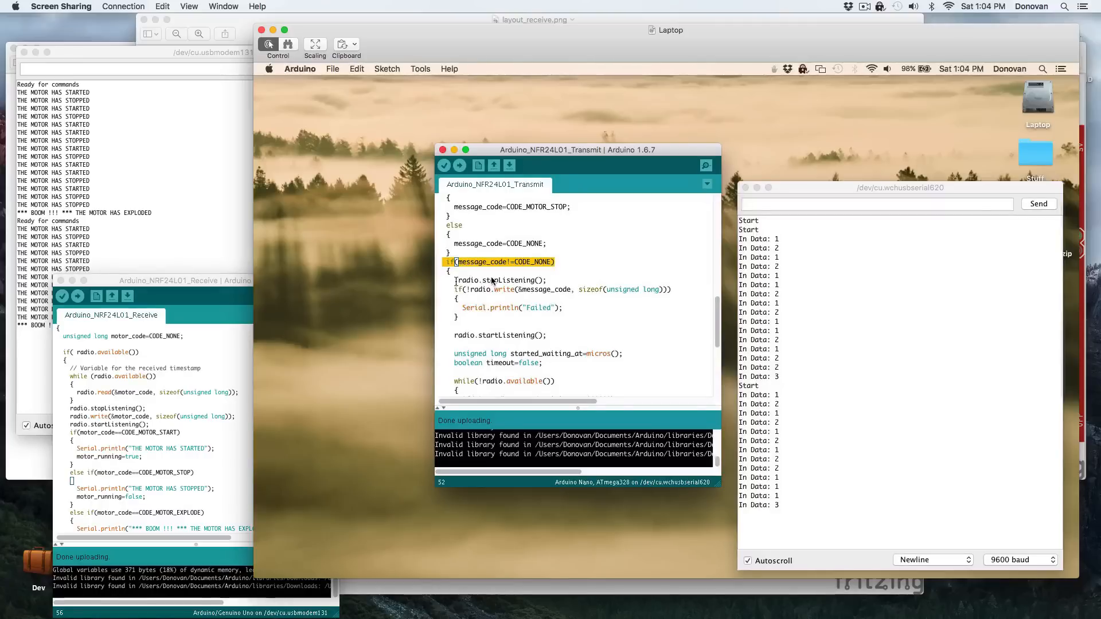
{"action": "mouse_move", "coordinate": [454, 289]}
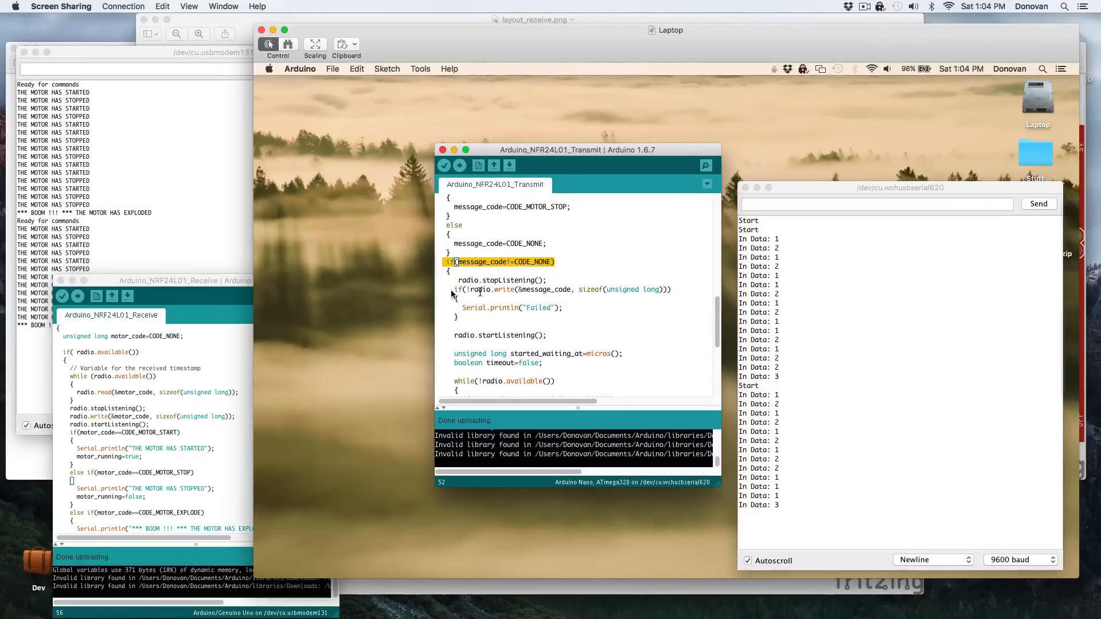
{"action": "mouse_move", "coordinate": [607, 289]}
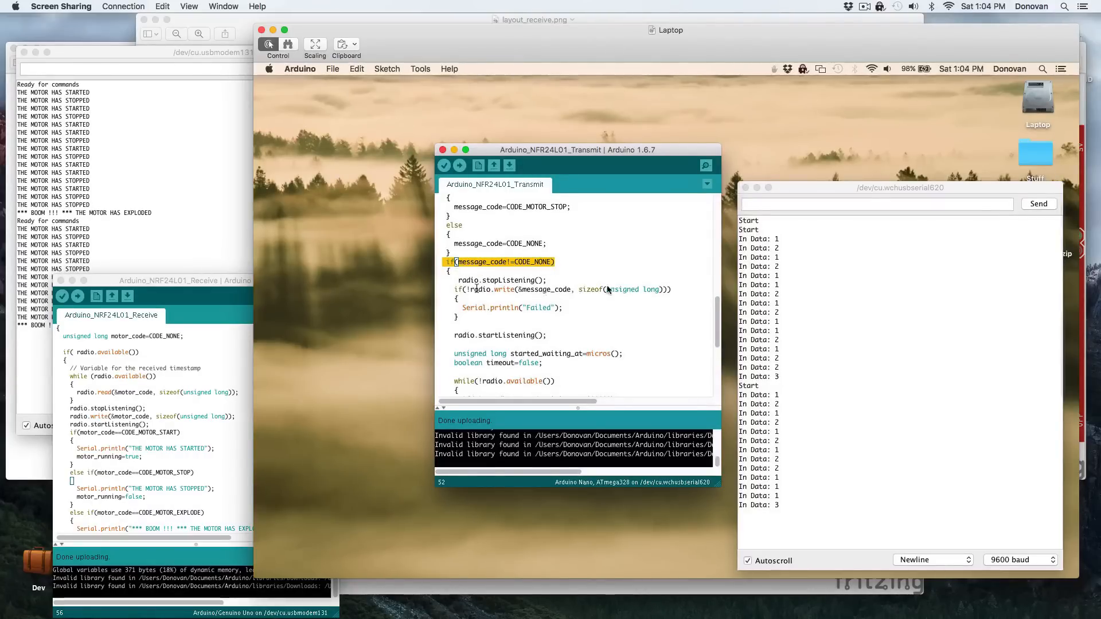
{"action": "mouse_move", "coordinate": [538, 290]}
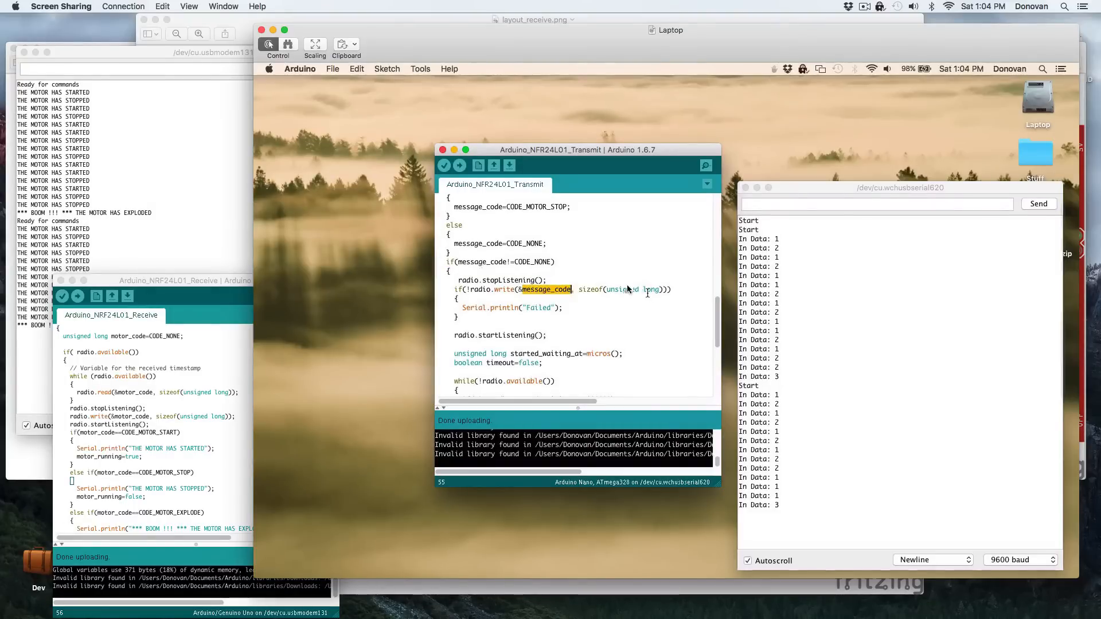
{"action": "mouse_move", "coordinate": [631, 295]}
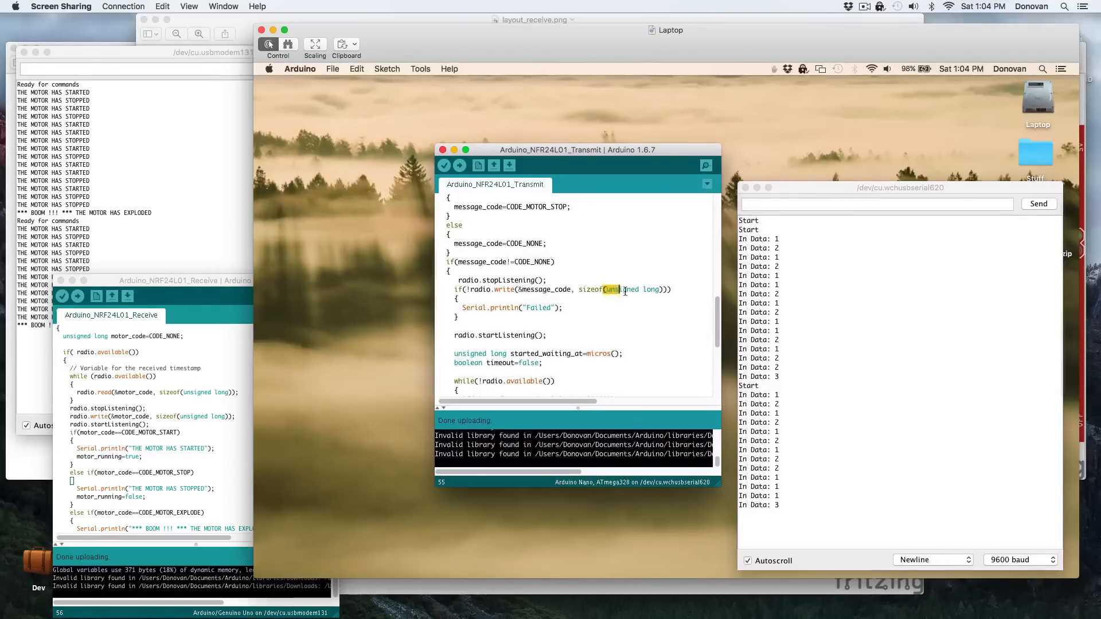
{"action": "double_click", "coordinate": [625, 289]}
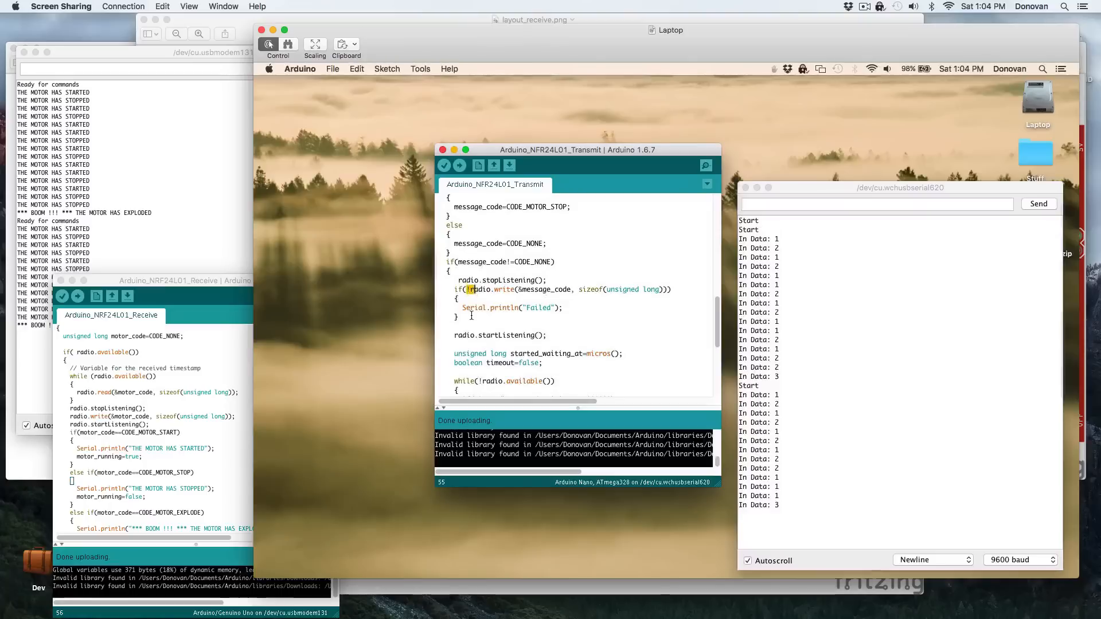
{"action": "double_click", "coordinate": [507, 308]}
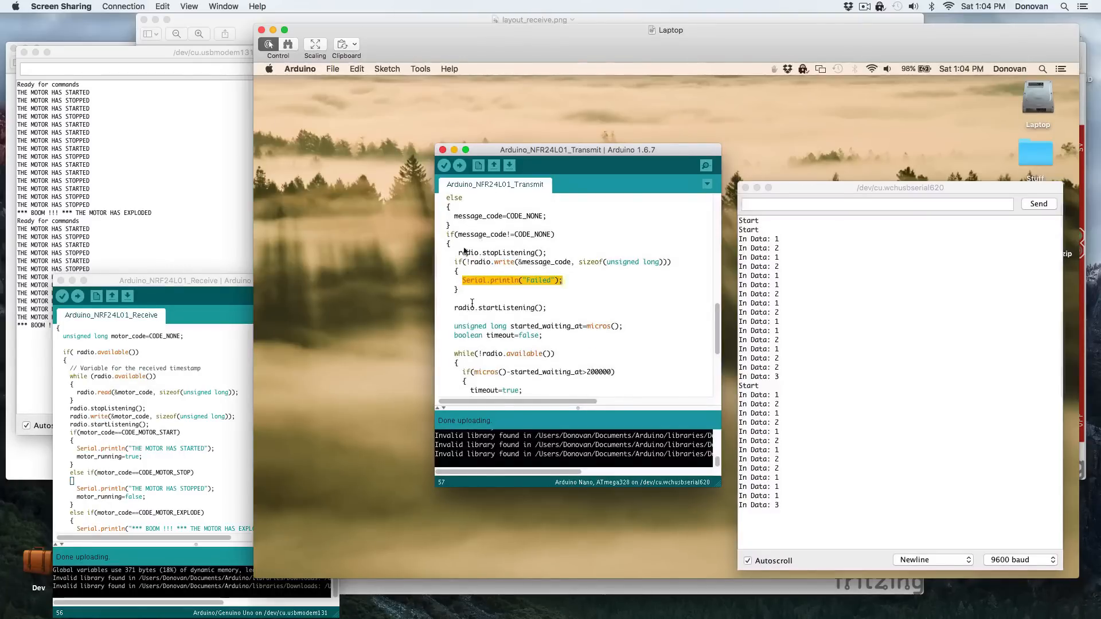
{"action": "mouse_move", "coordinate": [510, 283]}
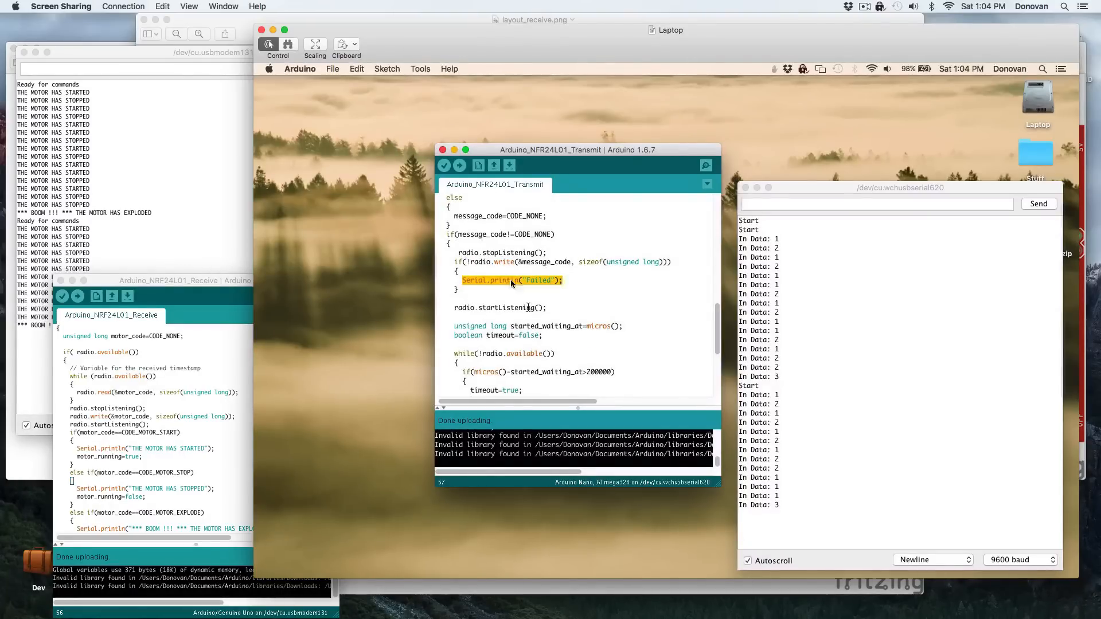
{"action": "mouse_move", "coordinate": [541, 314]}
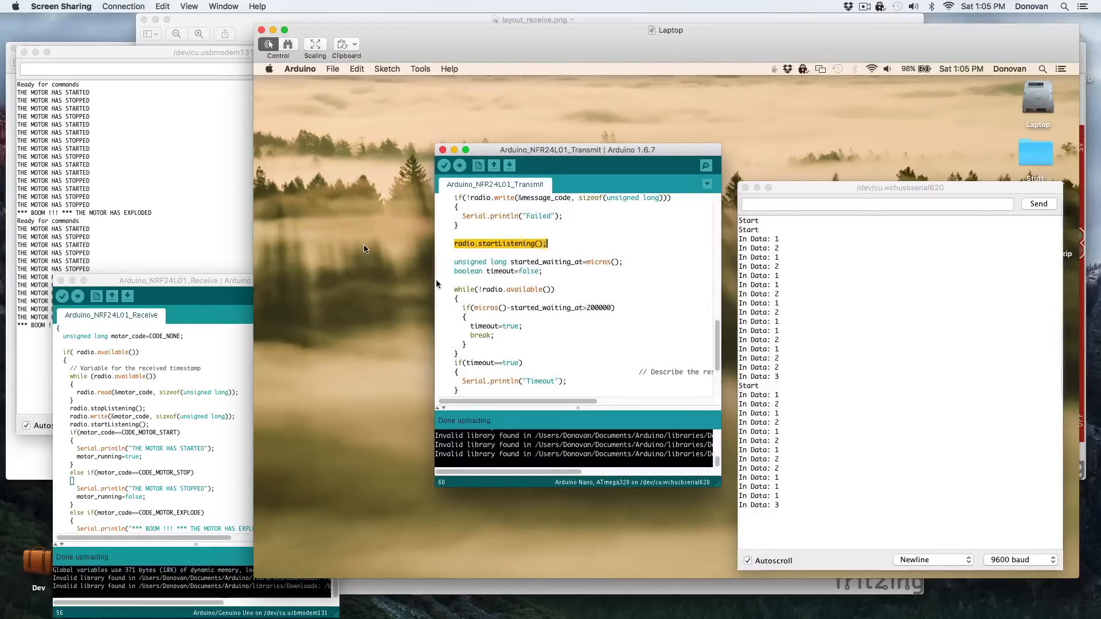
{"action": "mouse_move", "coordinate": [455, 262]}
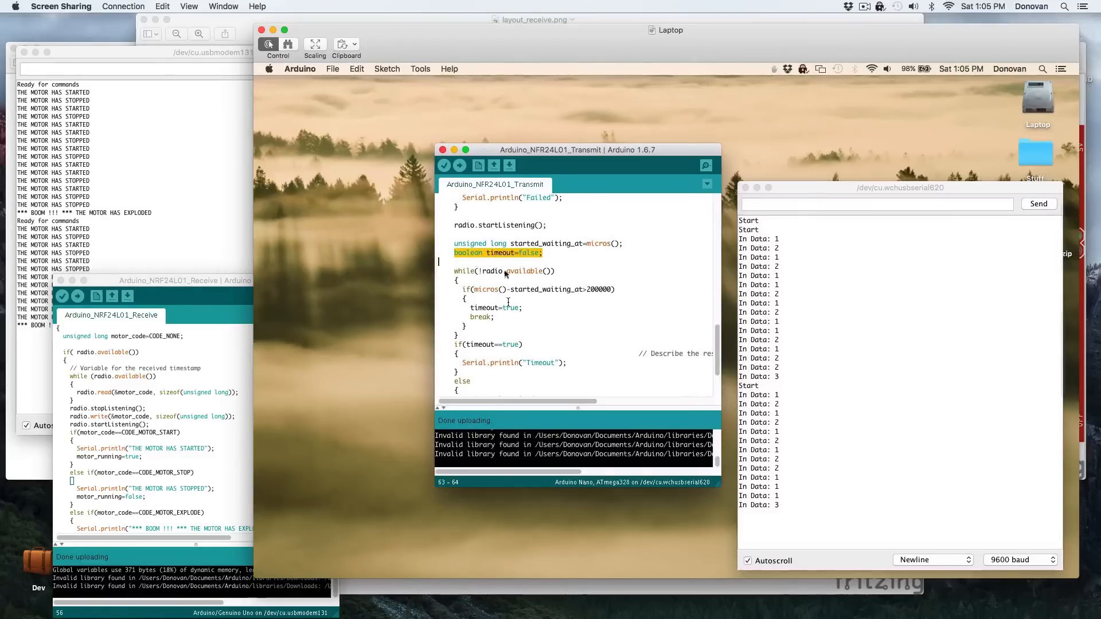
{"action": "mouse_move", "coordinate": [502, 235]}
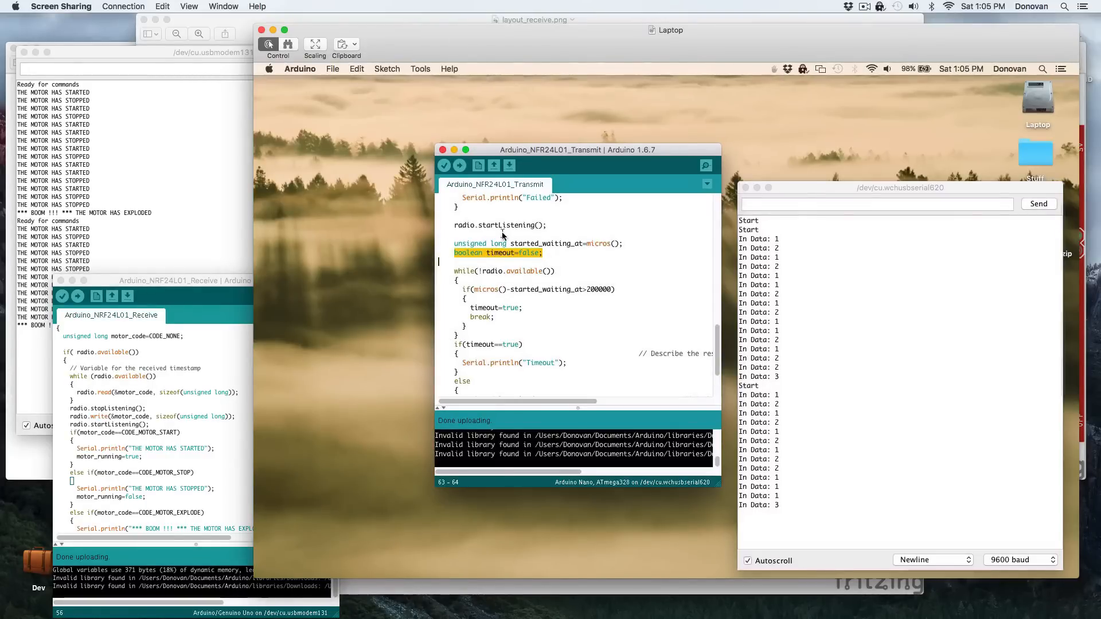
{"action": "mouse_move", "coordinate": [482, 297]}
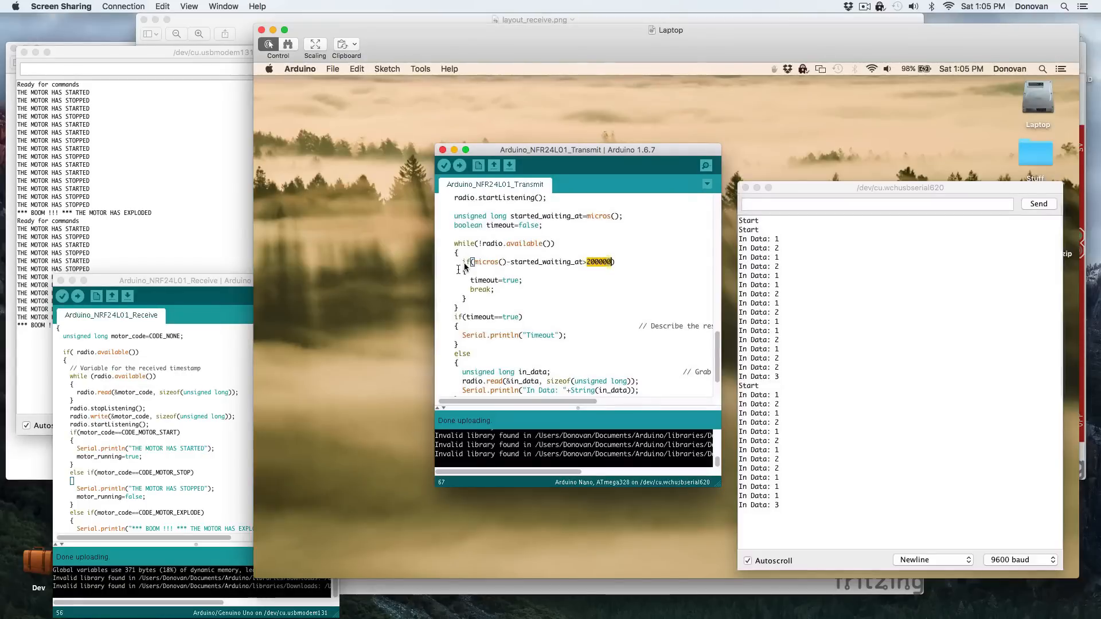
{"action": "mouse_move", "coordinate": [495, 264]}
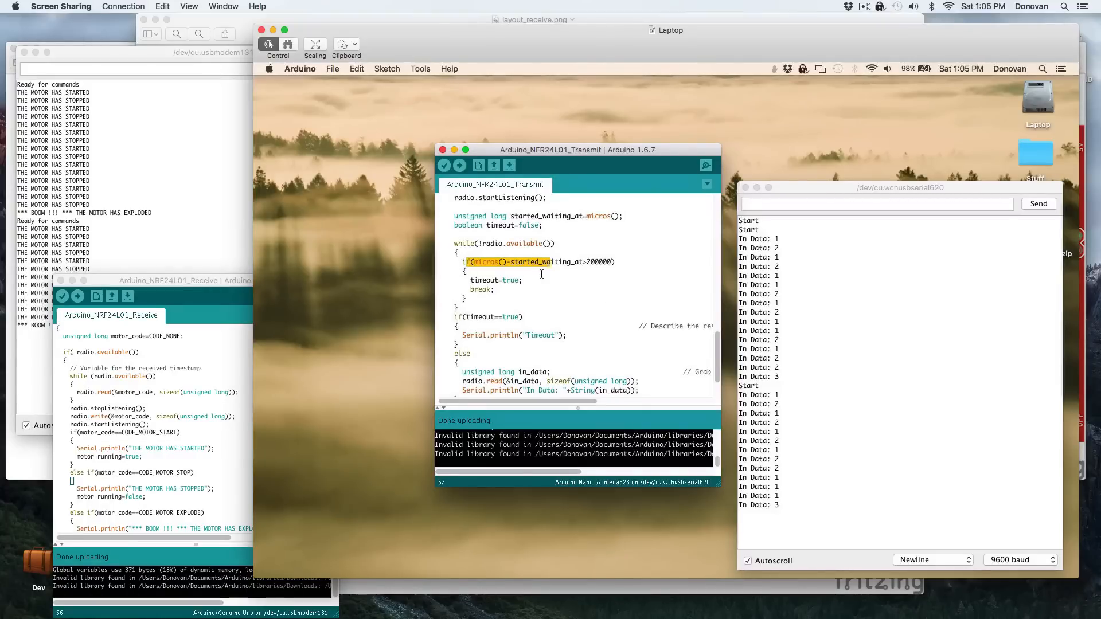
{"action": "mouse_move", "coordinate": [453, 321]}
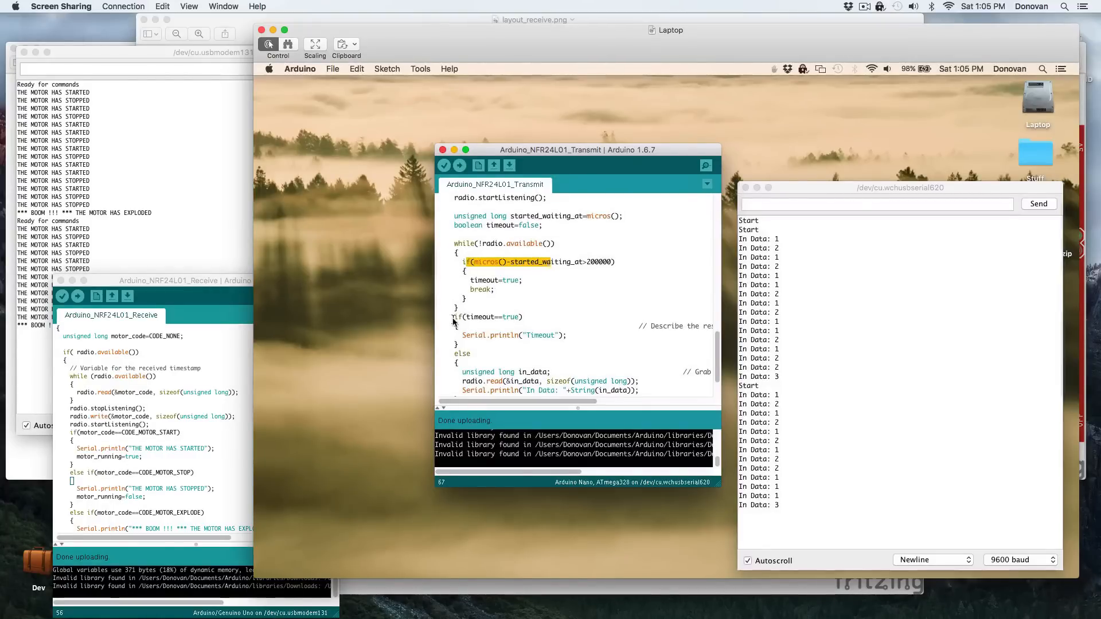
{"action": "scroll", "scroll_direction": "down", "scroll_amount": 3}
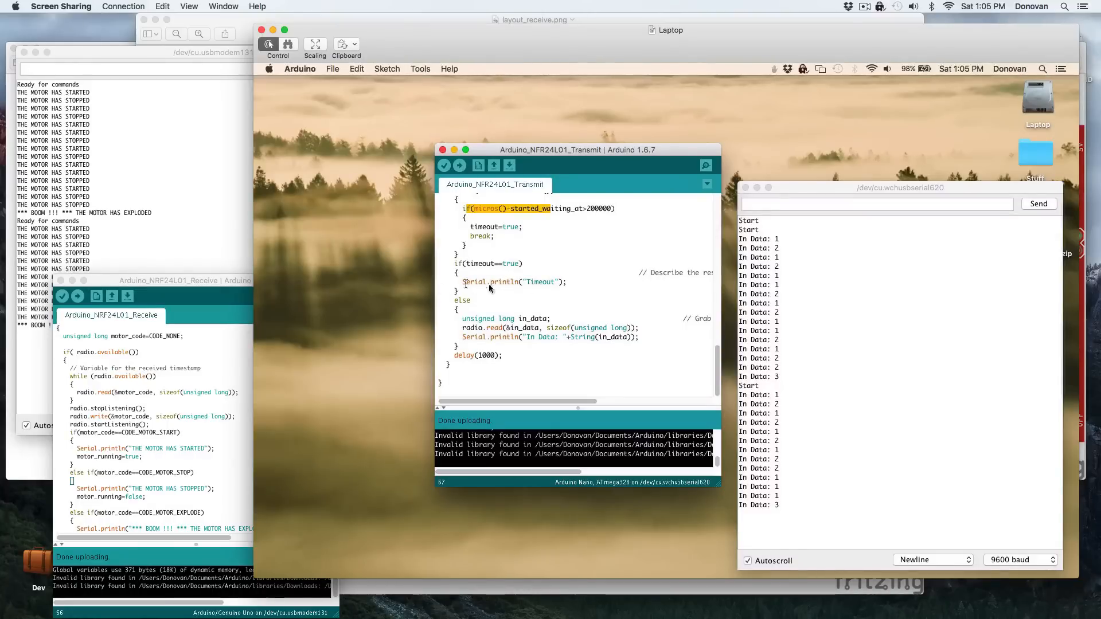
{"action": "double_click", "coordinate": [487, 281]}
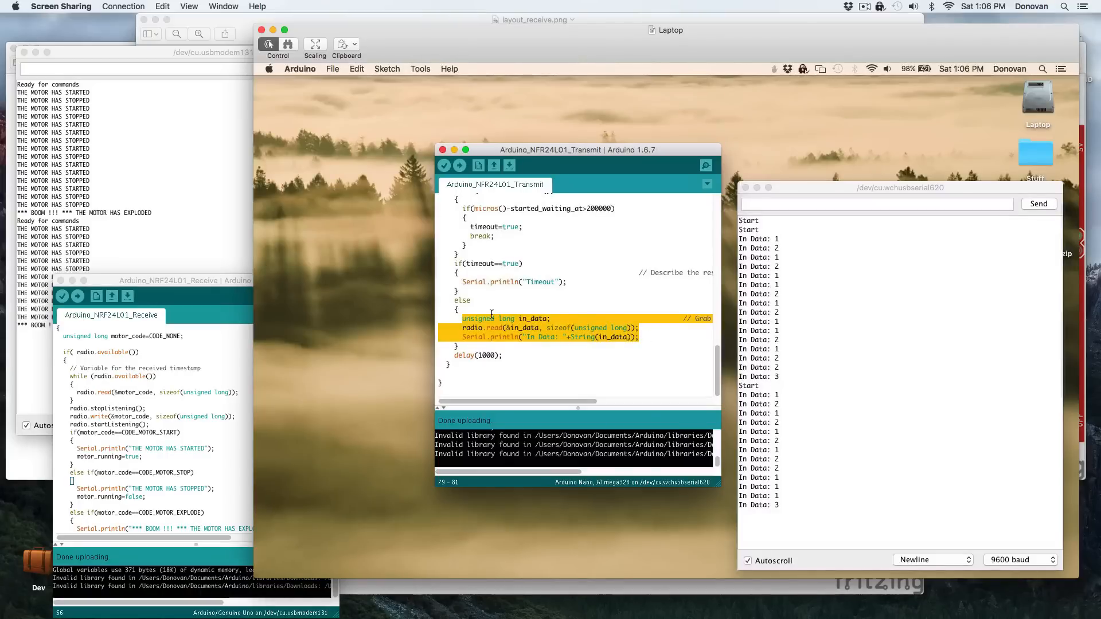
{"action": "left_click", "coordinate": [462, 318]}
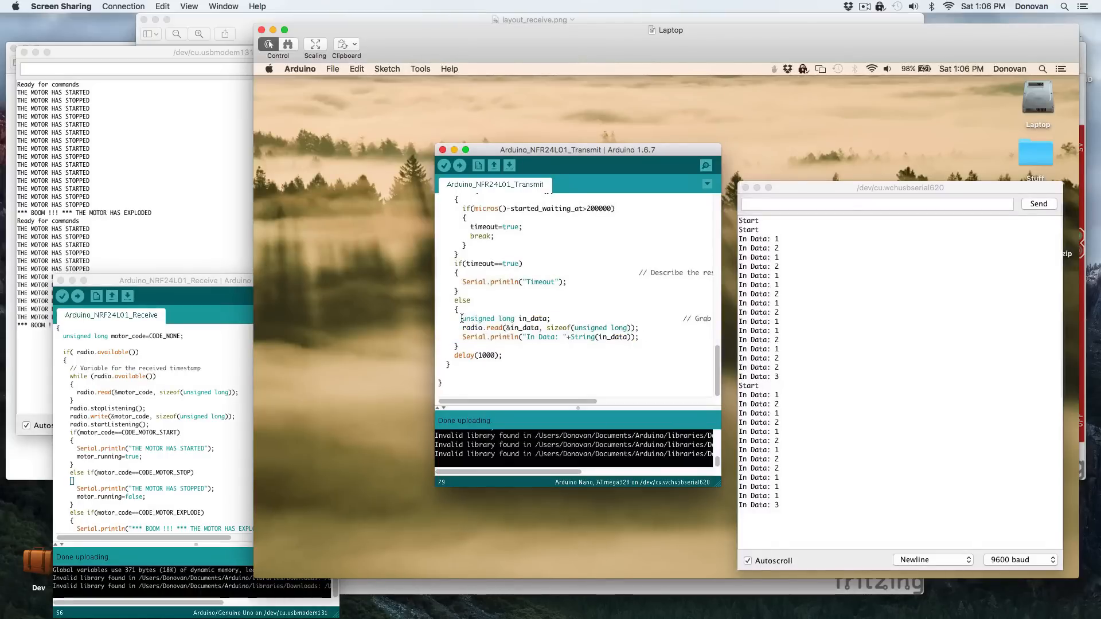
{"action": "double_click", "coordinate": [486, 318]}
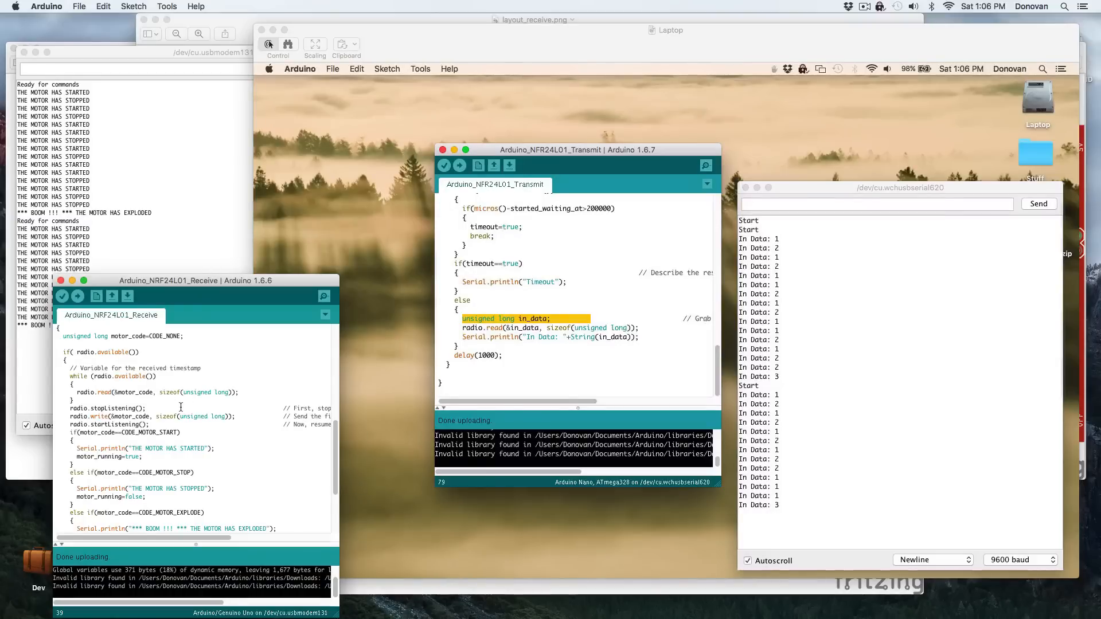
{"action": "mouse_move", "coordinate": [532, 358]}
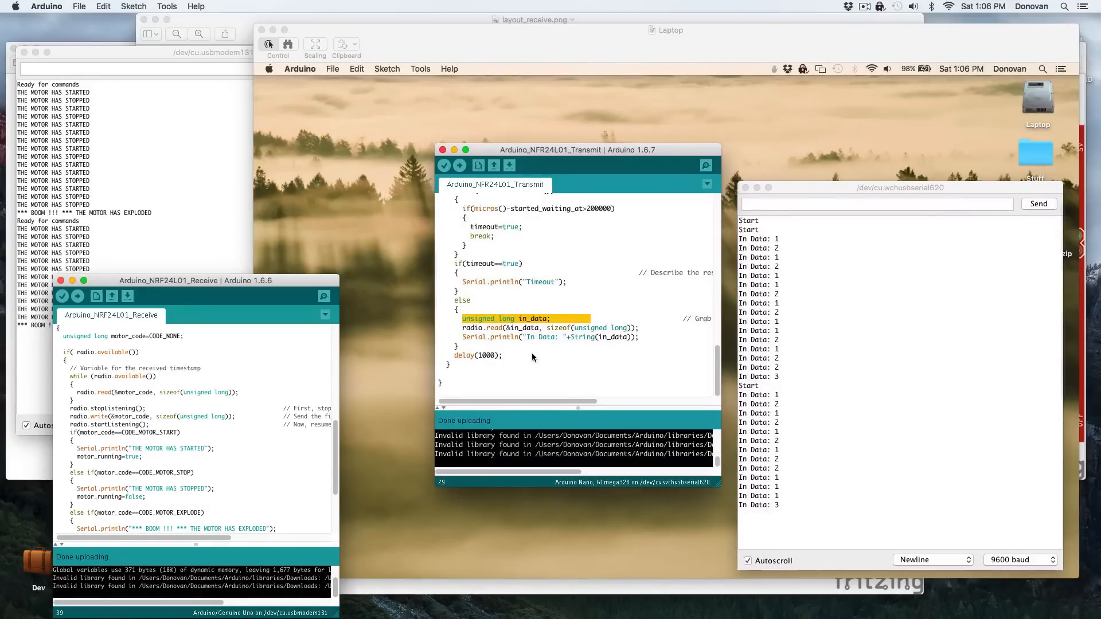
{"action": "mouse_move", "coordinate": [648, 331]}
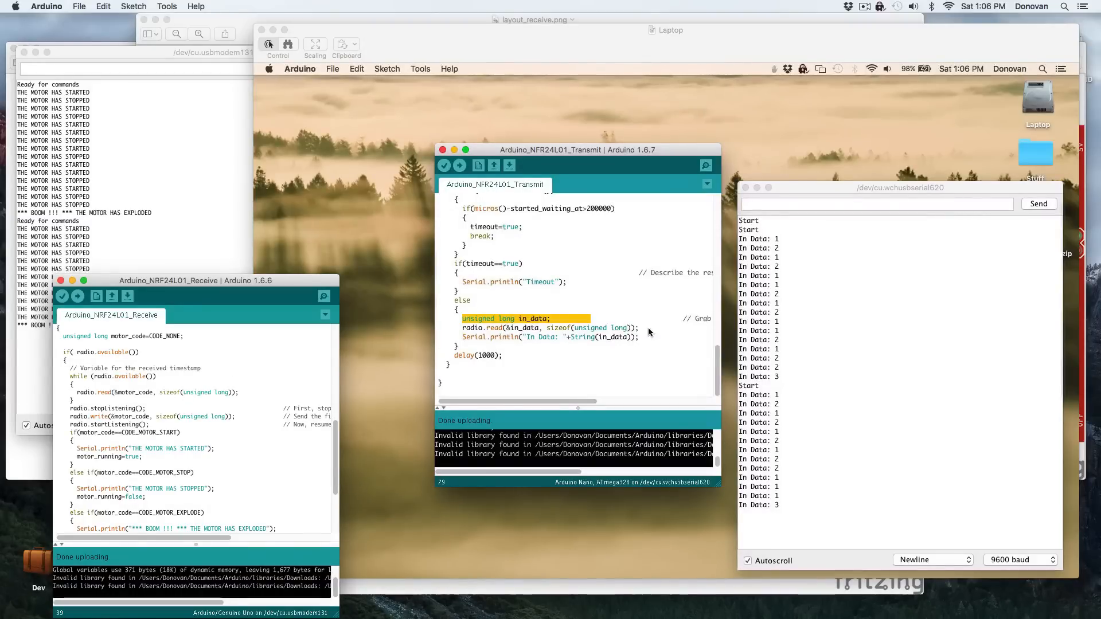
{"action": "mouse_move", "coordinate": [575, 323]}
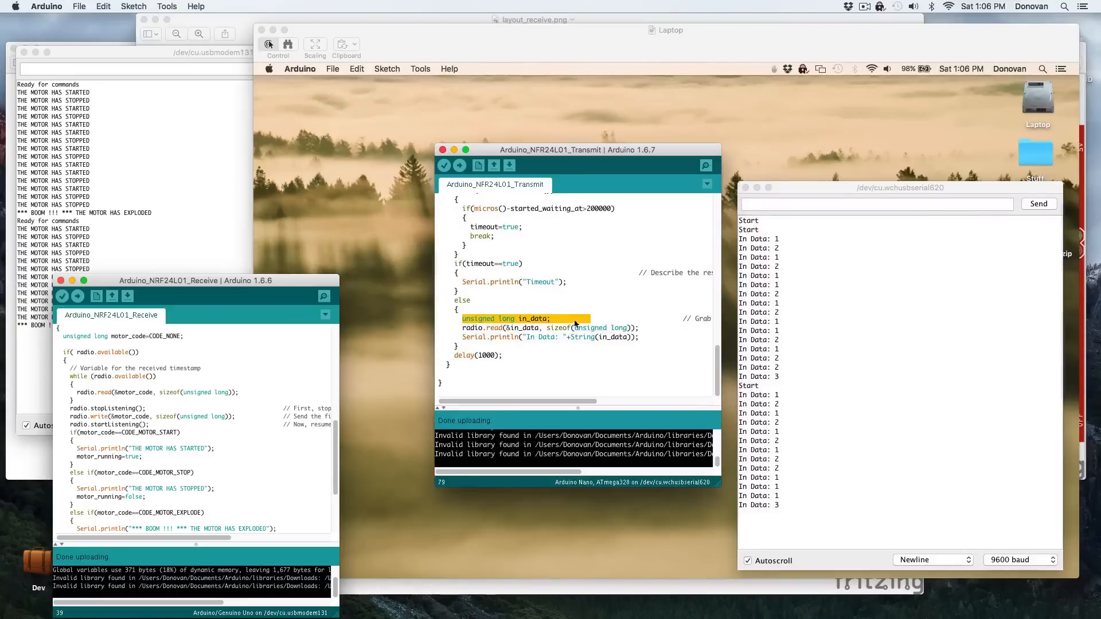
{"action": "mouse_move", "coordinate": [479, 328]}
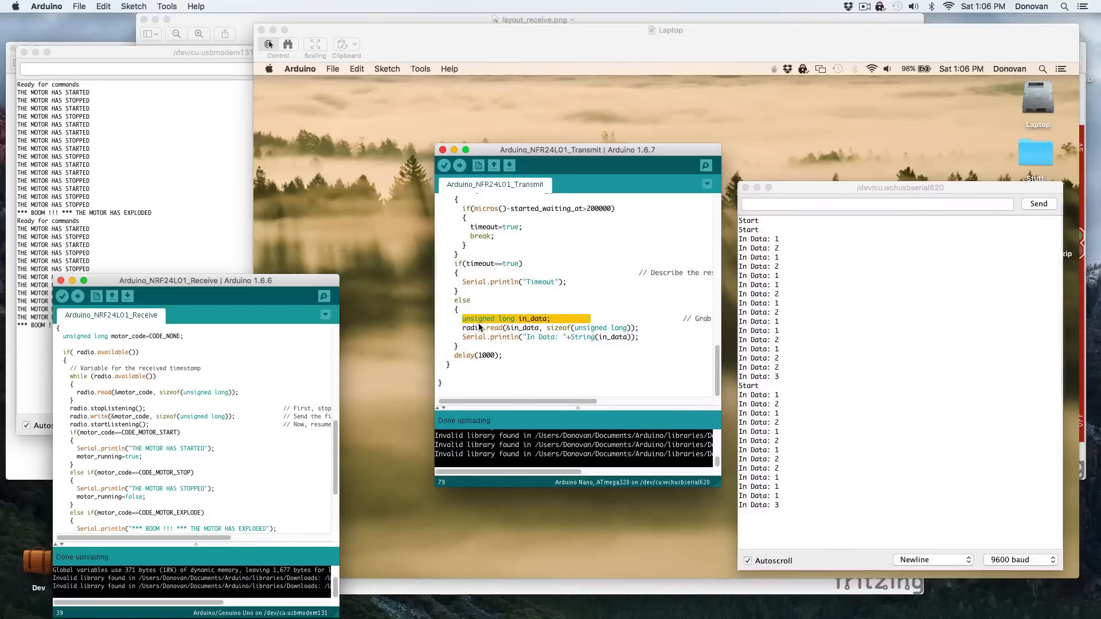
{"action": "mouse_move", "coordinate": [512, 341]}
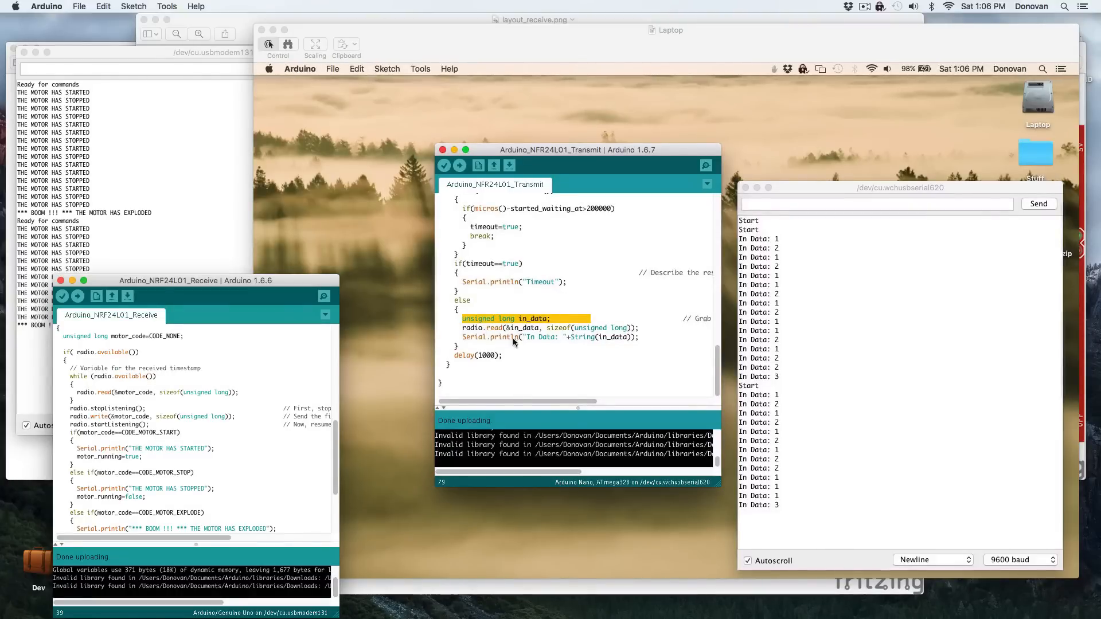
{"action": "mouse_move", "coordinate": [595, 335]}
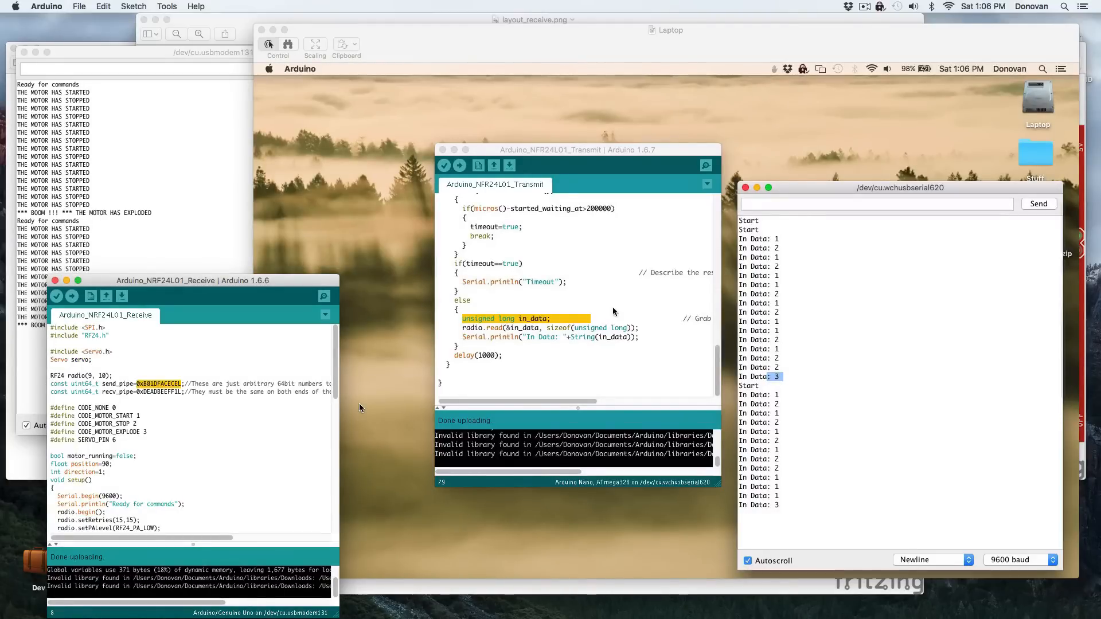
{"action": "scroll", "scroll_direction": "up", "scroll_amount": 3}
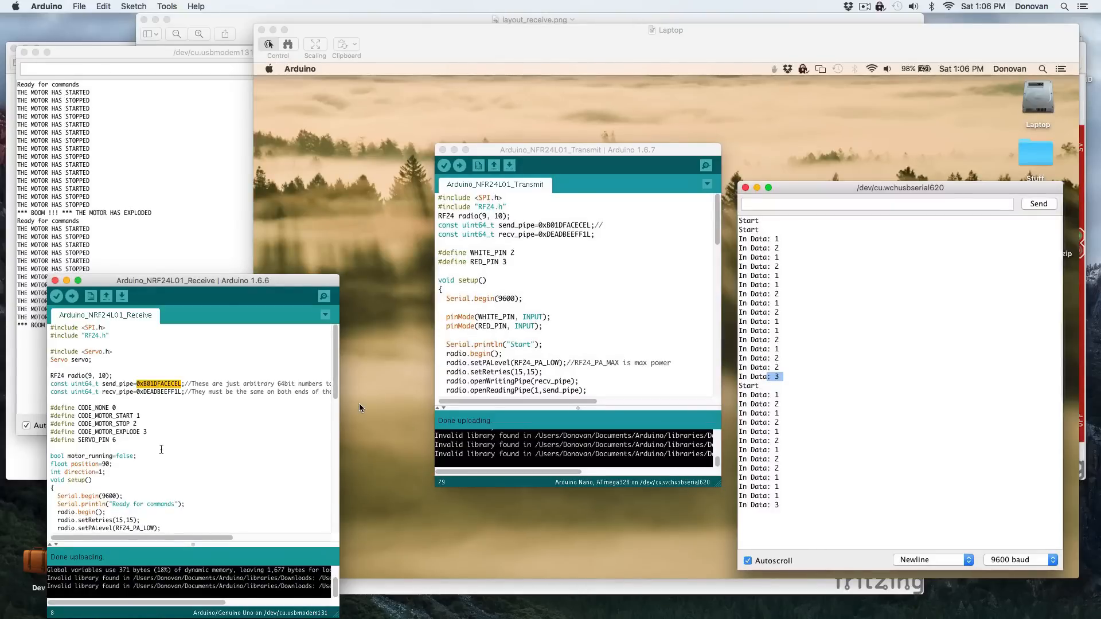
{"action": "scroll", "scroll_direction": "down", "scroll_amount": 3}
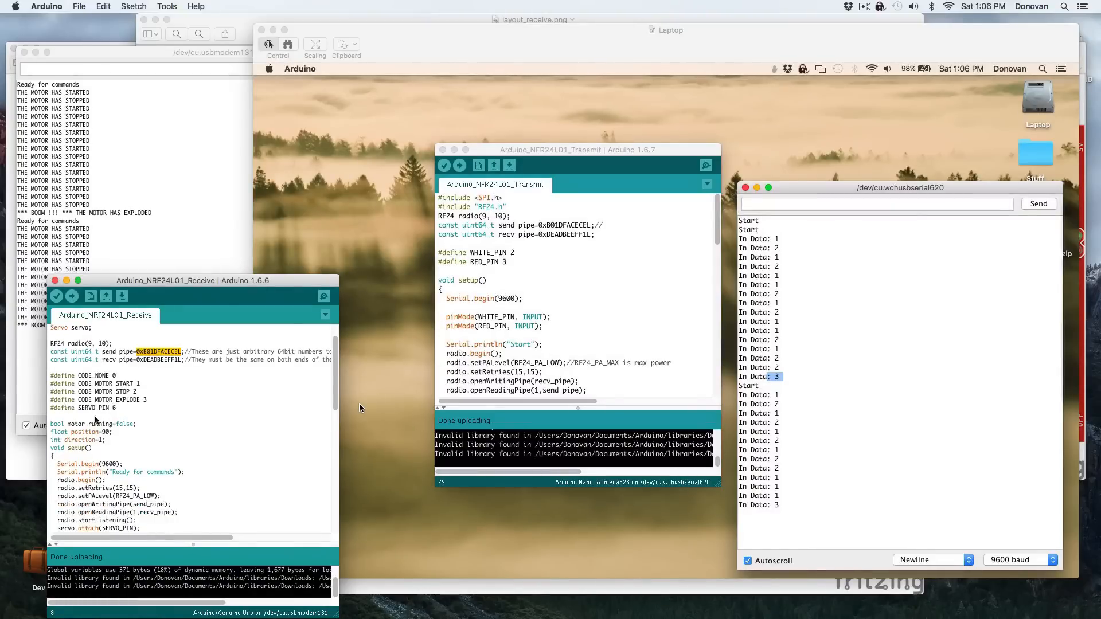
{"action": "scroll", "scroll_direction": "down", "scroll_amount": 3}
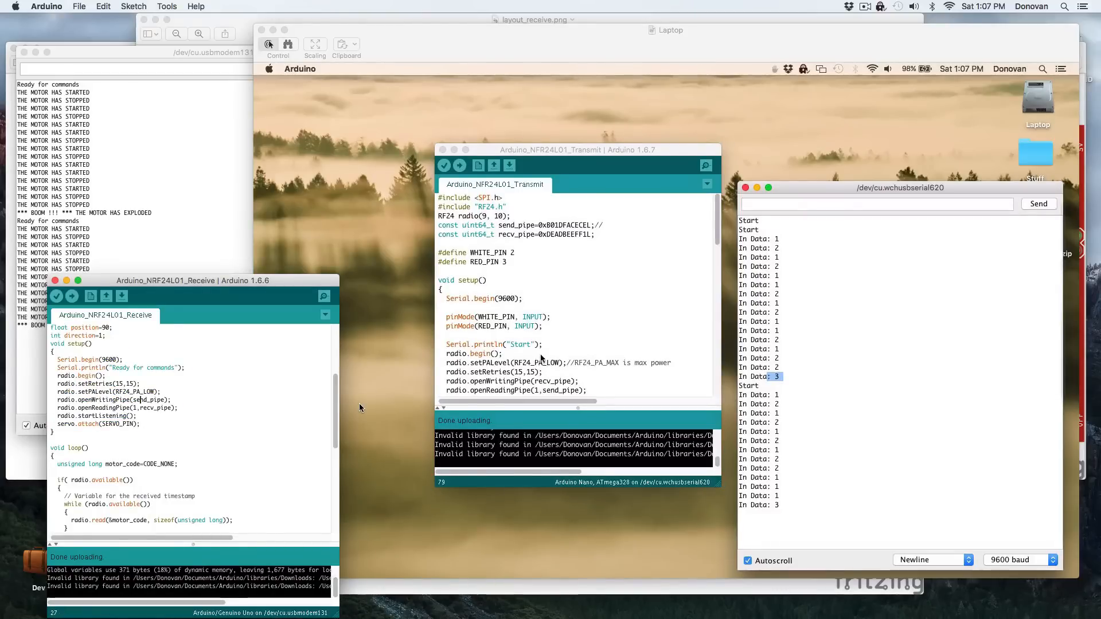
{"action": "scroll", "scroll_direction": "down", "scroll_amount": 3}
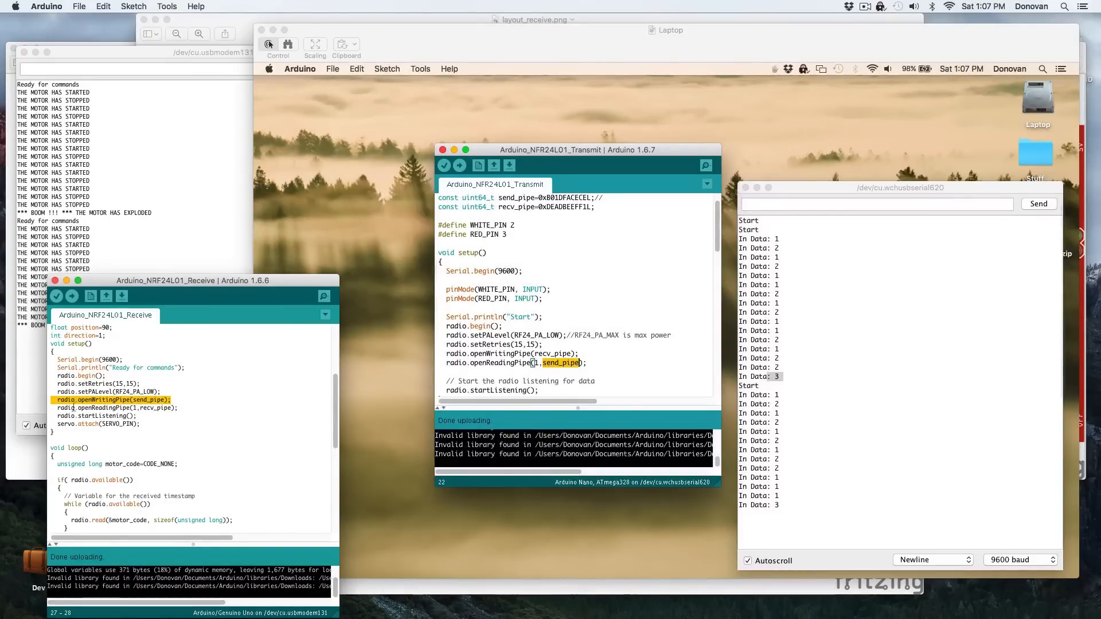
{"action": "scroll", "scroll_direction": "down", "scroll_amount": 3}
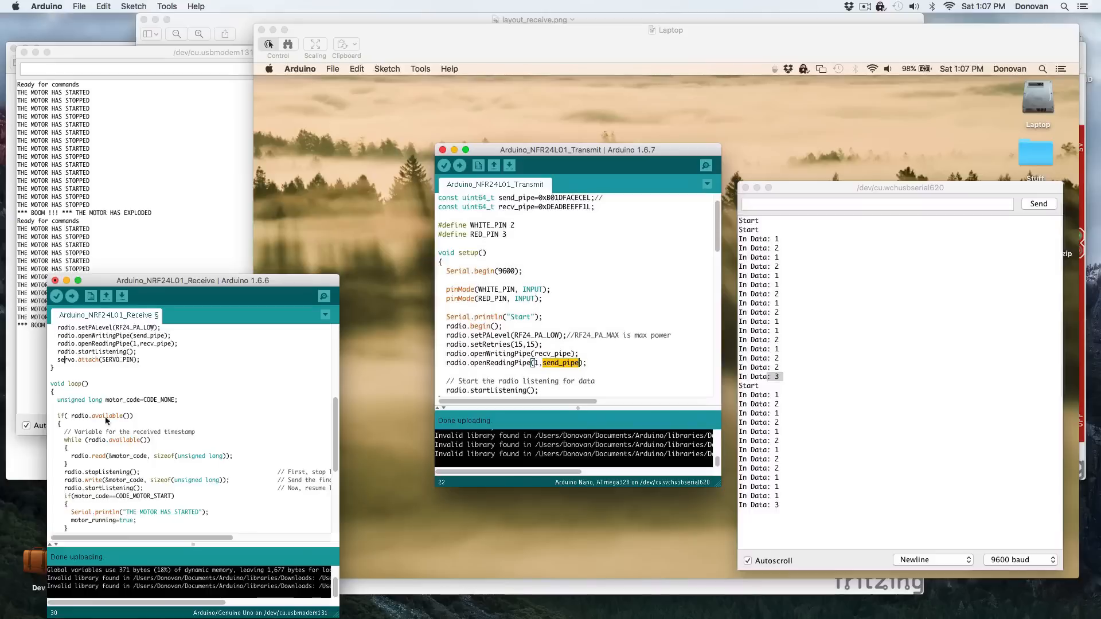
{"action": "scroll", "scroll_direction": "down", "scroll_amount": 3}
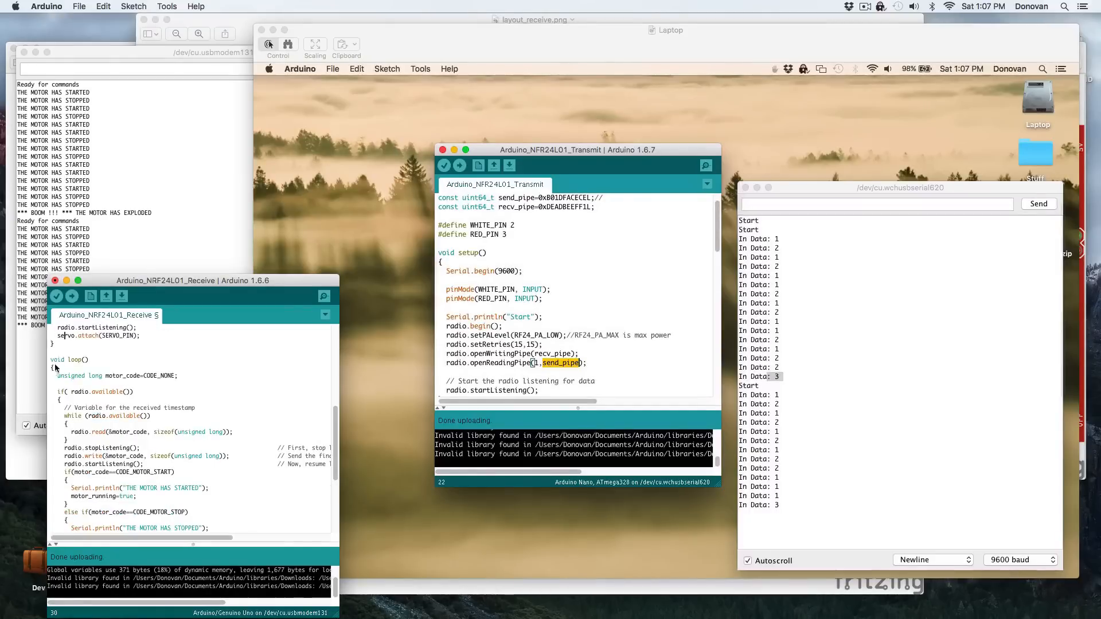
{"action": "double_click", "coordinate": [70, 375]}
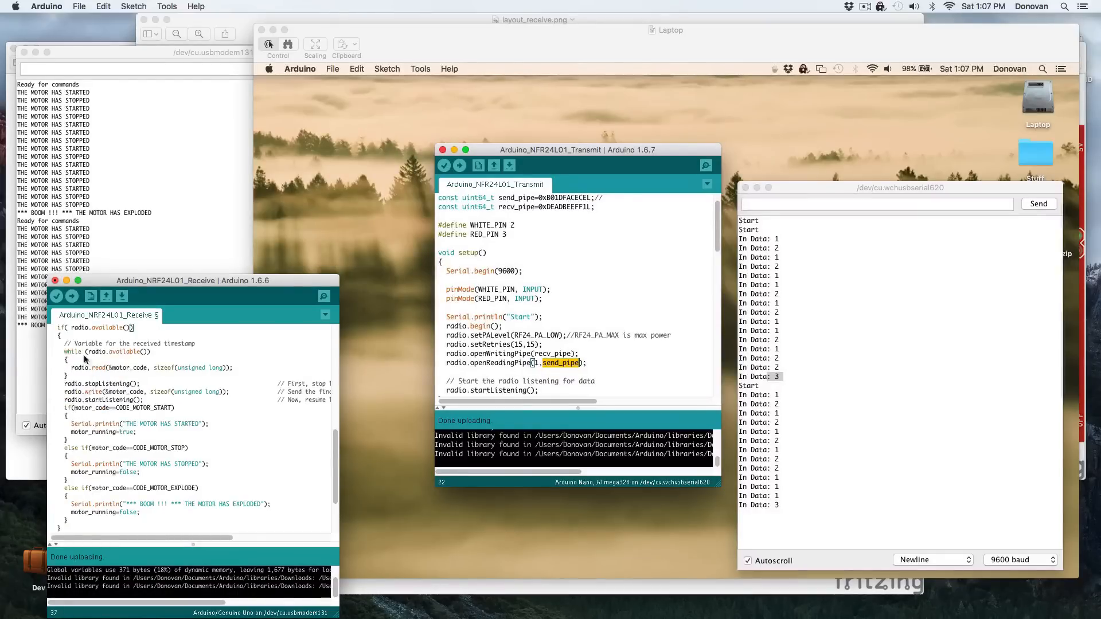
{"action": "scroll", "scroll_direction": "down", "scroll_amount": 3}
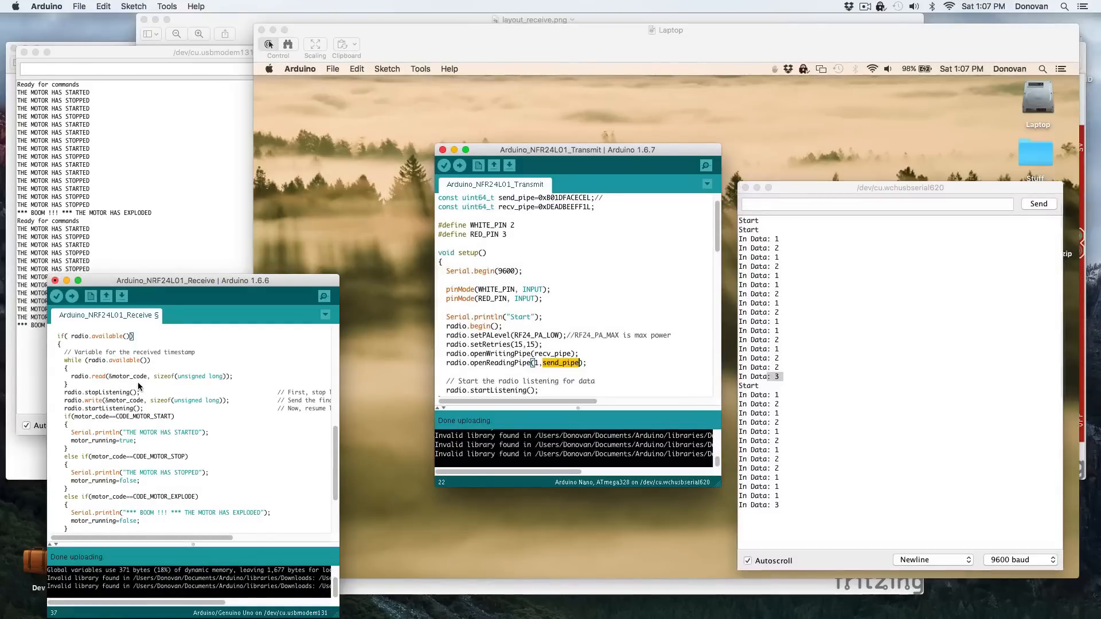
{"action": "mouse_move", "coordinate": [90, 375]}
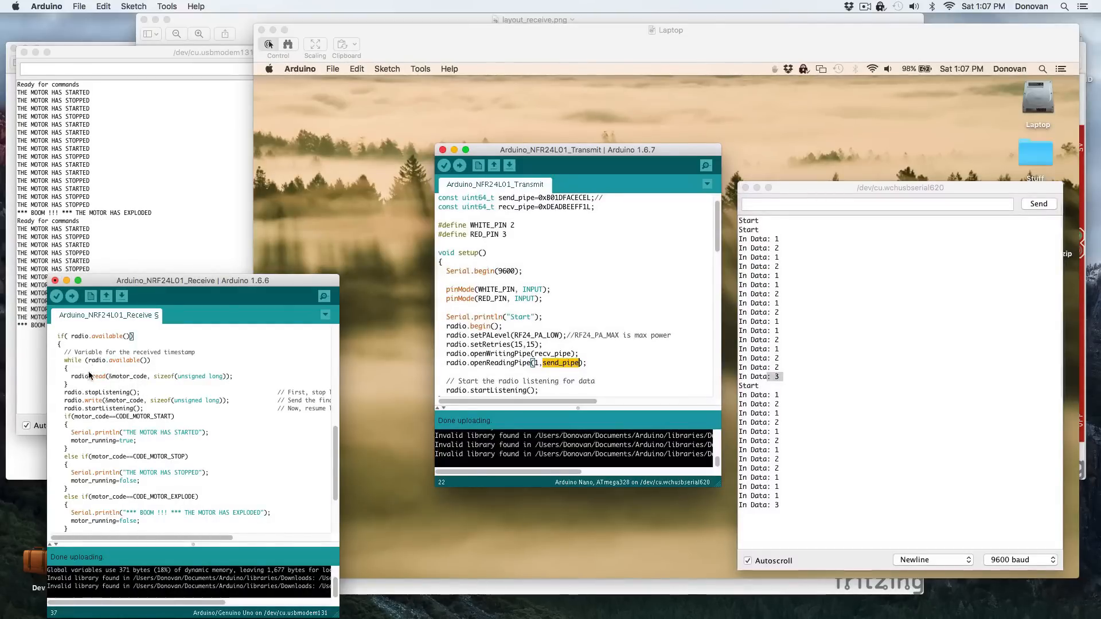
{"action": "scroll", "scroll_direction": "down", "scroll_amount": 3}
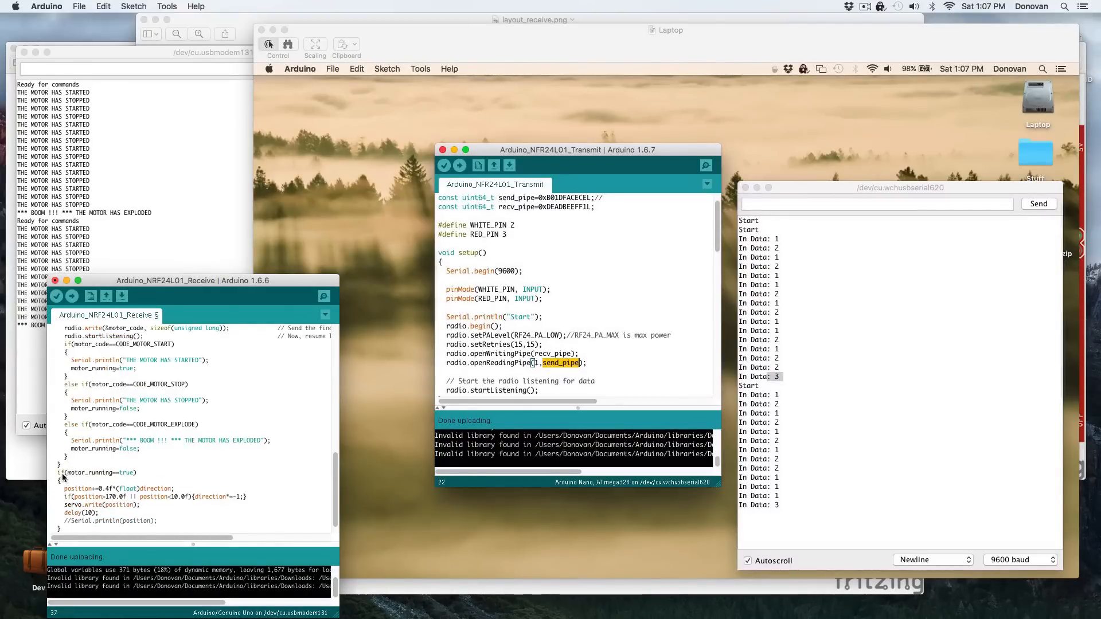
{"action": "double_click", "coordinate": [97, 472]}
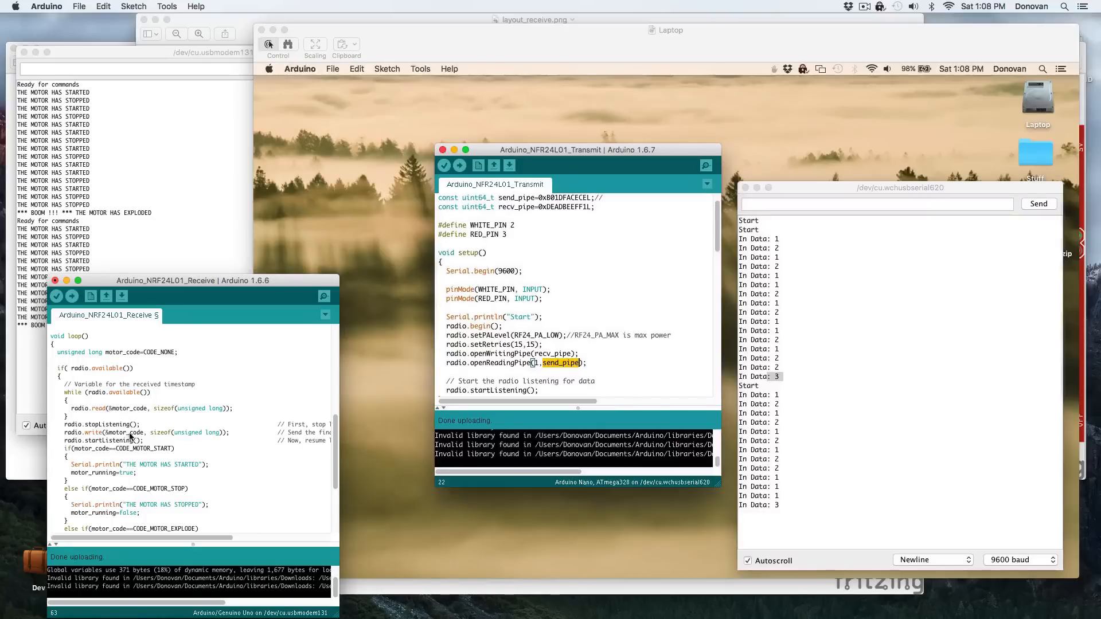
{"action": "scroll", "scroll_direction": "down", "scroll_amount": 3}
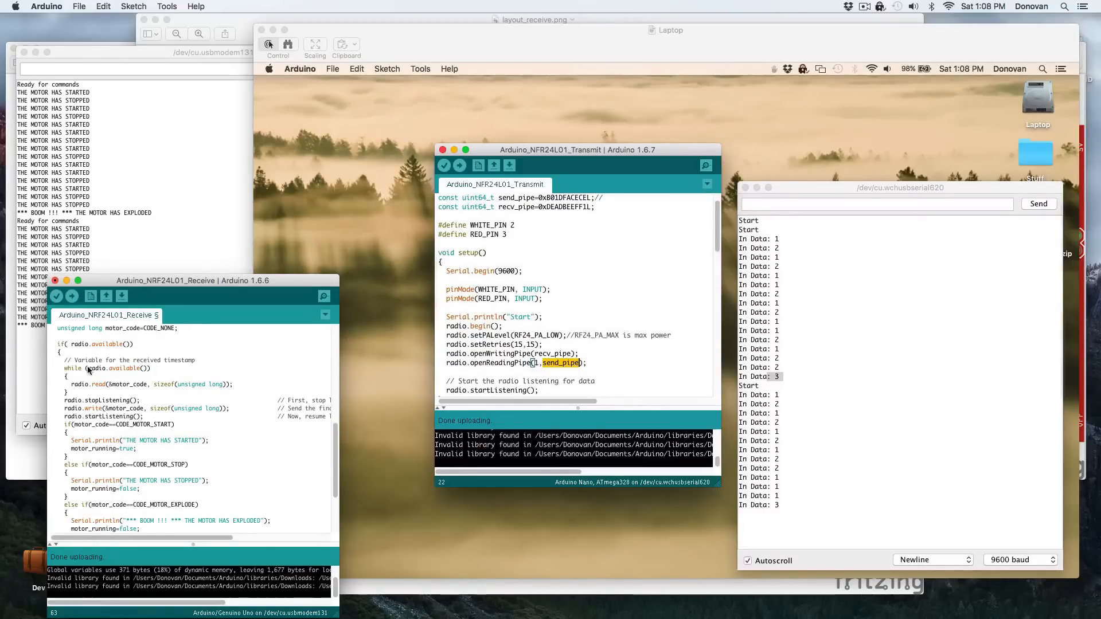
{"action": "mouse_move", "coordinate": [141, 376]}
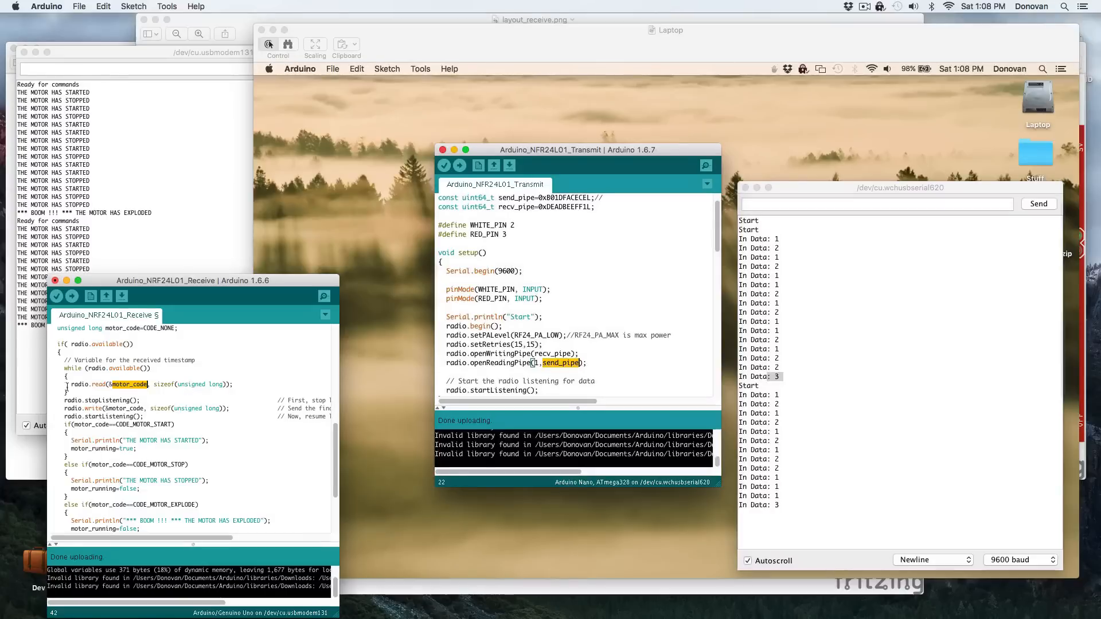
{"action": "scroll", "scroll_direction": "down", "scroll_amount": 3}
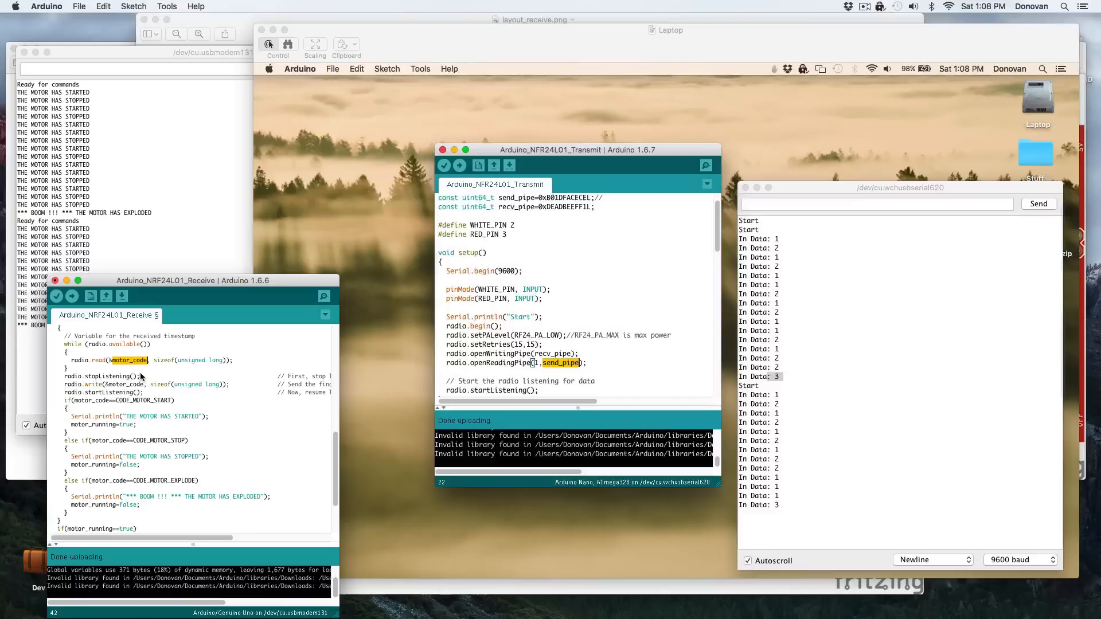
{"action": "mouse_move", "coordinate": [223, 385]}
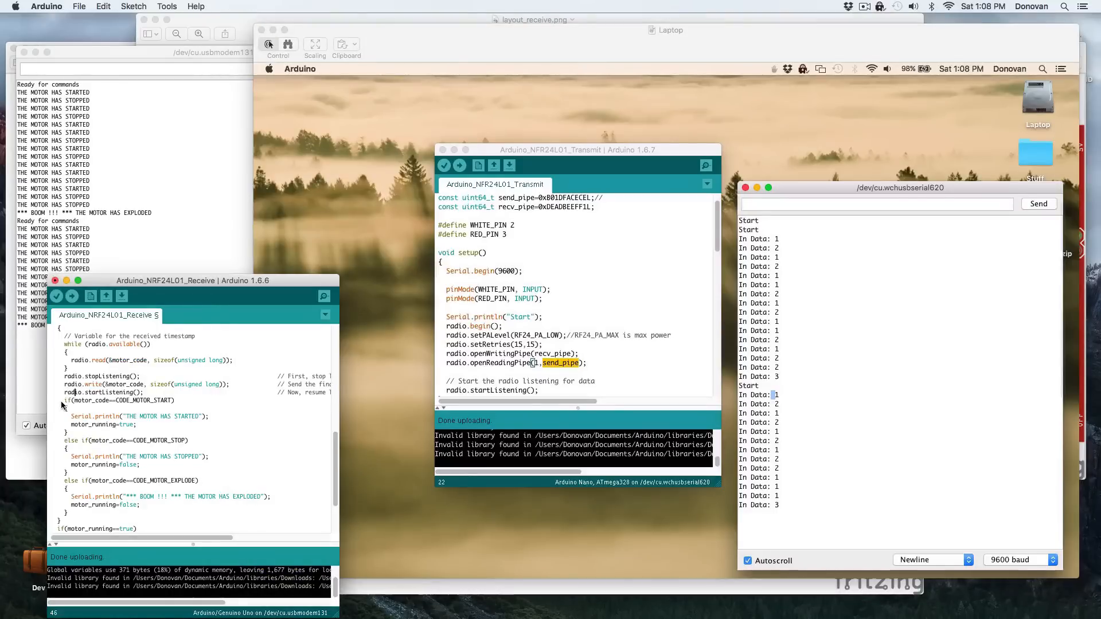
{"action": "scroll", "scroll_direction": "down", "scroll_amount": 3}
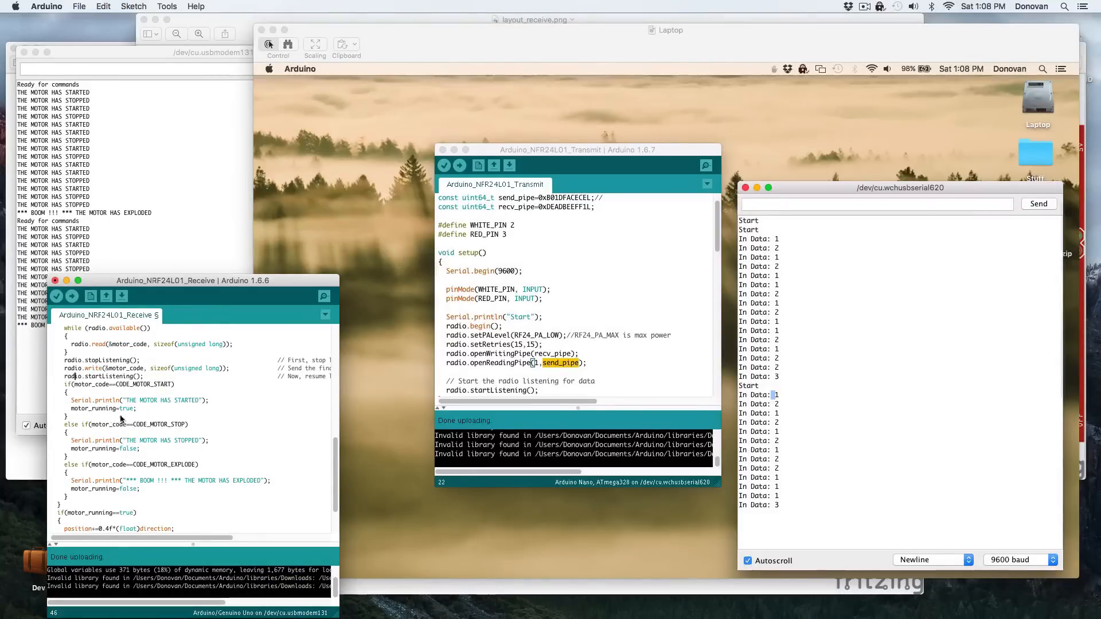
{"action": "double_click", "coordinate": [95, 408]}
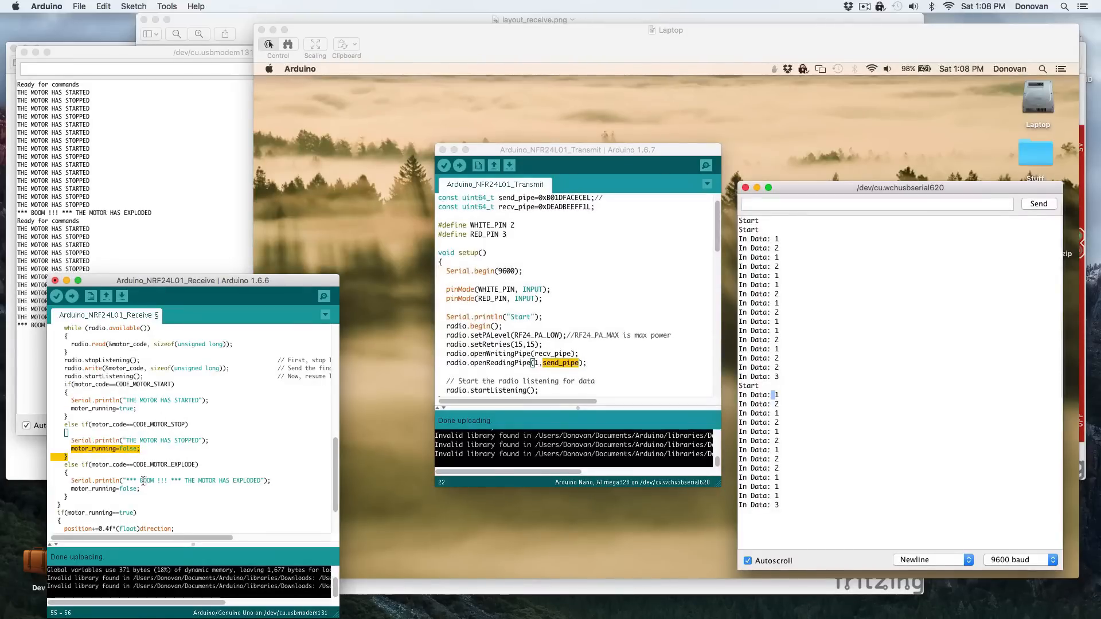
{"action": "scroll", "scroll_direction": "down", "scroll_amount": 3}
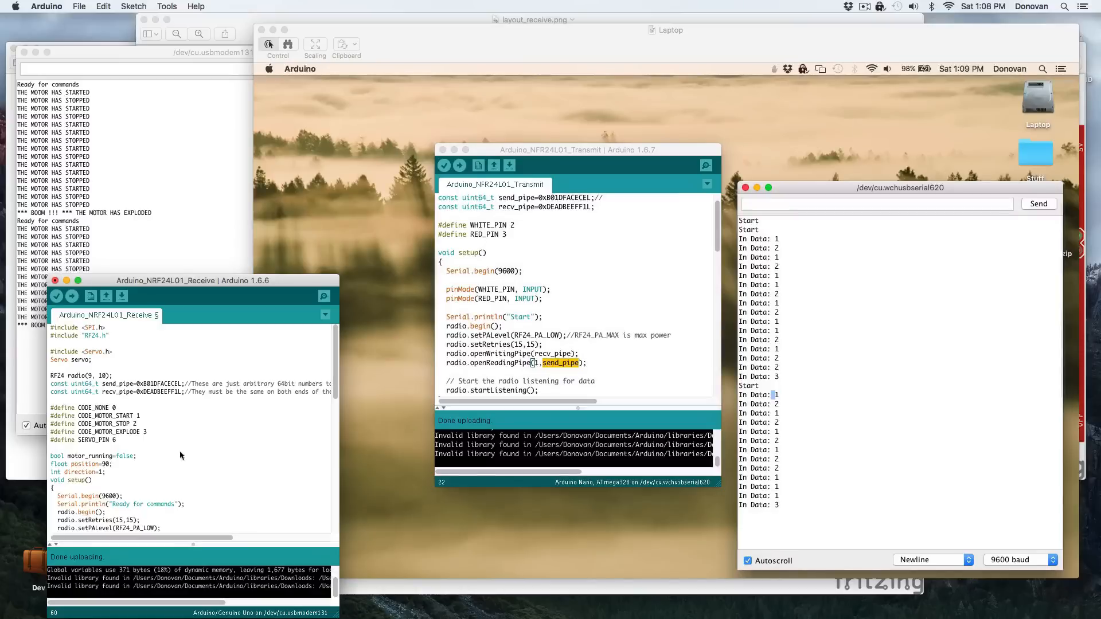
{"action": "scroll", "scroll_direction": "down", "scroll_amount": 3}
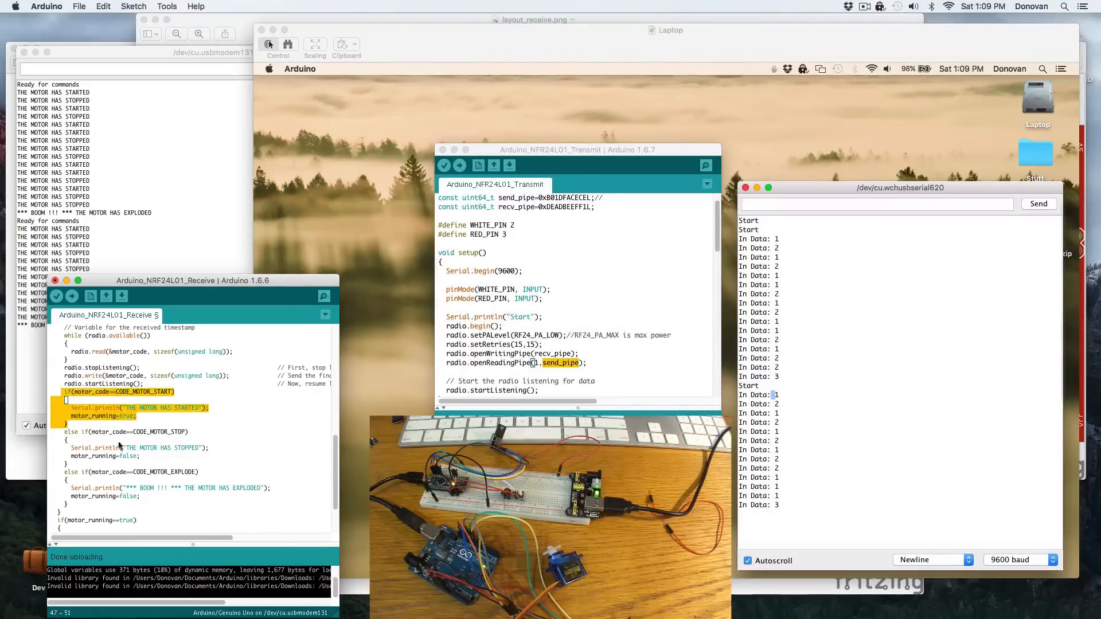
{"action": "mouse_move", "coordinate": [227, 472]}
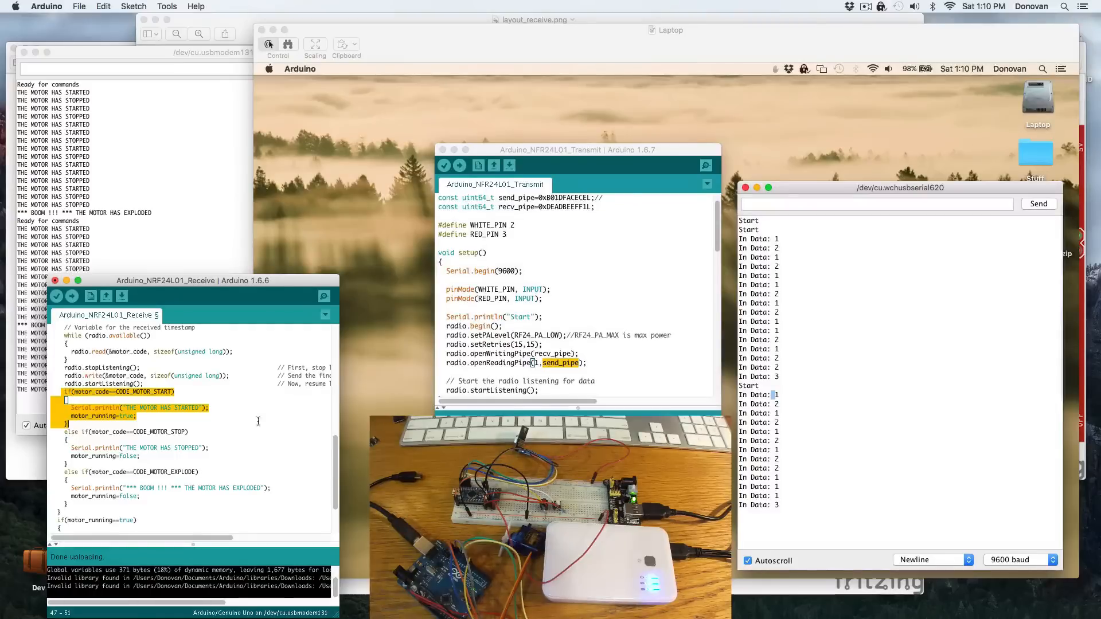
{"action": "mouse_move", "coordinate": [594, 345]}
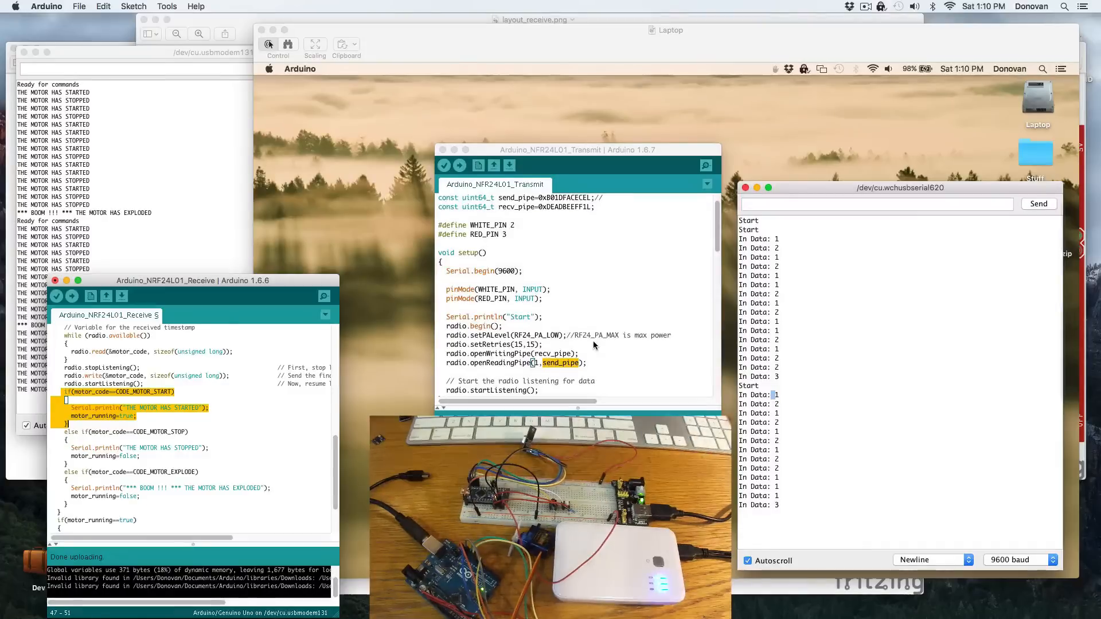
{"action": "mouse_move", "coordinate": [592, 316]}
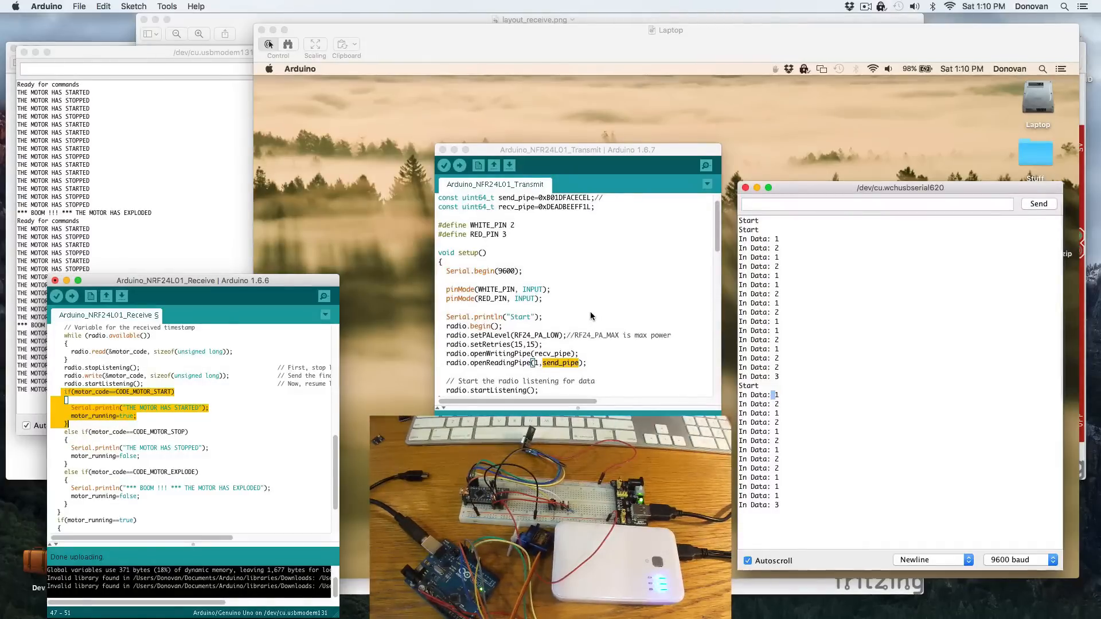